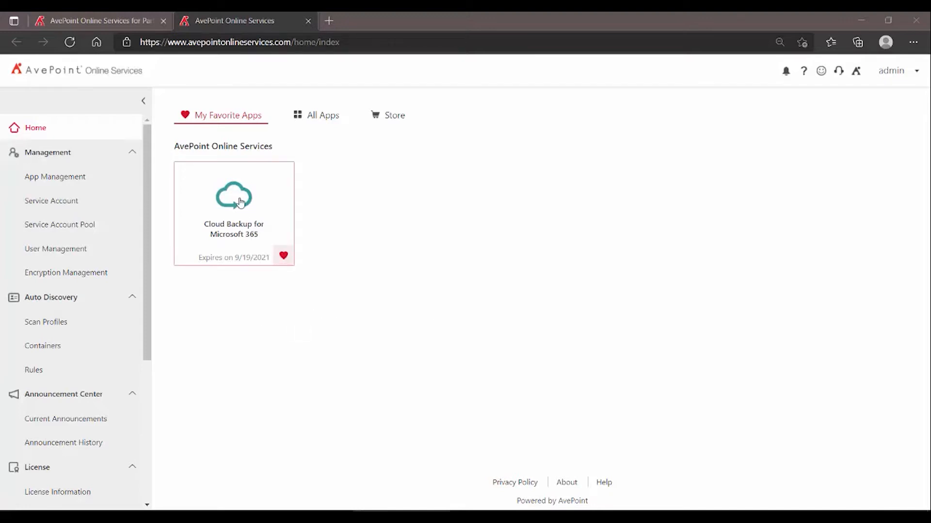
Launch Cloud Backup for Microsoft 365 from My Favorite Apps and confirm no objects are available.
{"action": "left_click", "coordinate": [233, 196]}
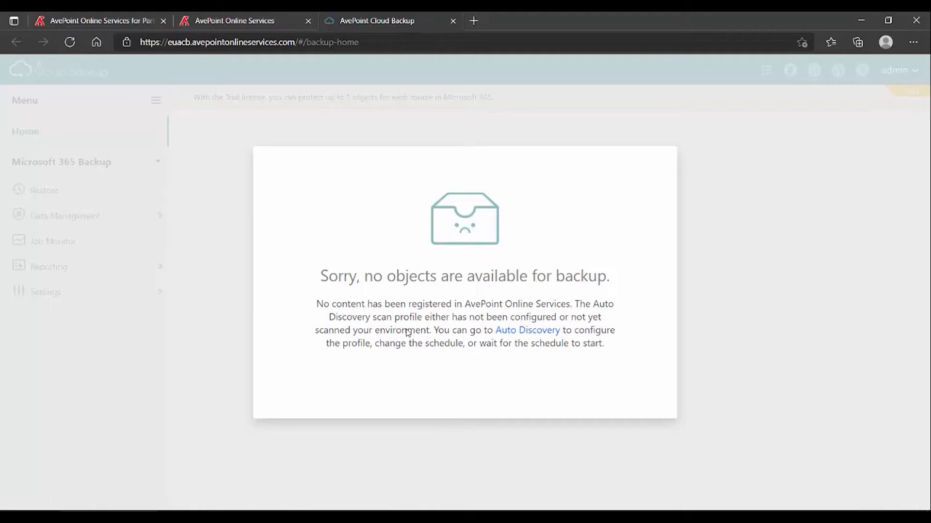
{"action": "mouse_move", "coordinate": [509, 212]}
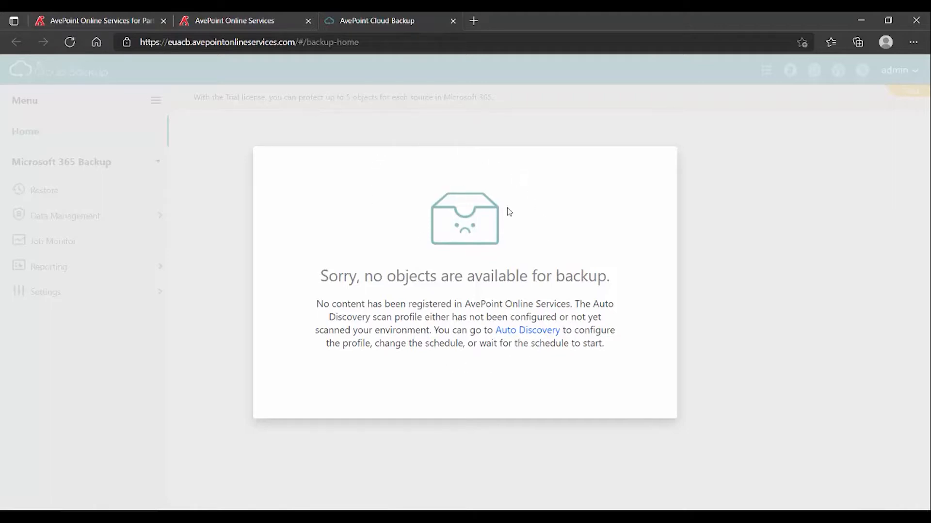
{"action": "mouse_move", "coordinate": [459, 372]}
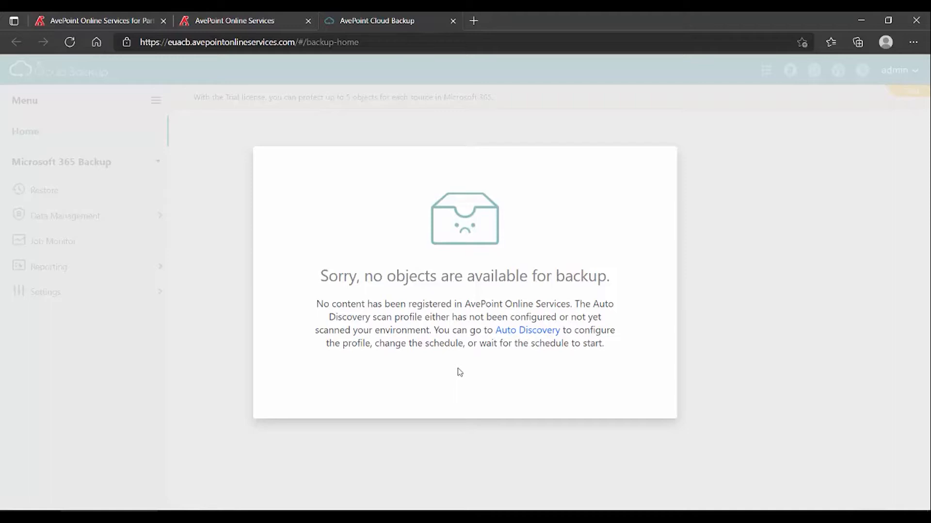
{"action": "mouse_move", "coordinate": [447, 73]}
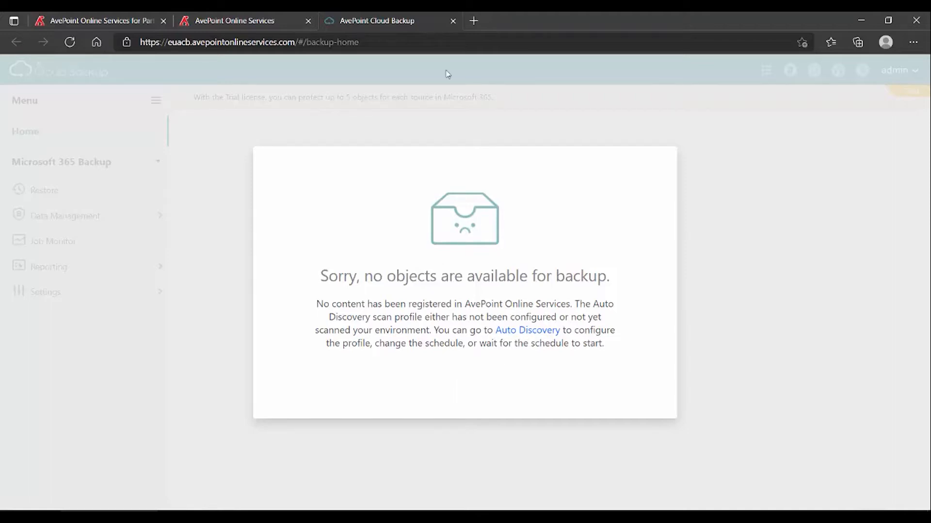
Return to Online Services, open Auto Discovery > Scan Profiles, and start a new profile.
{"action": "left_click", "coordinate": [452, 21]}
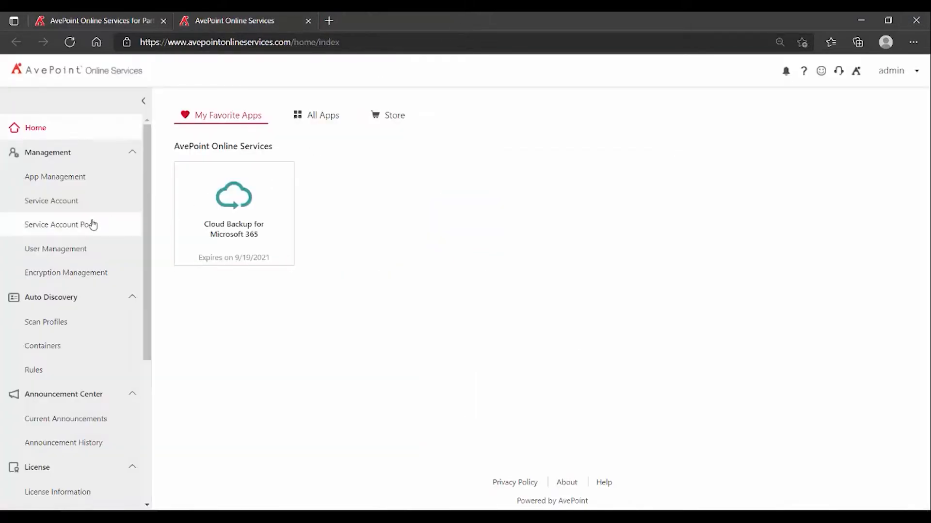
{"action": "mouse_move", "coordinate": [69, 319]}
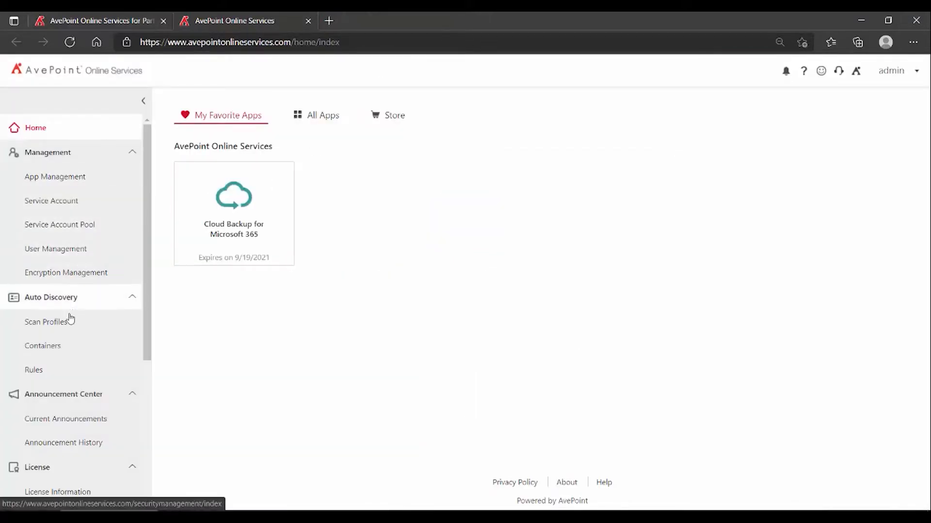
{"action": "mouse_move", "coordinate": [57, 312]}
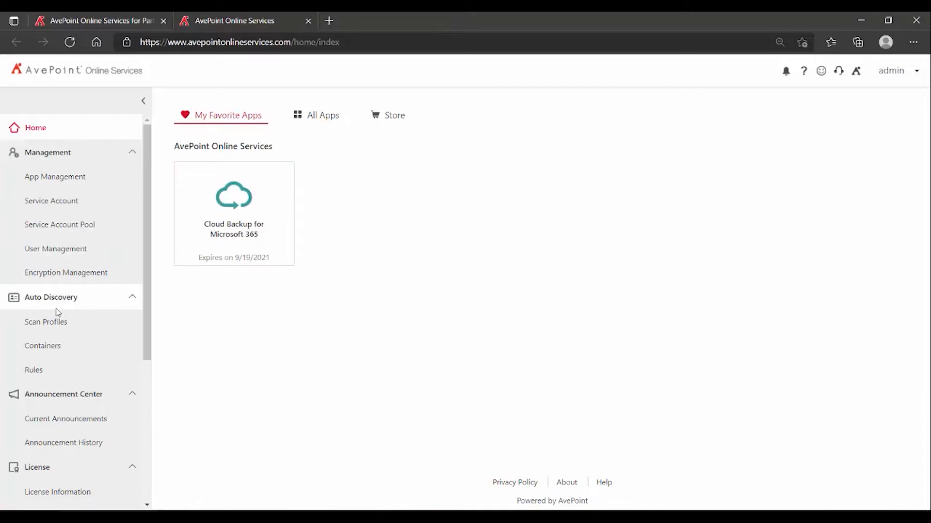
{"action": "mouse_move", "coordinate": [87, 306]}
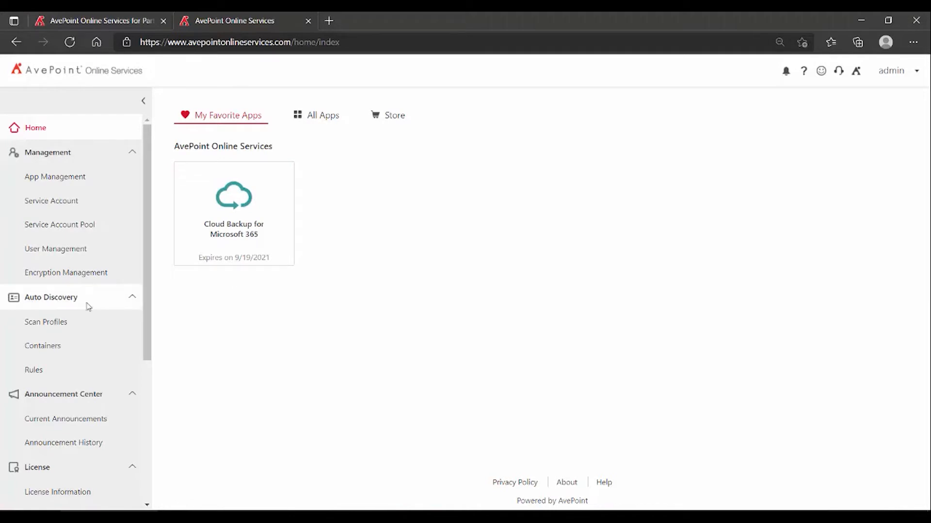
{"action": "left_click", "coordinate": [46, 321]}
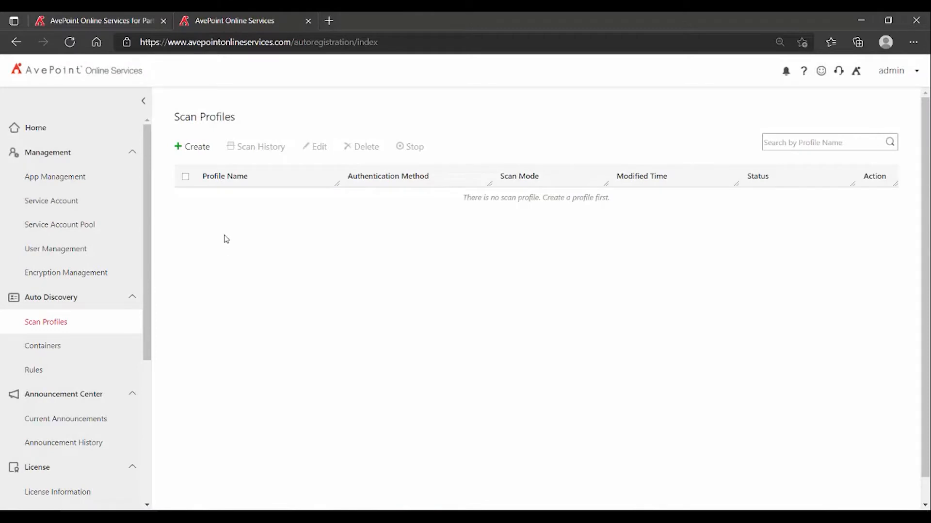
{"action": "mouse_move", "coordinate": [251, 288]}
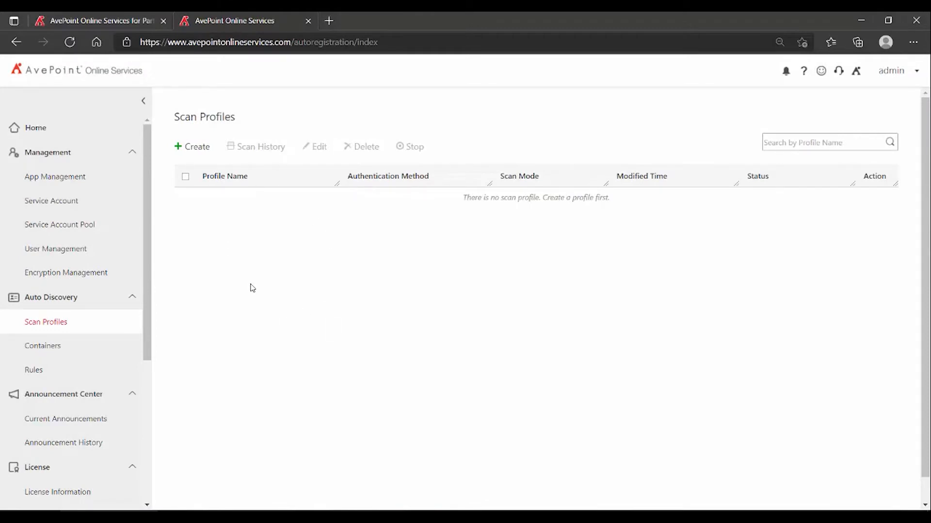
{"action": "left_click", "coordinate": [193, 146]}
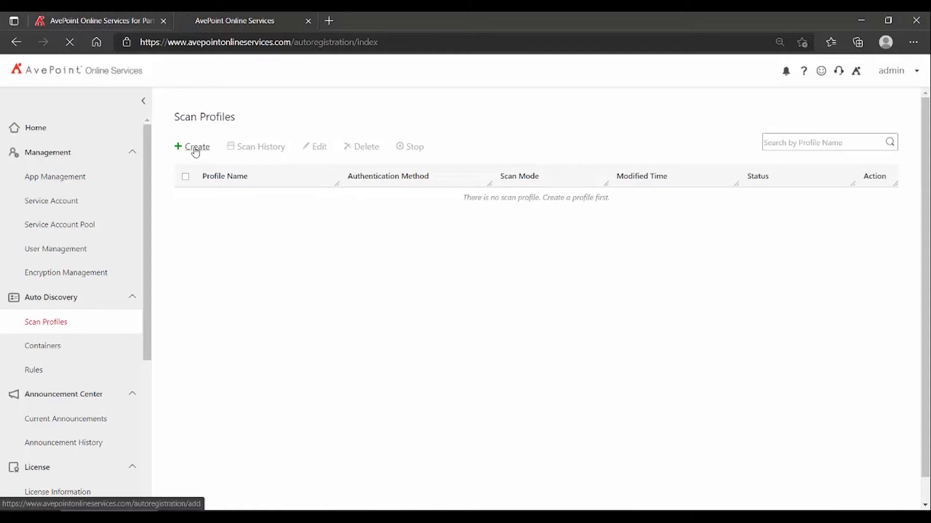
Open the Create a Profile form and include SharePoint Online site collections.
{"action": "left_click", "coordinate": [195, 146]}
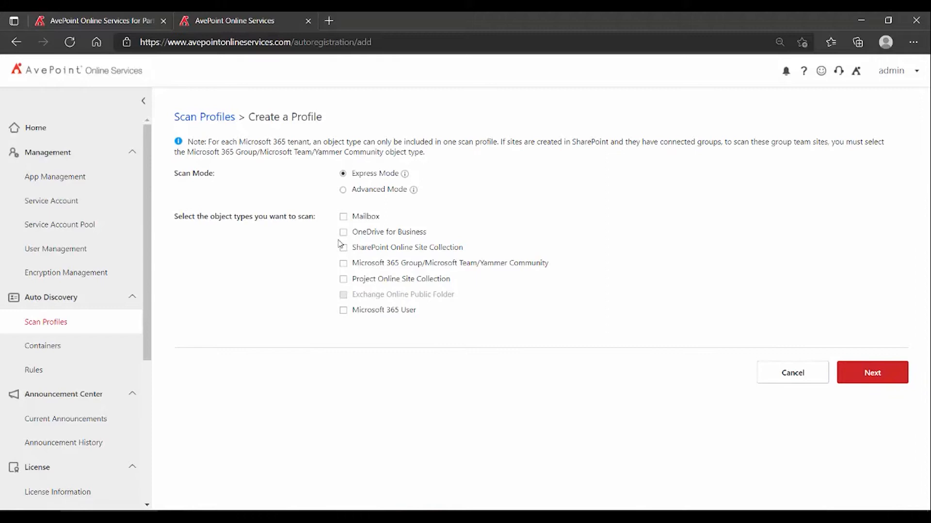
{"action": "mouse_move", "coordinate": [352, 206]}
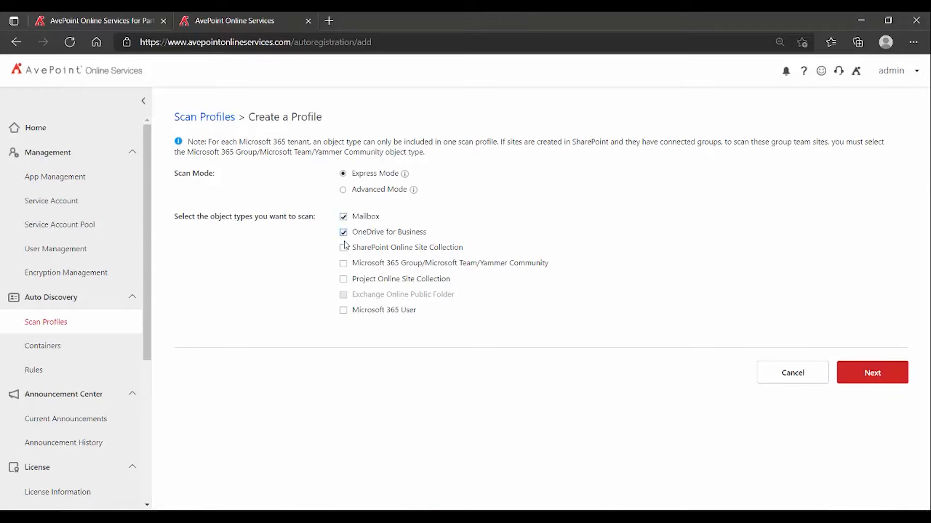
{"action": "left_click", "coordinate": [343, 248]}
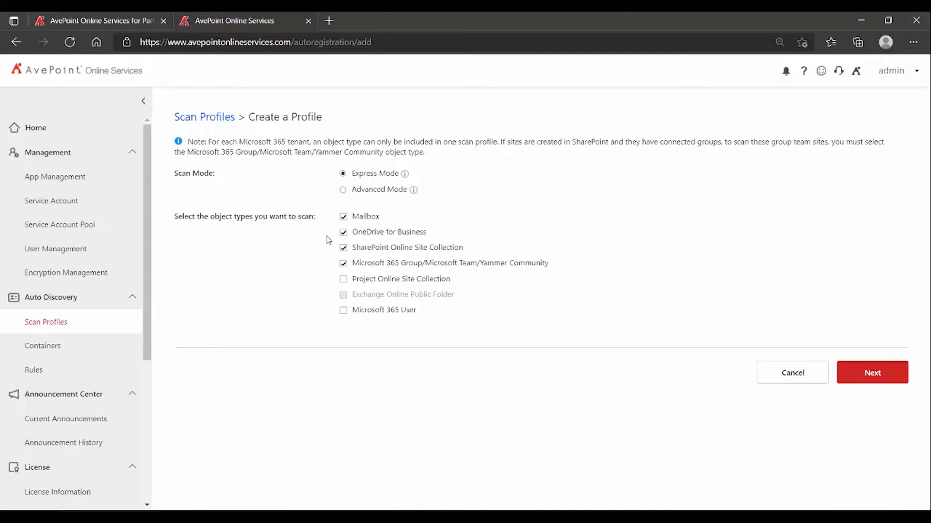
{"action": "mouse_move", "coordinate": [360, 239]}
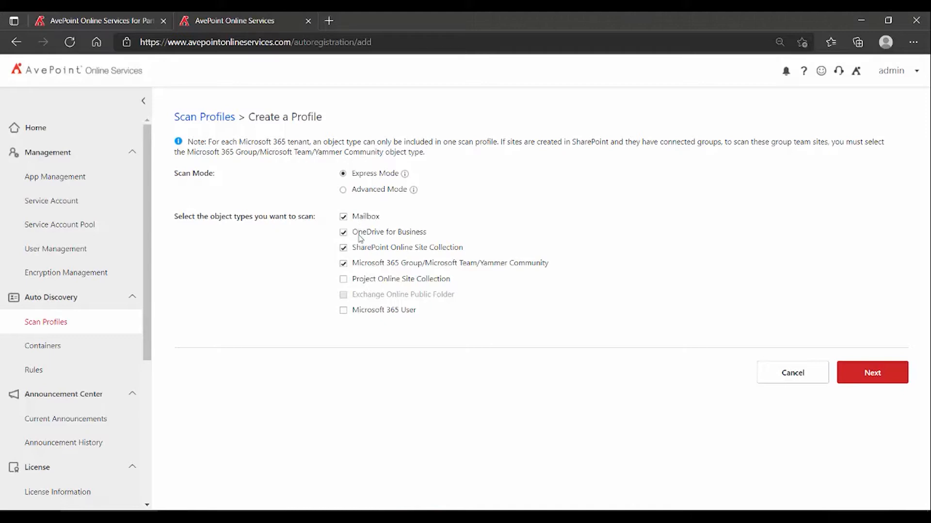
{"action": "mouse_move", "coordinate": [354, 254]}
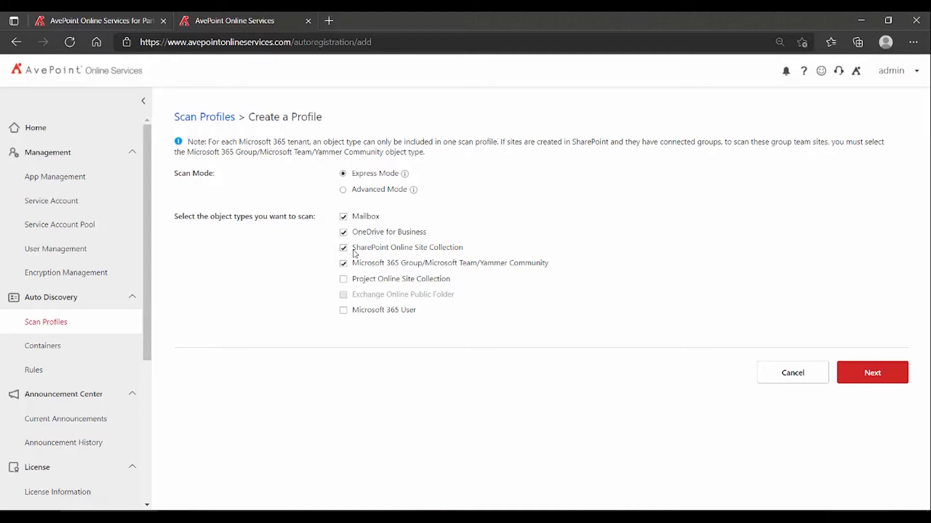
{"action": "mouse_move", "coordinate": [312, 260]}
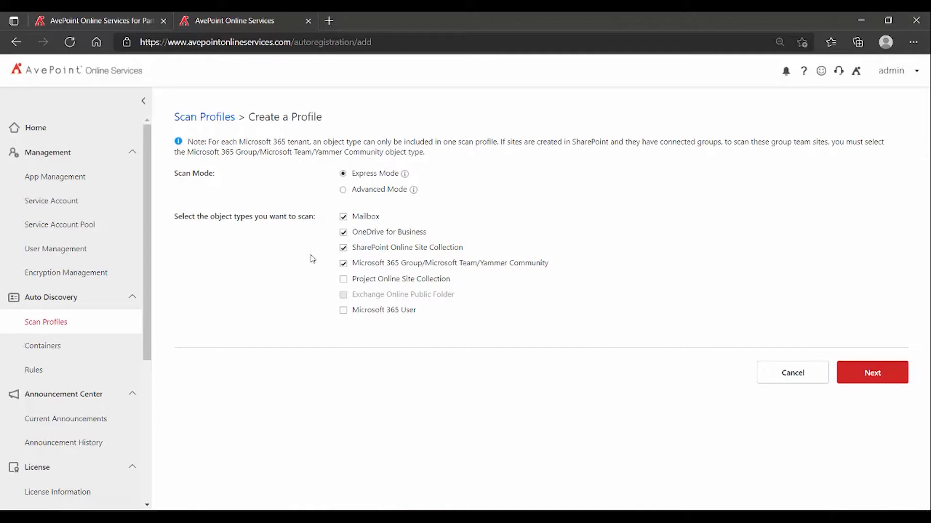
{"action": "mouse_move", "coordinate": [386, 179]}
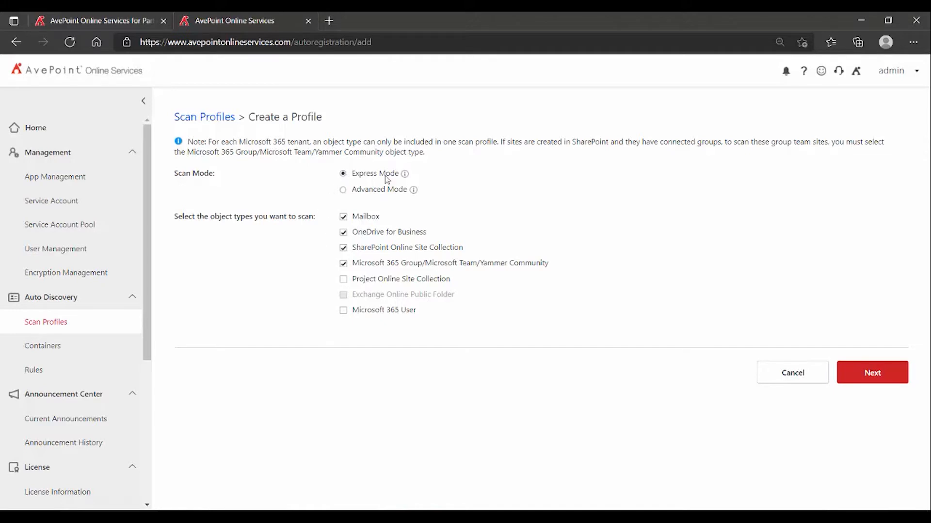
{"action": "mouse_move", "coordinate": [308, 271]}
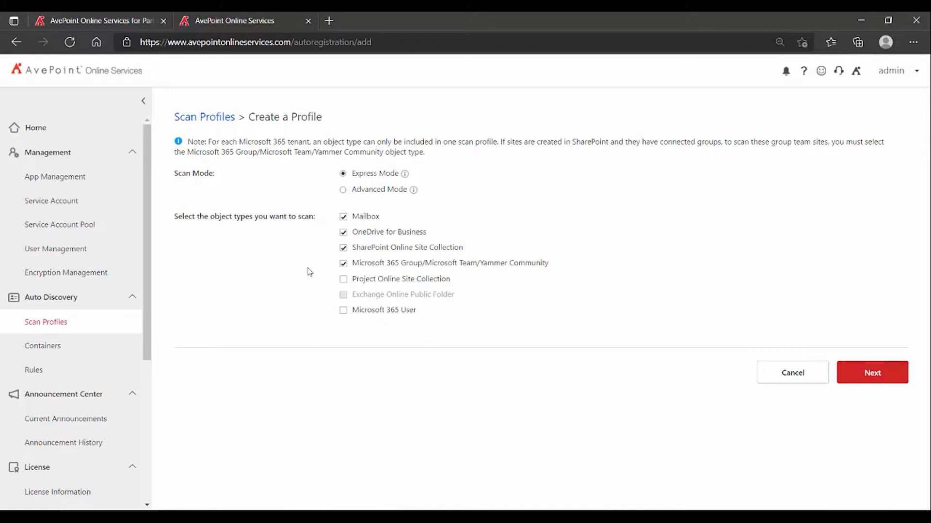
{"action": "mouse_move", "coordinate": [393, 182]}
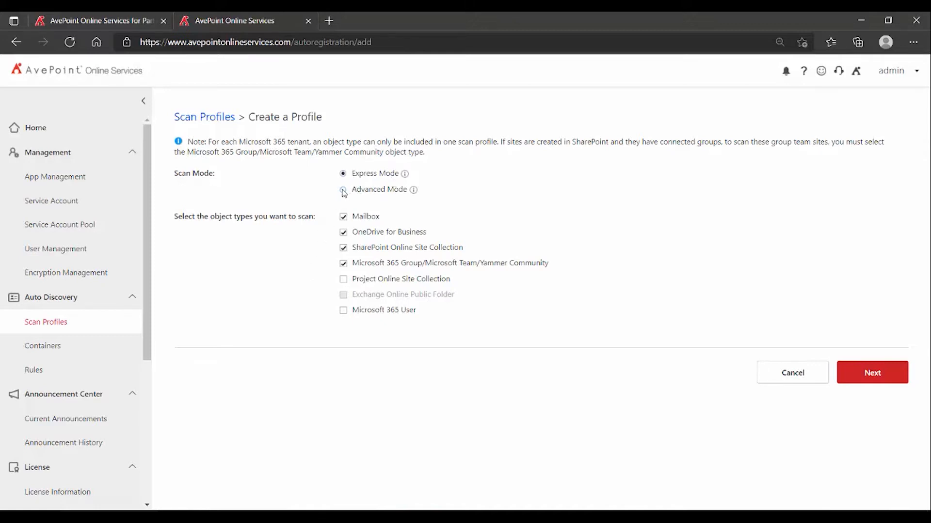
Switch the scan profile to Advanced Mode, scanning mailboxes by dynamic rules.
{"action": "left_click", "coordinate": [343, 190]}
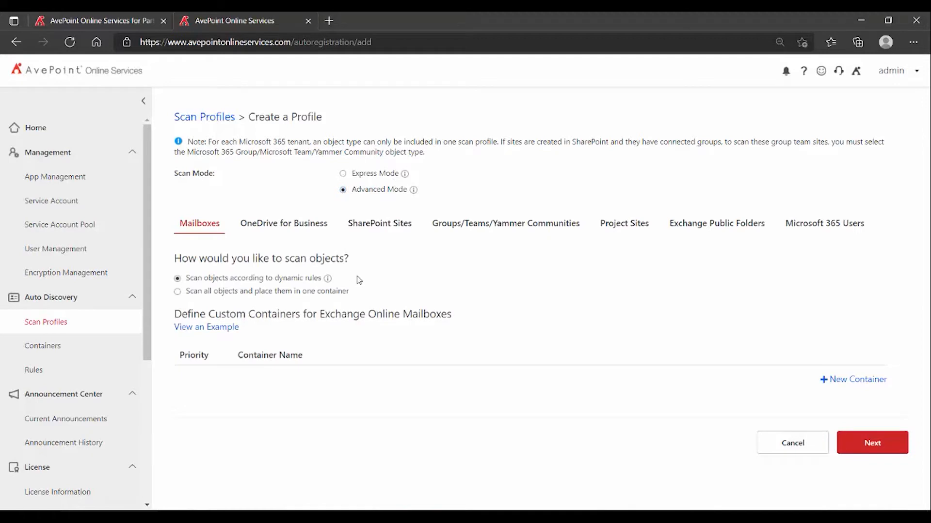
{"action": "mouse_move", "coordinate": [373, 279]}
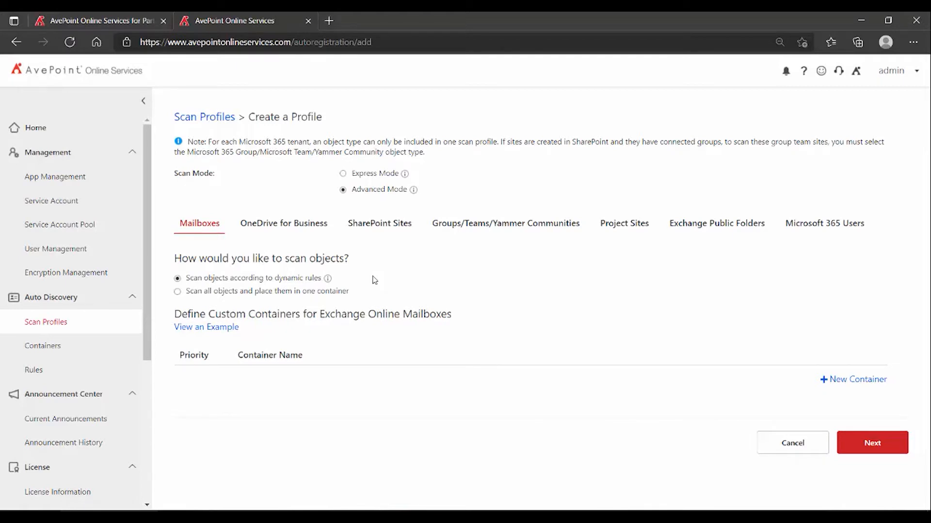
{"action": "mouse_move", "coordinate": [85, 294]}
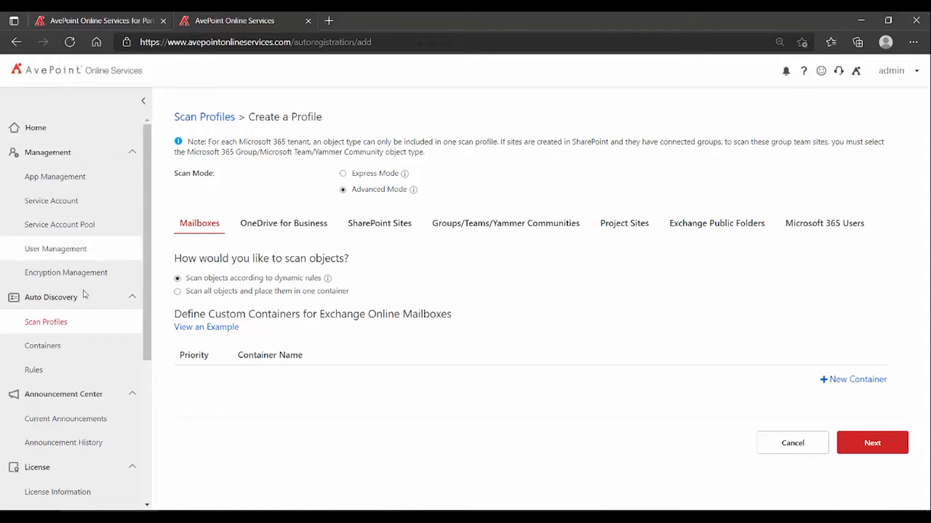
{"action": "mouse_move", "coordinate": [416, 279]}
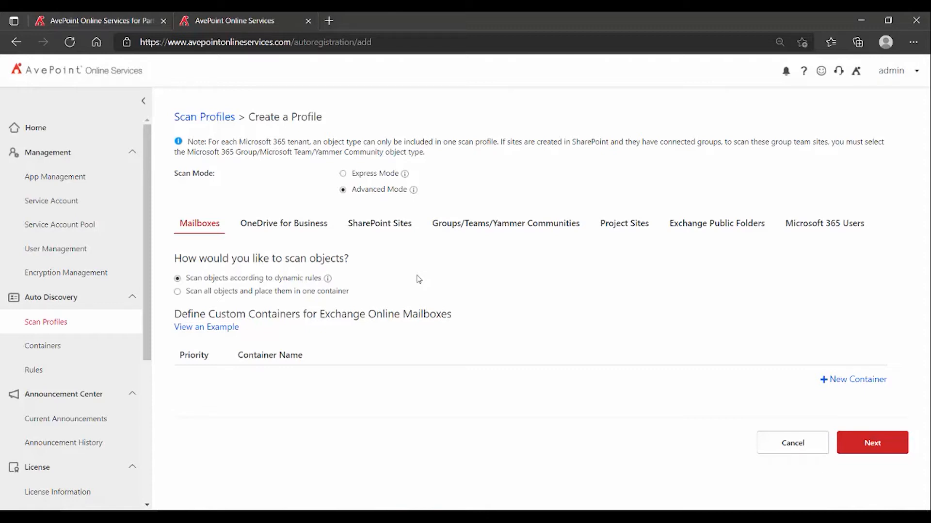
{"action": "mouse_move", "coordinate": [368, 191]}
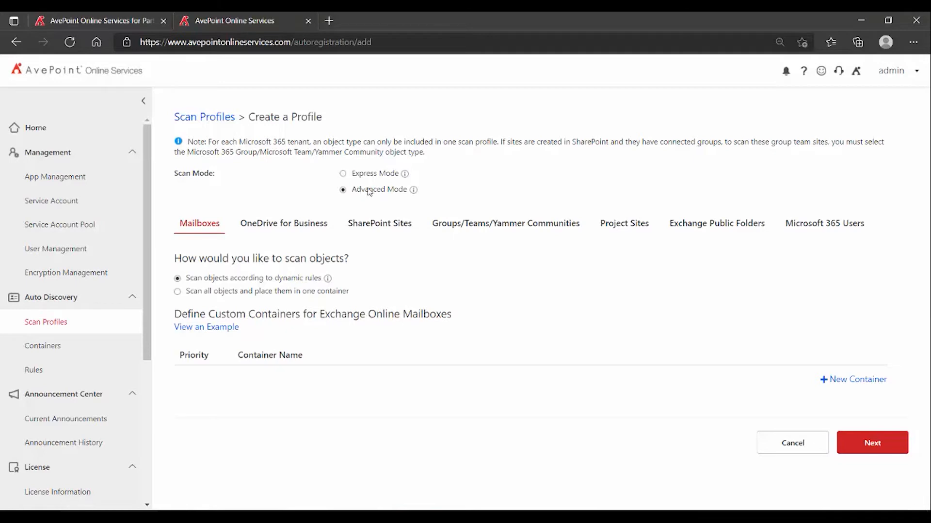
{"action": "mouse_move", "coordinate": [413, 280]}
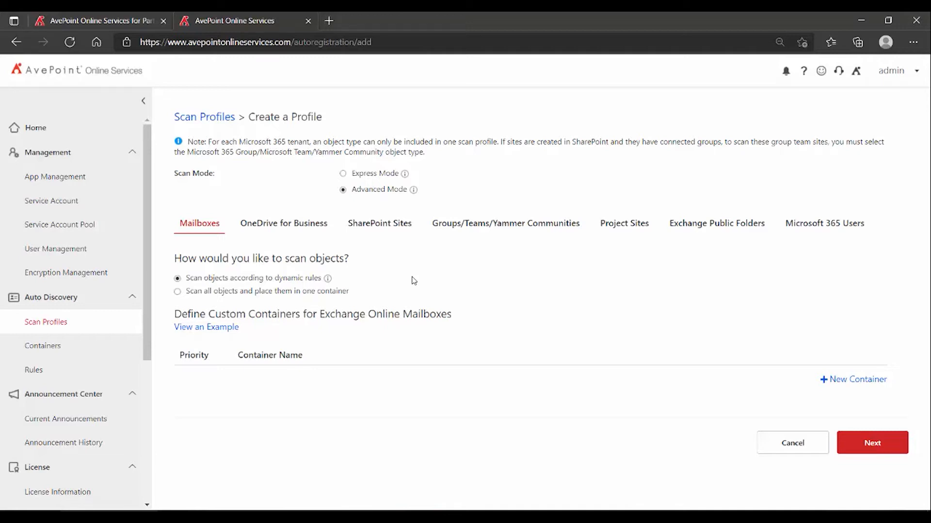
{"action": "mouse_move", "coordinate": [373, 215]}
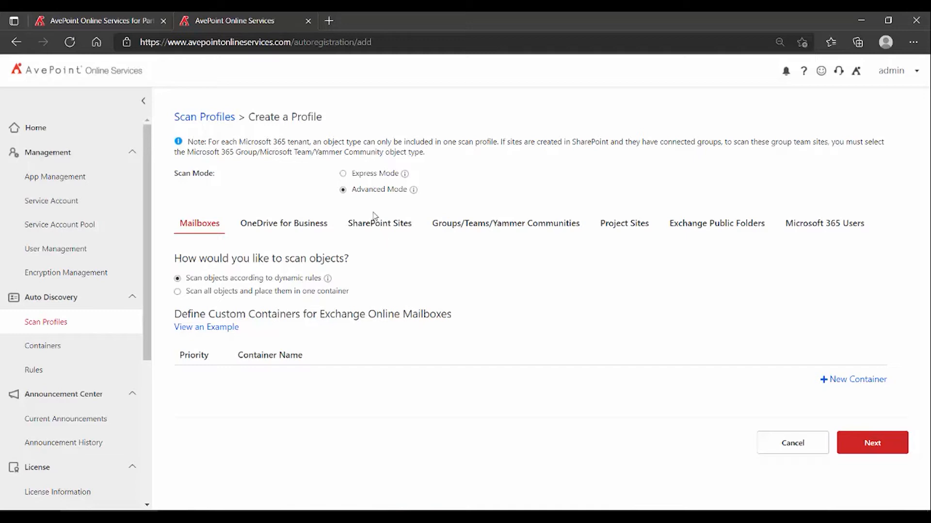
{"action": "mouse_move", "coordinate": [229, 230]}
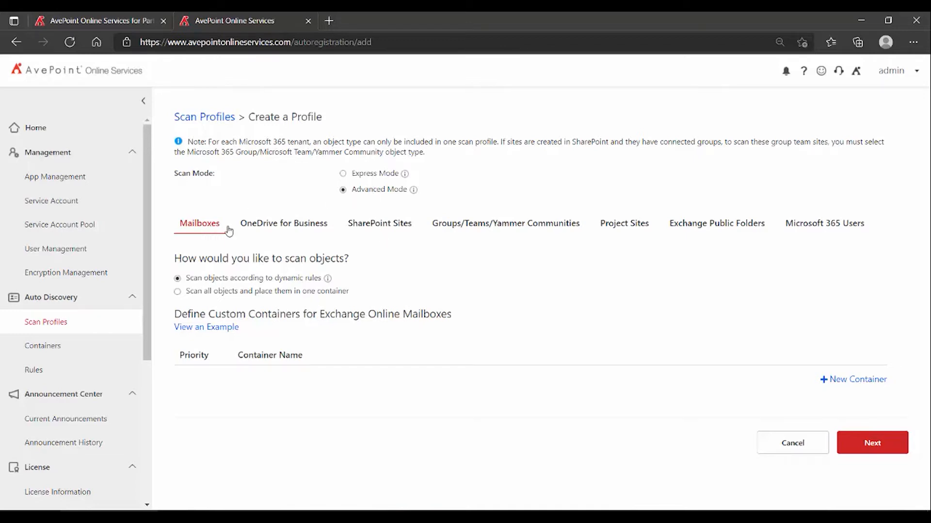
{"action": "mouse_move", "coordinate": [312, 243]}
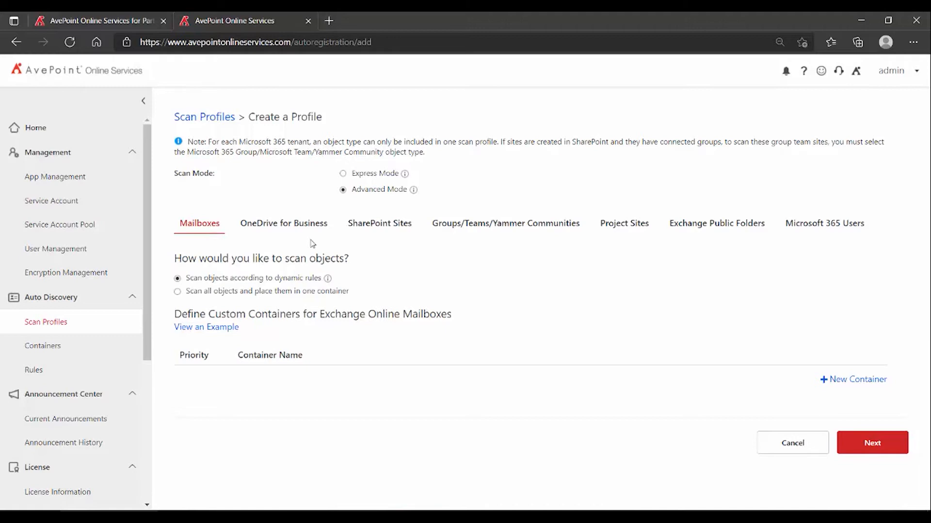
{"action": "mouse_move", "coordinate": [235, 254]}
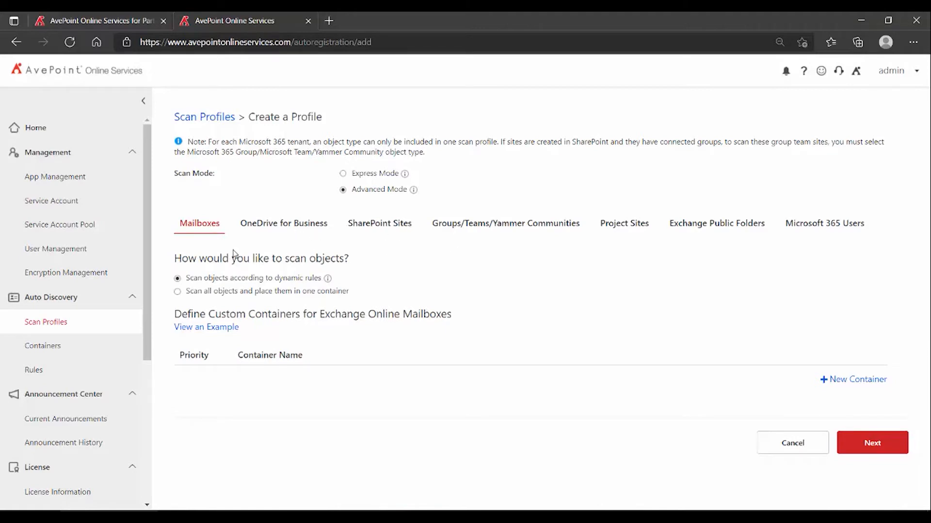
{"action": "mouse_move", "coordinate": [413, 297]}
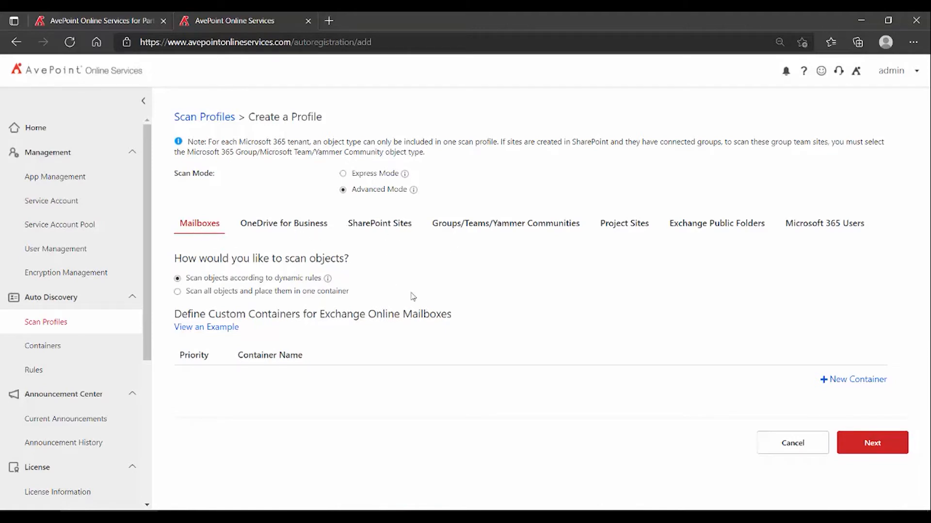
{"action": "mouse_move", "coordinate": [780, 364]}
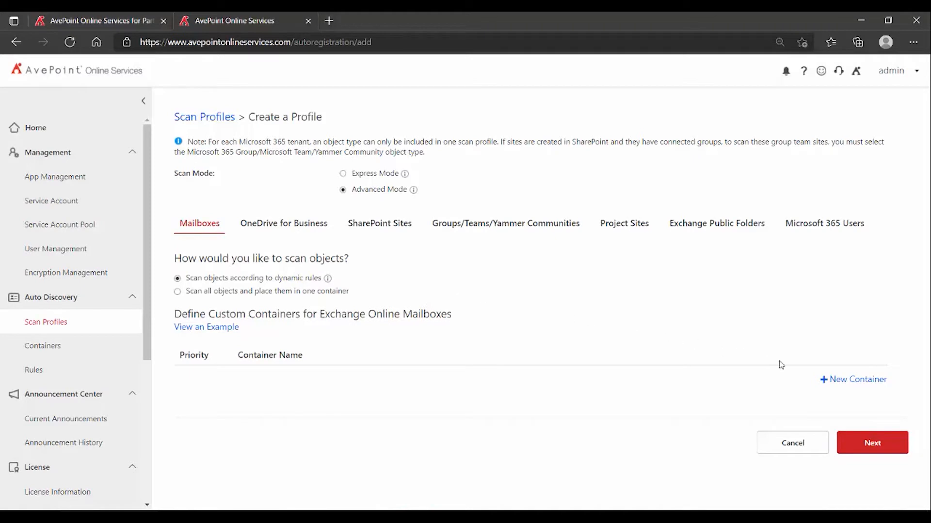
Add mailbox container 'Trial Mailbox Container' with a rule named 'Find Trial Mailboxes'.
{"action": "left_click", "coordinate": [853, 379]}
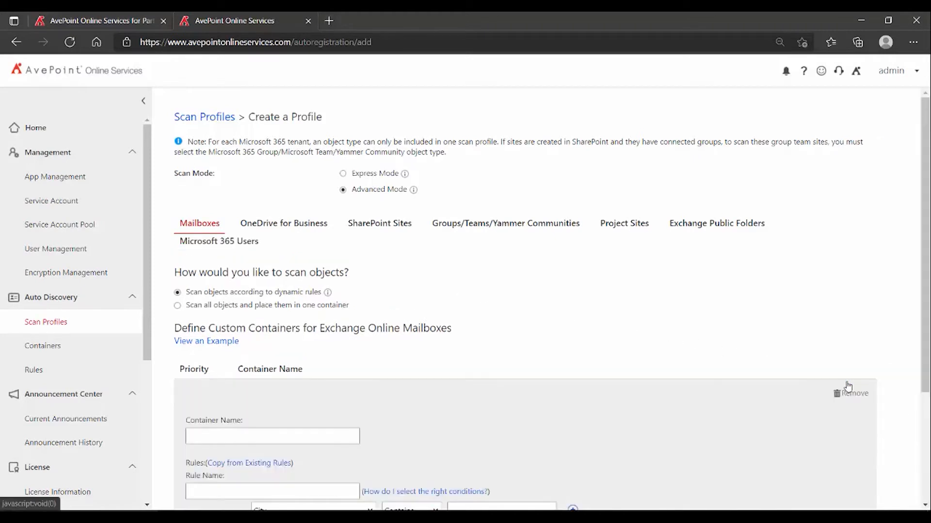
{"action": "scroll", "scroll_direction": "down", "scroll_amount": 3}
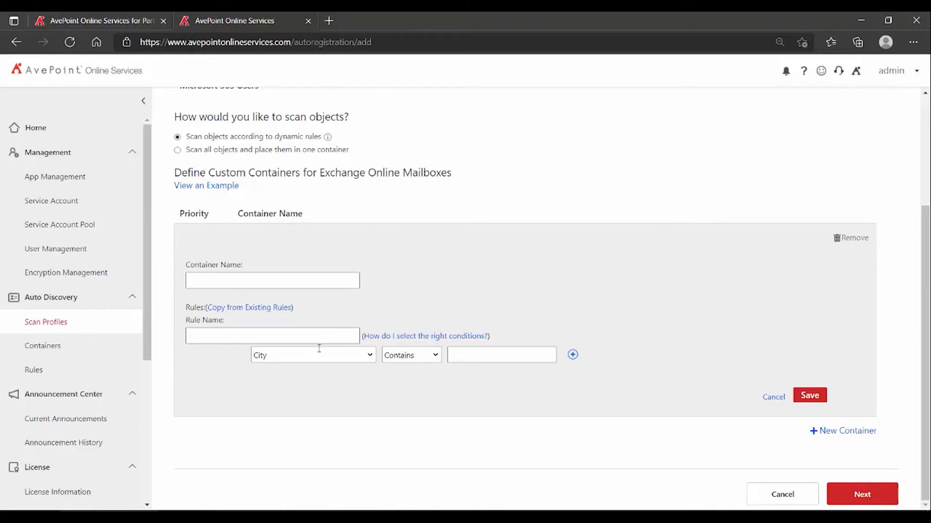
{"action": "mouse_move", "coordinate": [335, 367]}
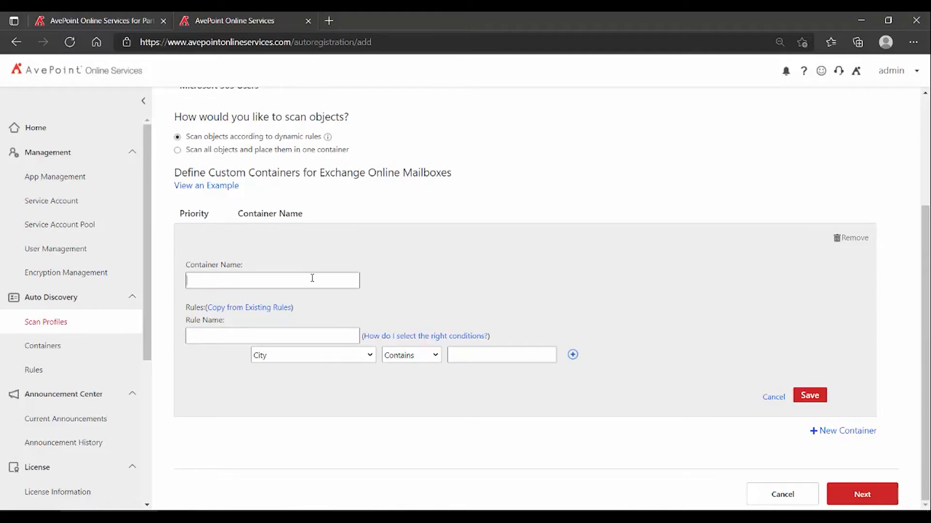
{"action": "type", "text": "Trial Mailbox Container"}
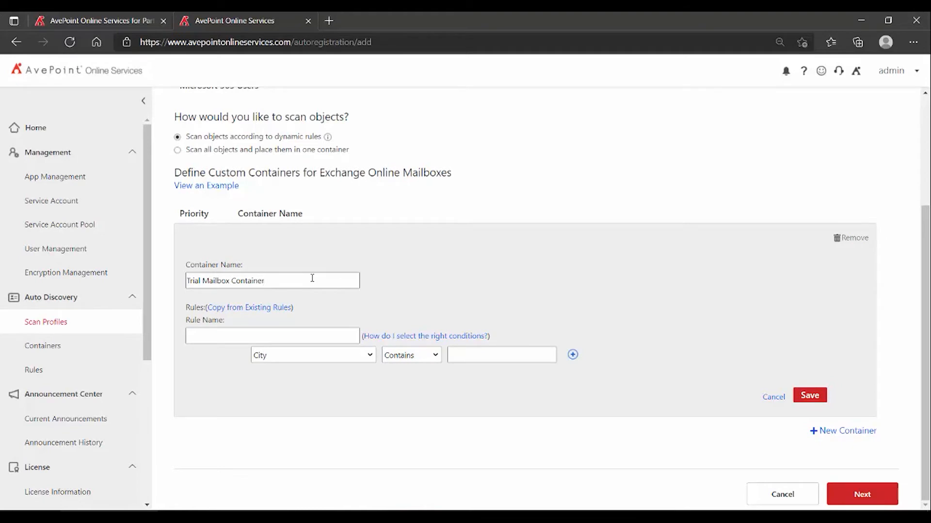
{"action": "left_click", "coordinate": [272, 335]}
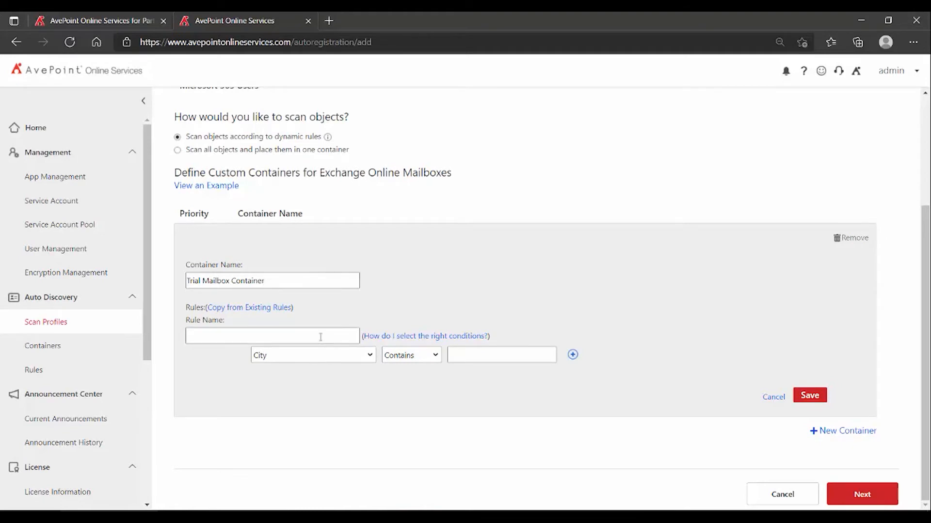
{"action": "type", "text": "Find Trial Mailboxes"}
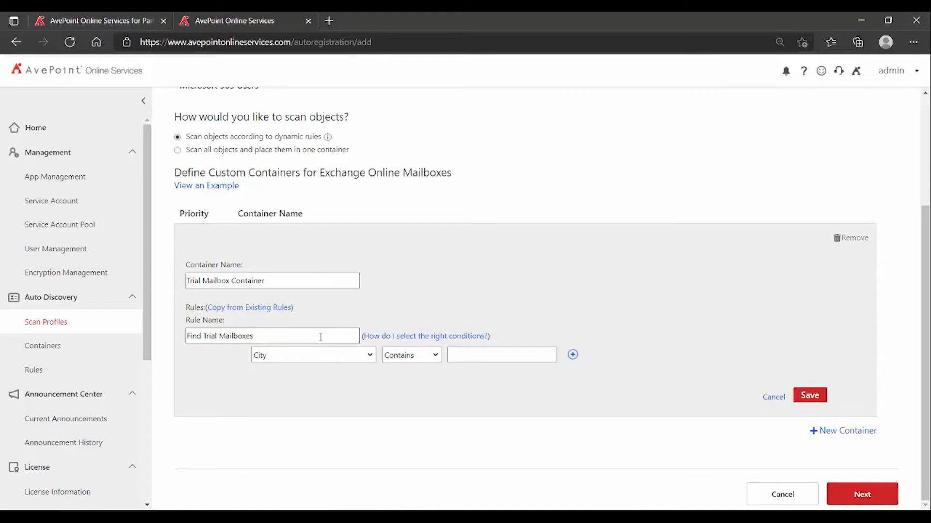
{"action": "mouse_move", "coordinate": [320, 355]}
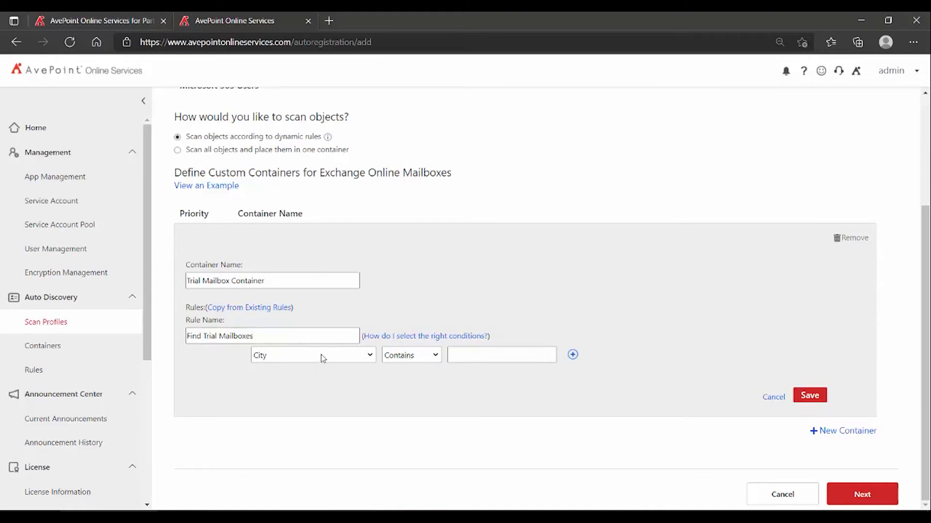
Expand the rule condition's attribute list, currently City, to see options like Group Membership.
{"action": "left_click", "coordinate": [312, 354]}
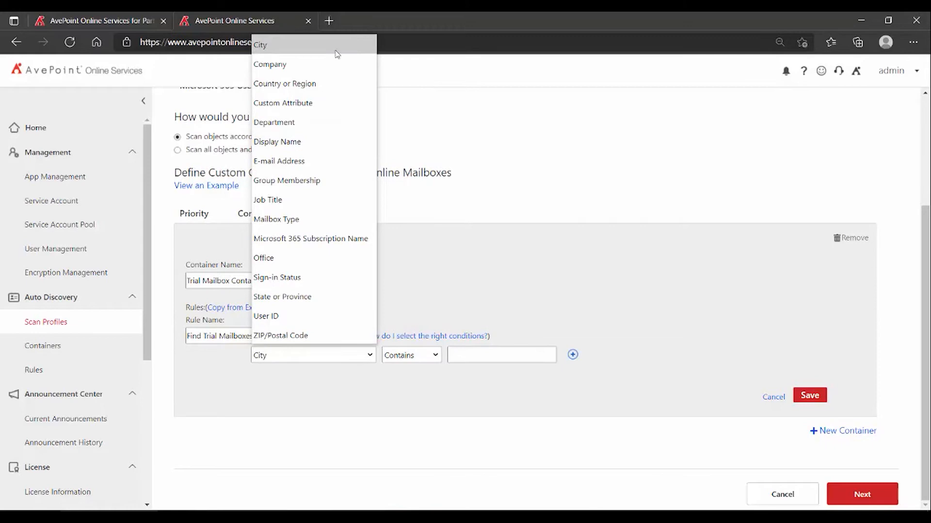
{"action": "mouse_move", "coordinate": [307, 290]}
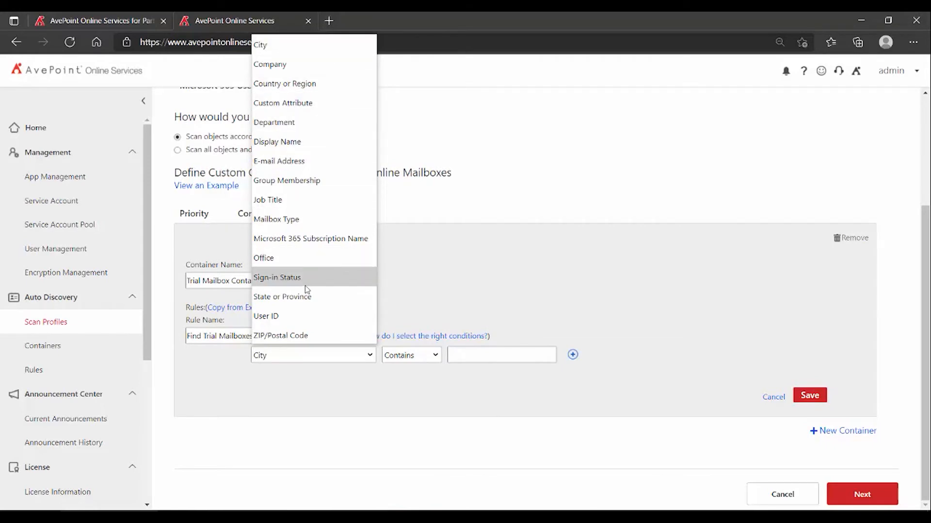
{"action": "mouse_move", "coordinate": [306, 296]}
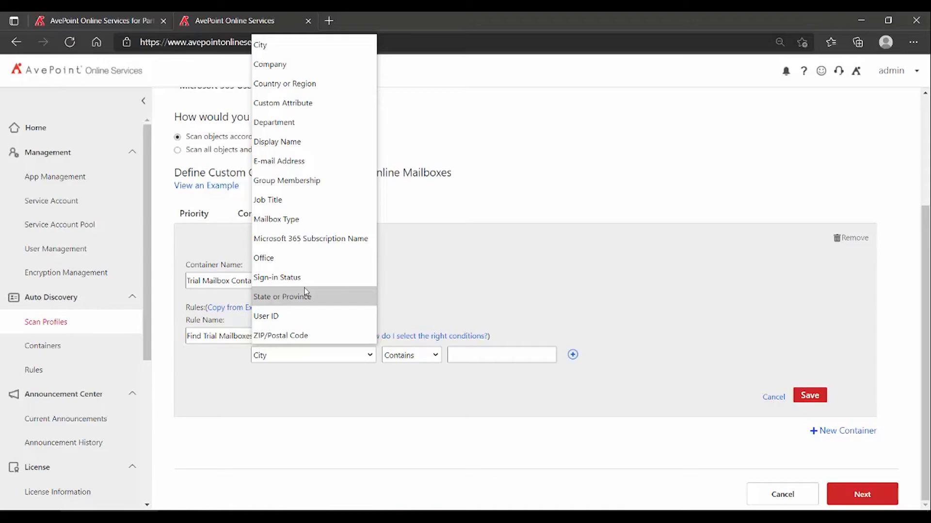
{"action": "mouse_move", "coordinate": [313, 64]}
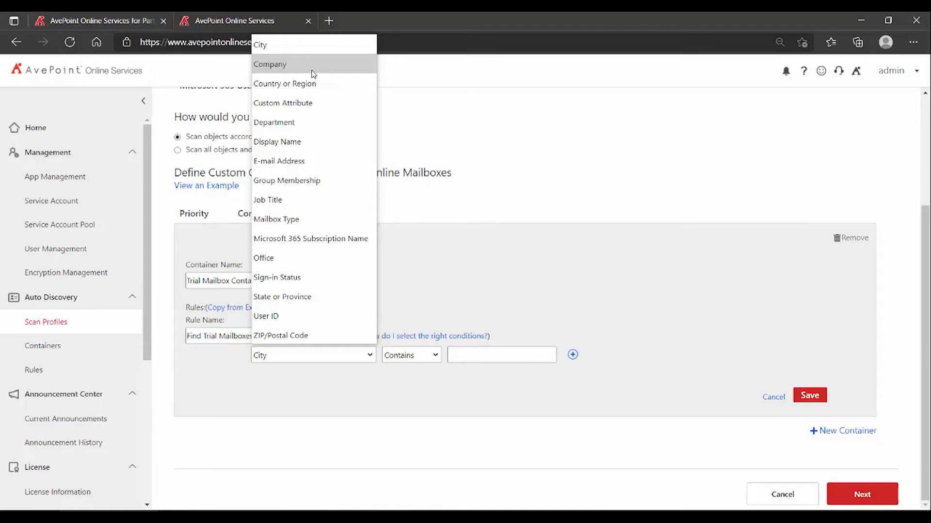
{"action": "mouse_move", "coordinate": [313, 117]}
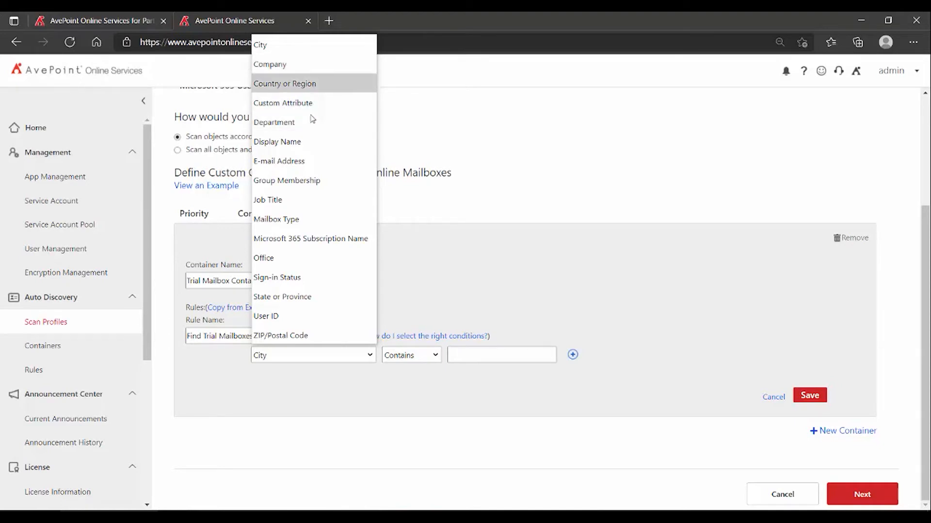
{"action": "mouse_move", "coordinate": [323, 180]}
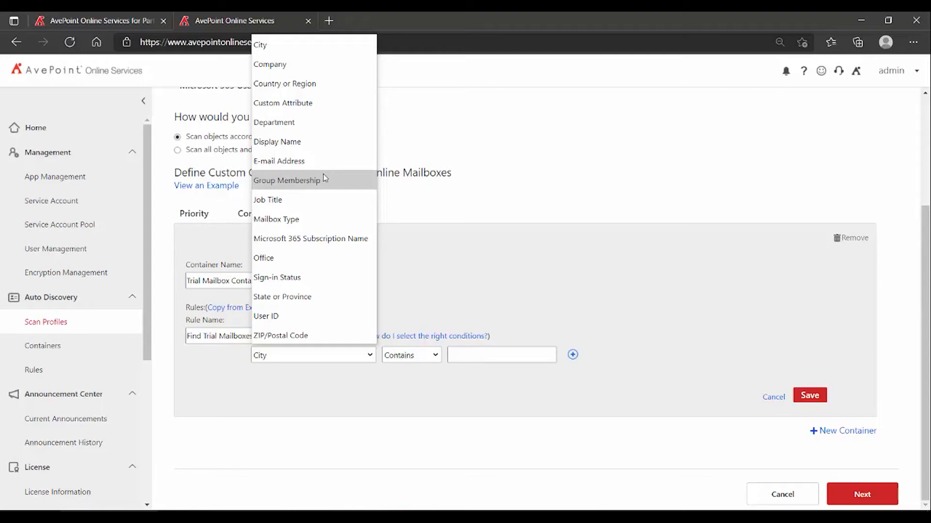
{"action": "mouse_move", "coordinate": [320, 184]}
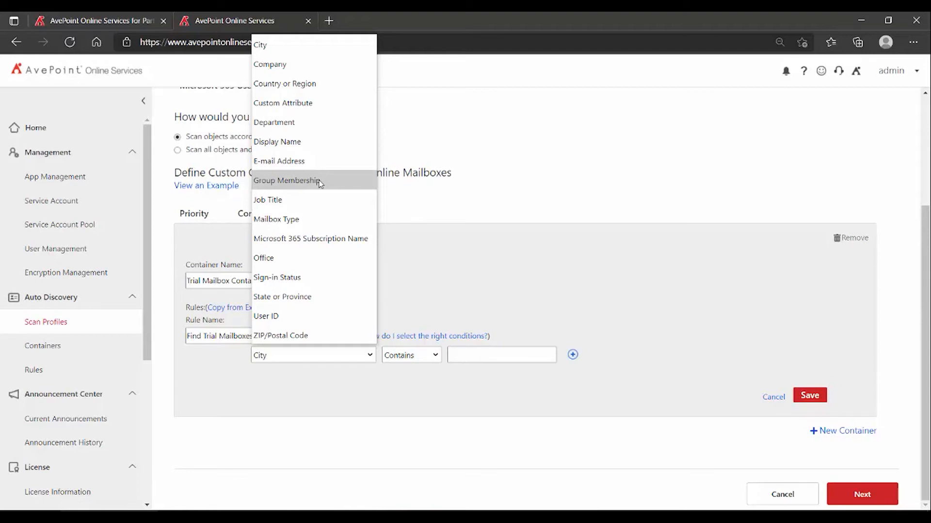
{"action": "mouse_move", "coordinate": [325, 292]}
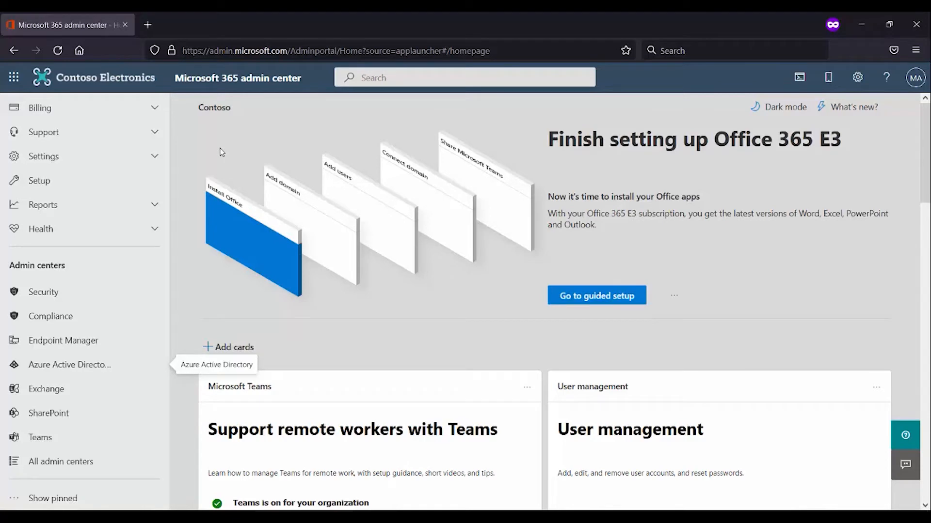
{"action": "mouse_move", "coordinate": [58, 364]}
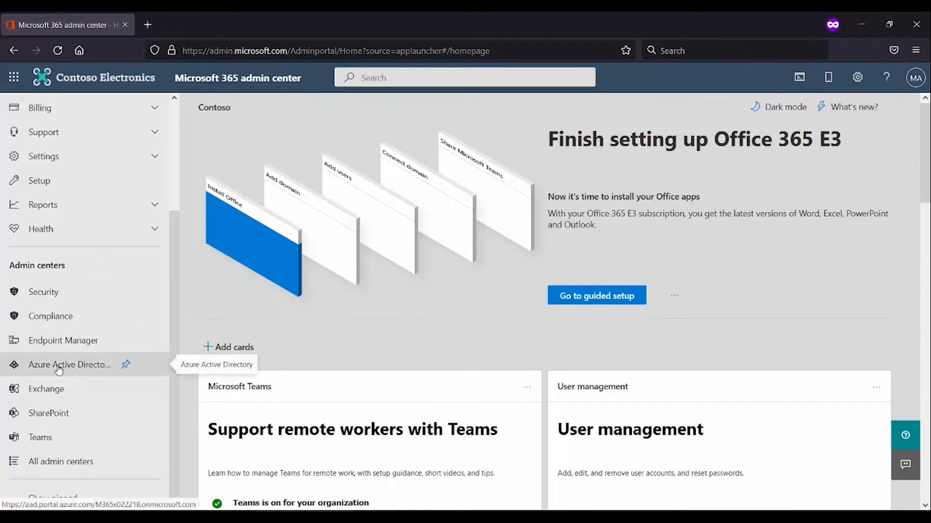
Open Azure Active Directory from the Microsoft 365 admin centers list.
{"action": "left_click", "coordinate": [71, 365]}
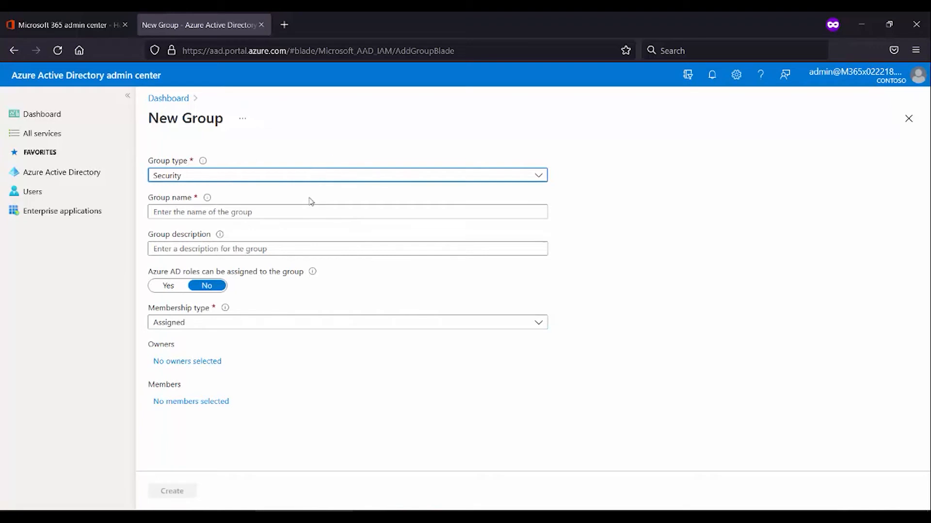
{"action": "mouse_move", "coordinate": [190, 402]}
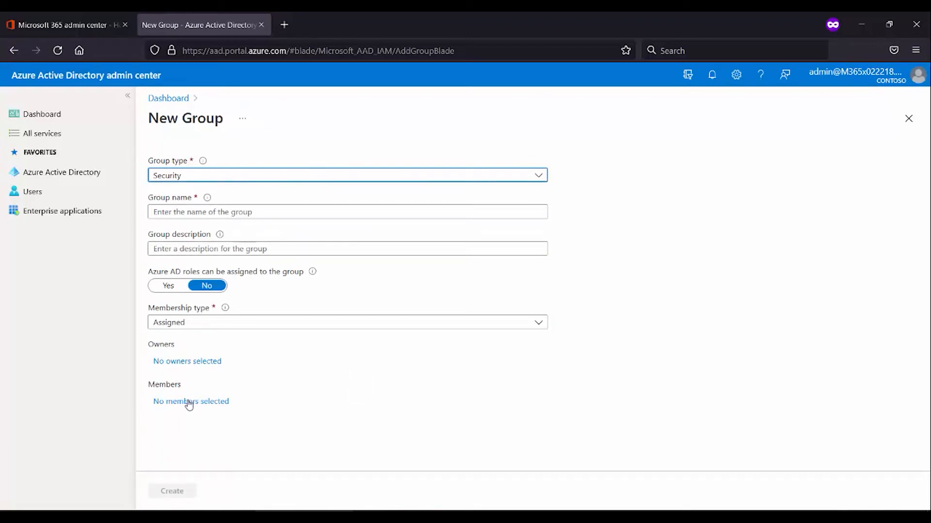
{"action": "mouse_move", "coordinate": [41, 114]}
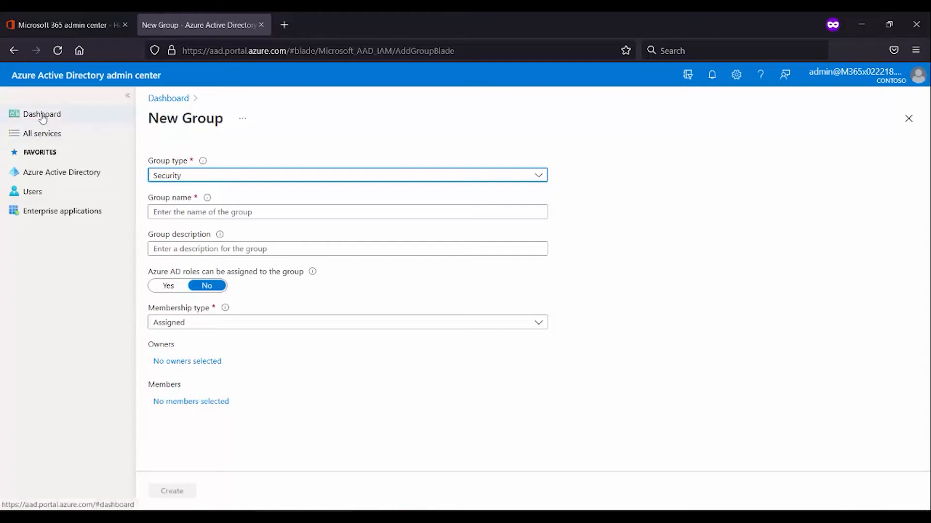
Abandon the blank New Group form and go to the Azure AD dashboard.
{"action": "left_click", "coordinate": [42, 114]}
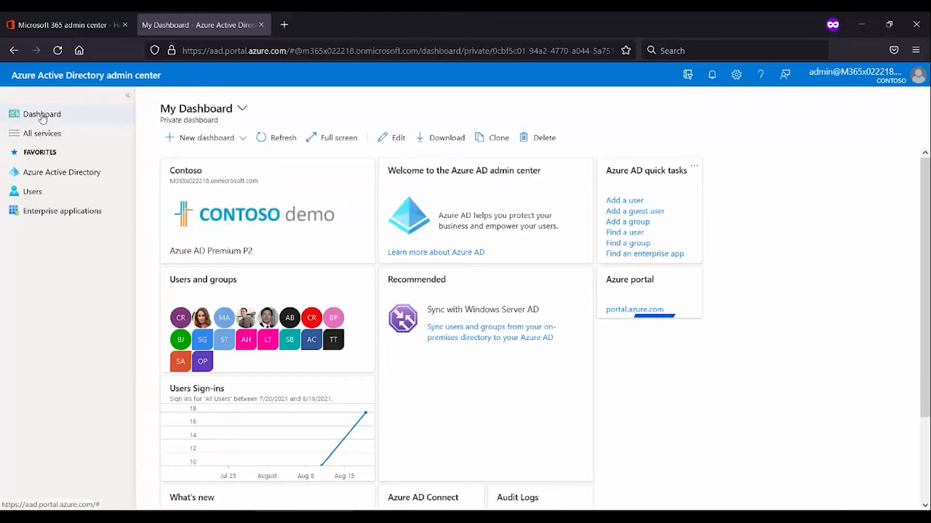
{"action": "mouse_move", "coordinate": [671, 237]}
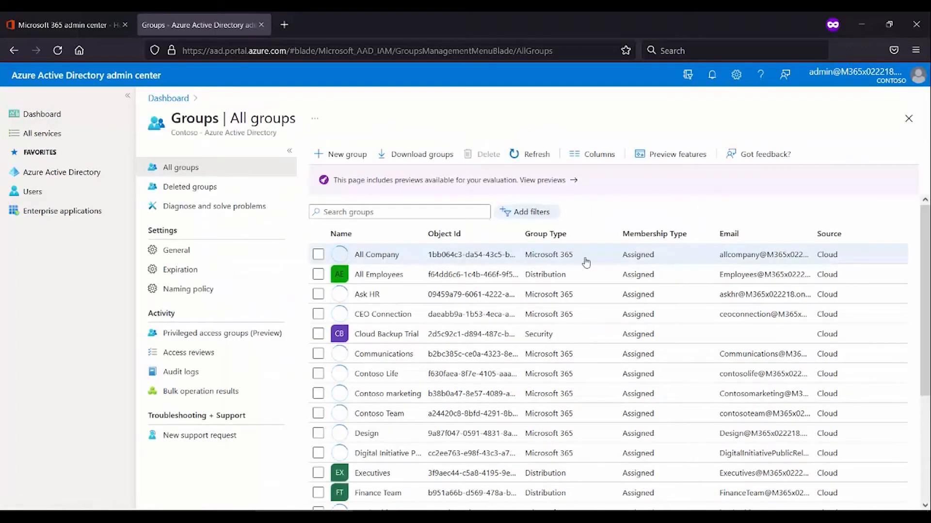
{"action": "mouse_move", "coordinate": [386, 333]}
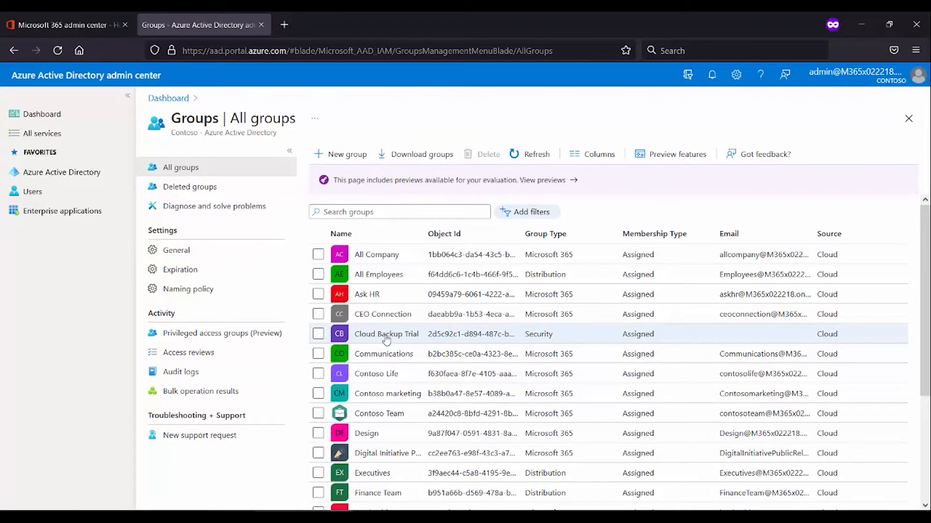
{"action": "mouse_move", "coordinate": [386, 333]}
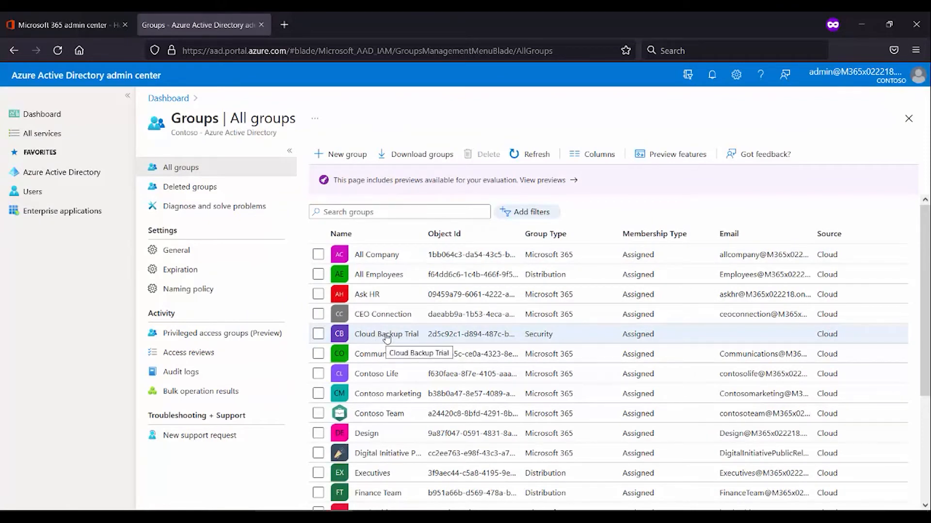
Open the Cloud Backup Trial group and list its four direct members.
{"action": "left_click", "coordinate": [386, 333]}
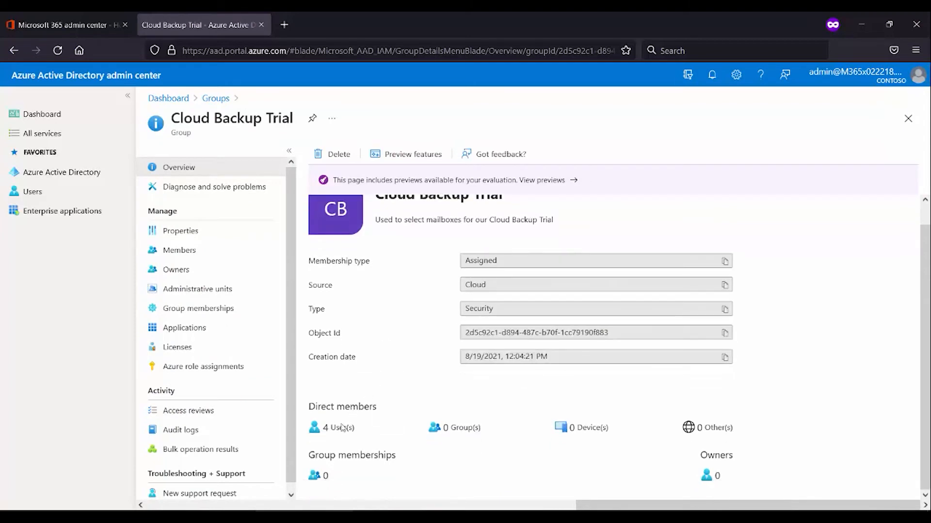
{"action": "mouse_move", "coordinate": [232, 292]}
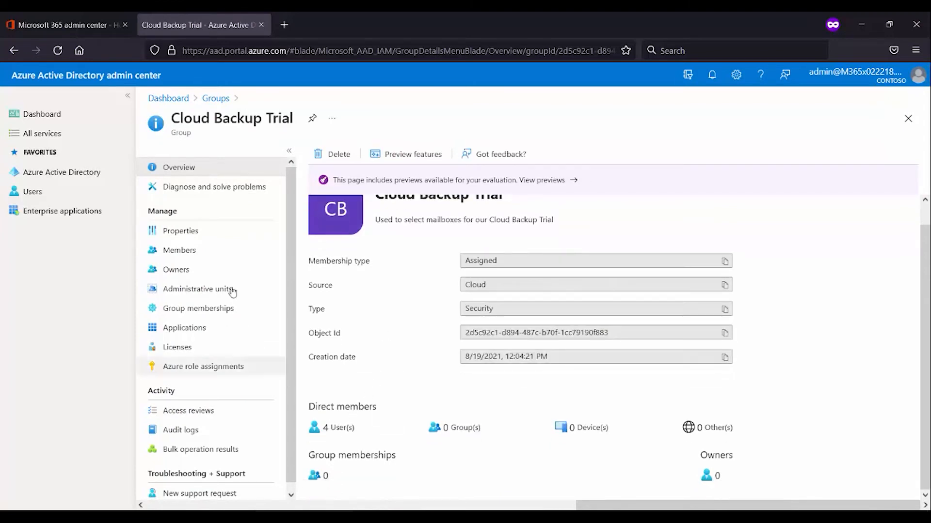
{"action": "left_click", "coordinate": [179, 250]}
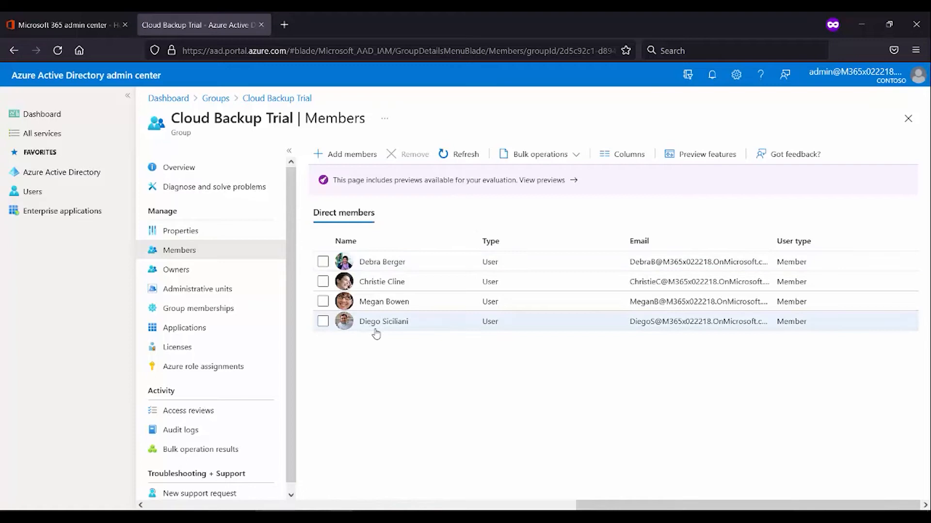
{"action": "mouse_move", "coordinate": [282, 143]}
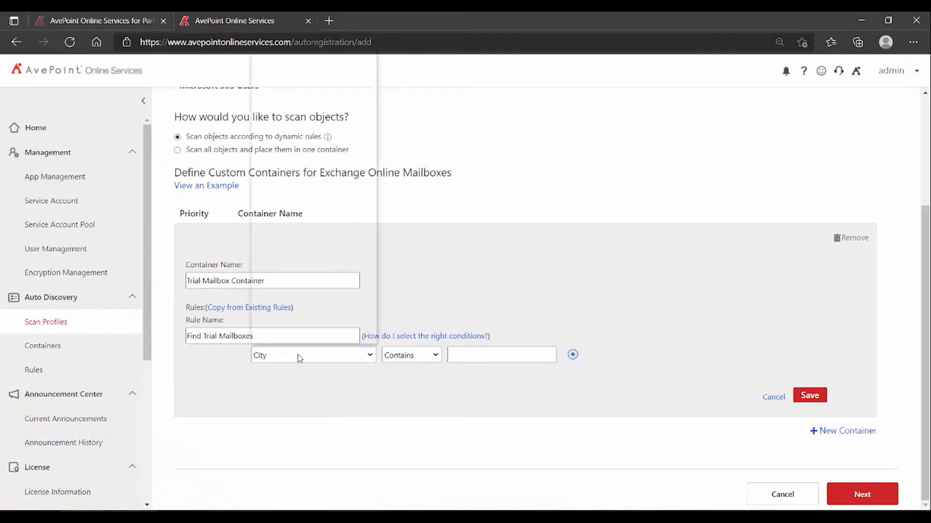
Set the rule condition to Group Membership Equals 'Cloud Backup Trial'.
{"action": "left_click", "coordinate": [312, 355]}
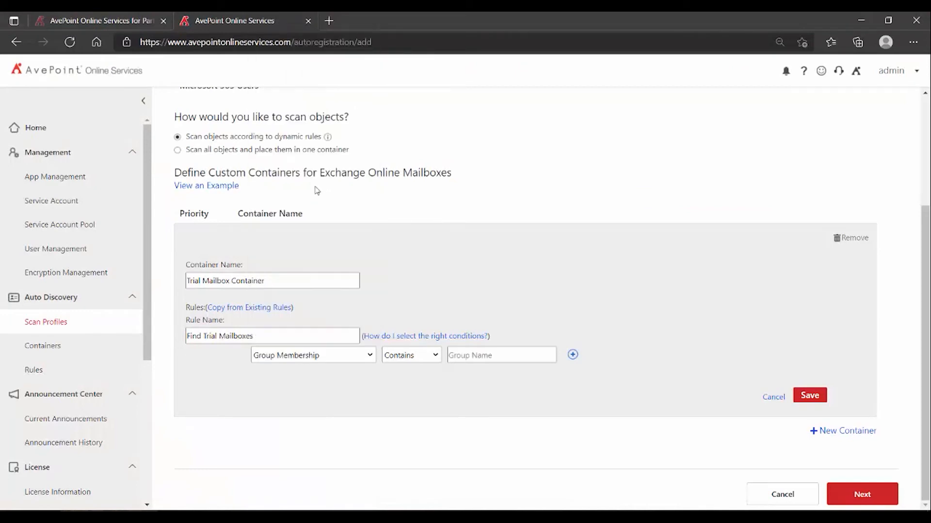
{"action": "left_click", "coordinate": [411, 354]}
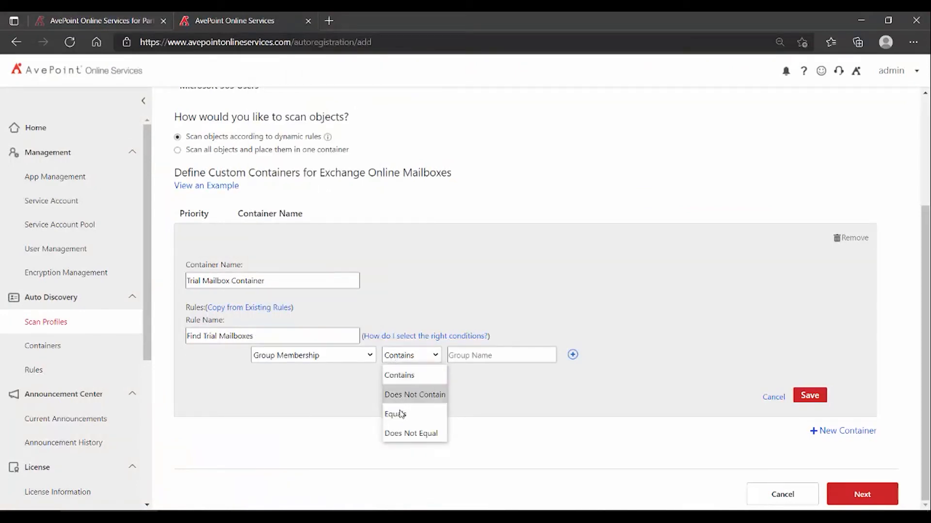
{"action": "left_click", "coordinate": [396, 413]}
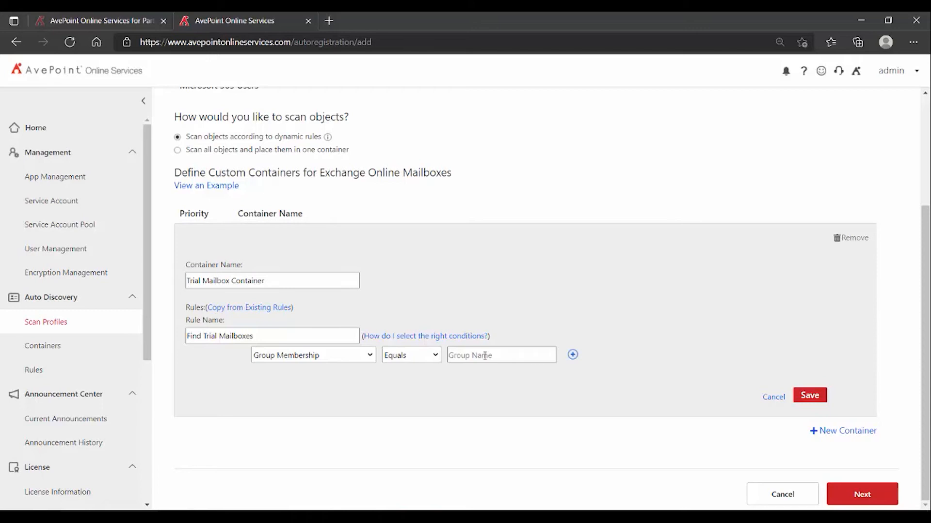
{"action": "type", "text": "Cloud Backup Trial"}
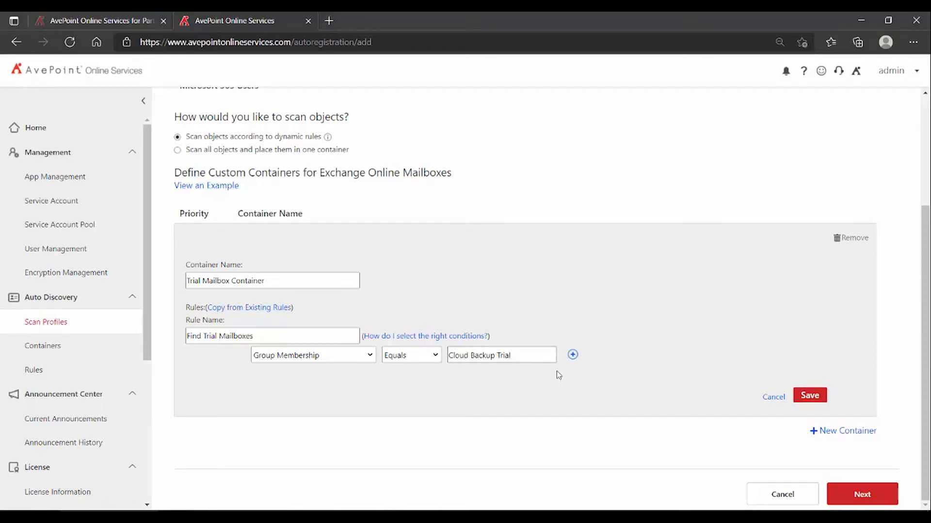
Add a second condition row, then remove it unchanged.
{"action": "left_click", "coordinate": [572, 354]}
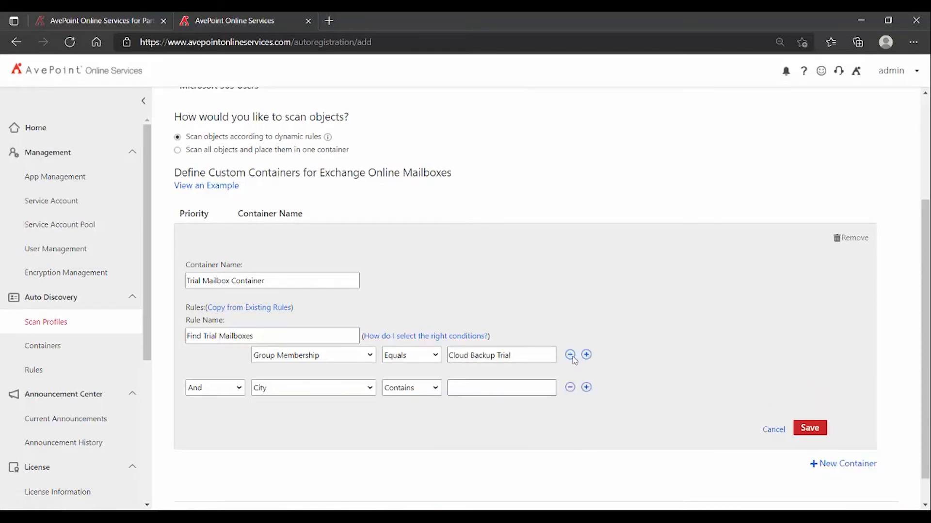
{"action": "mouse_move", "coordinate": [473, 408]}
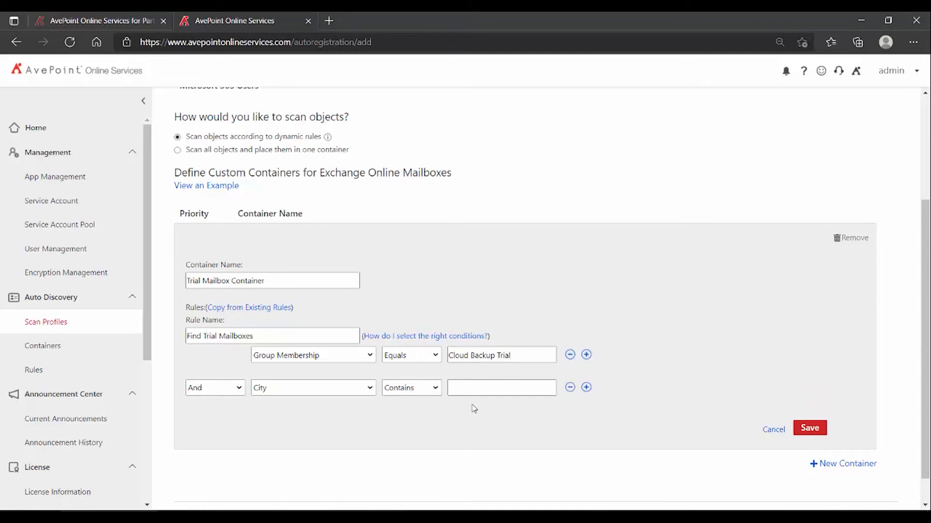
{"action": "mouse_move", "coordinate": [380, 422]}
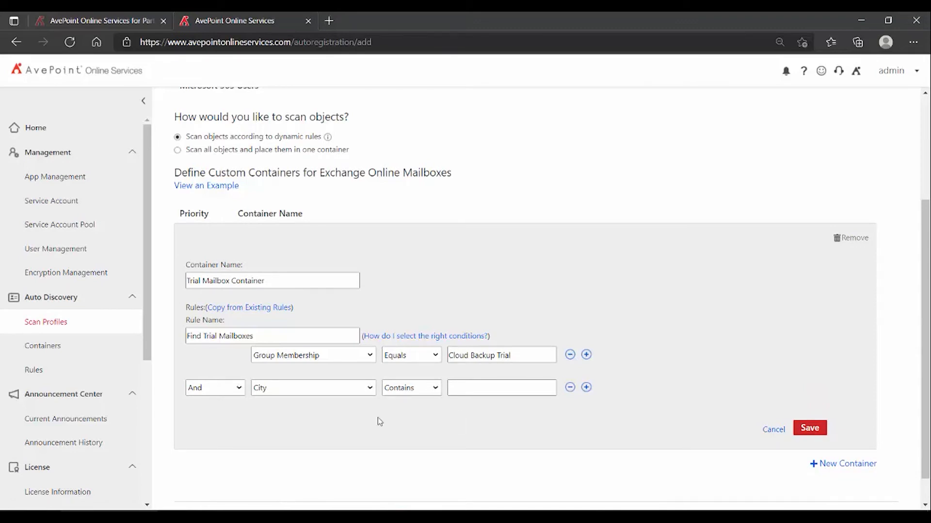
{"action": "left_click", "coordinate": [312, 388]}
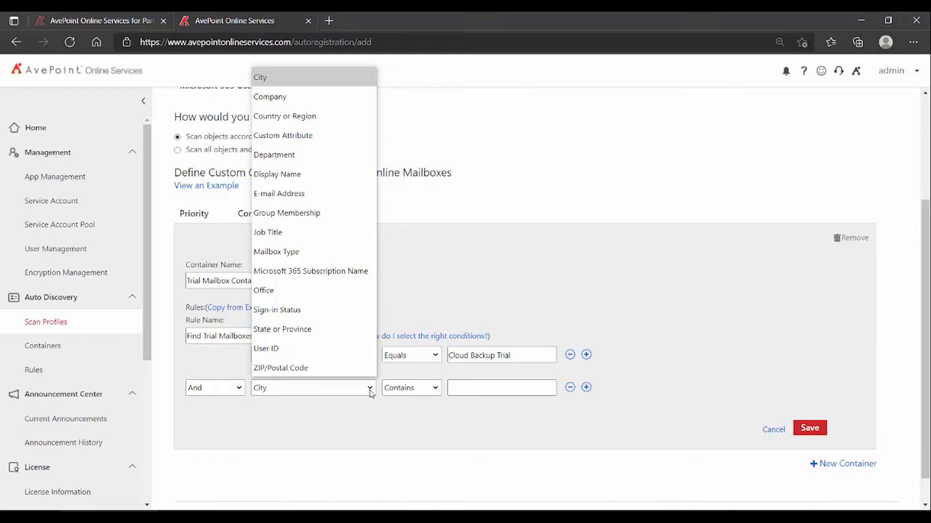
{"action": "left_click", "coordinate": [286, 213]}
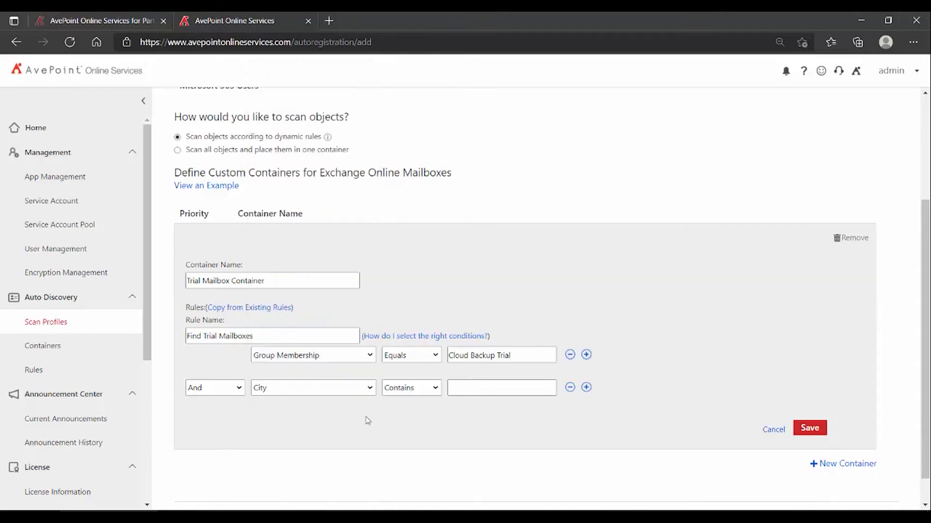
{"action": "left_click", "coordinate": [569, 387]}
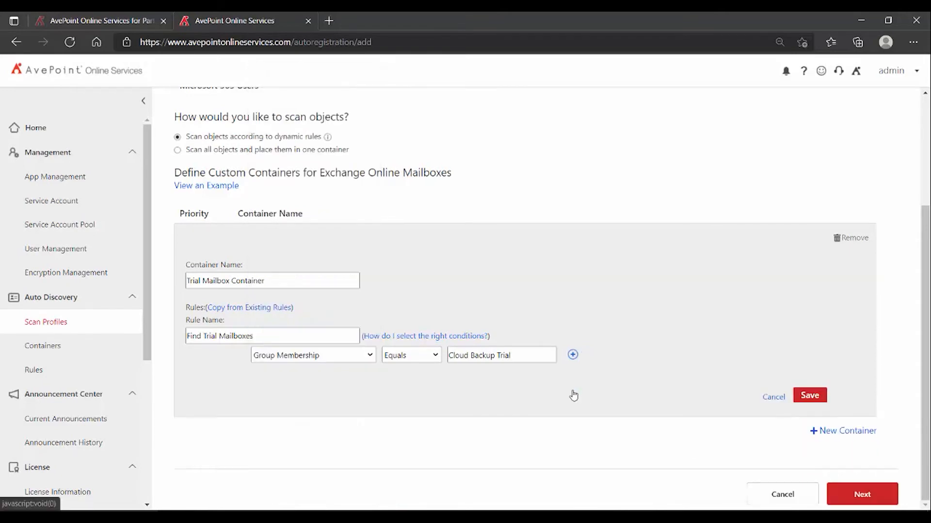
{"action": "mouse_move", "coordinate": [366, 411]}
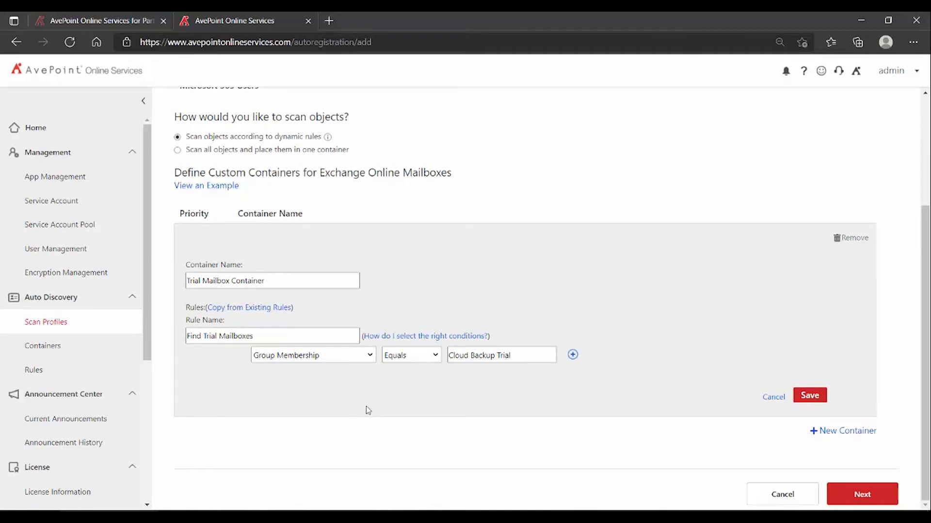
{"action": "mouse_move", "coordinate": [252, 303]}
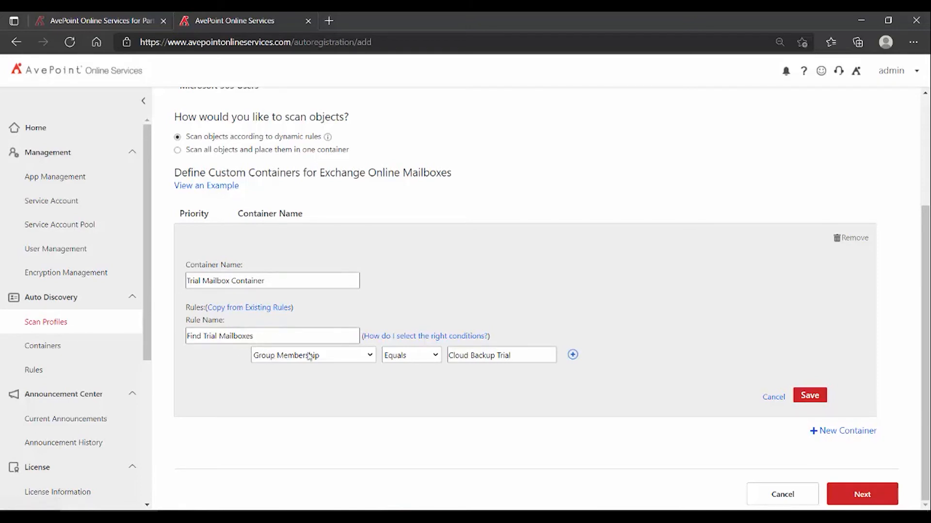
{"action": "mouse_move", "coordinate": [226, 263]}
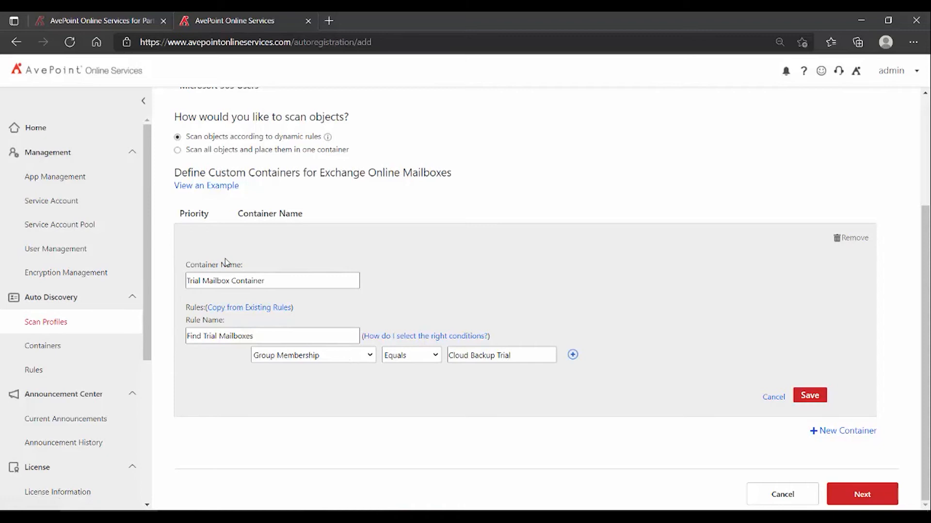
{"action": "mouse_move", "coordinate": [357, 273]}
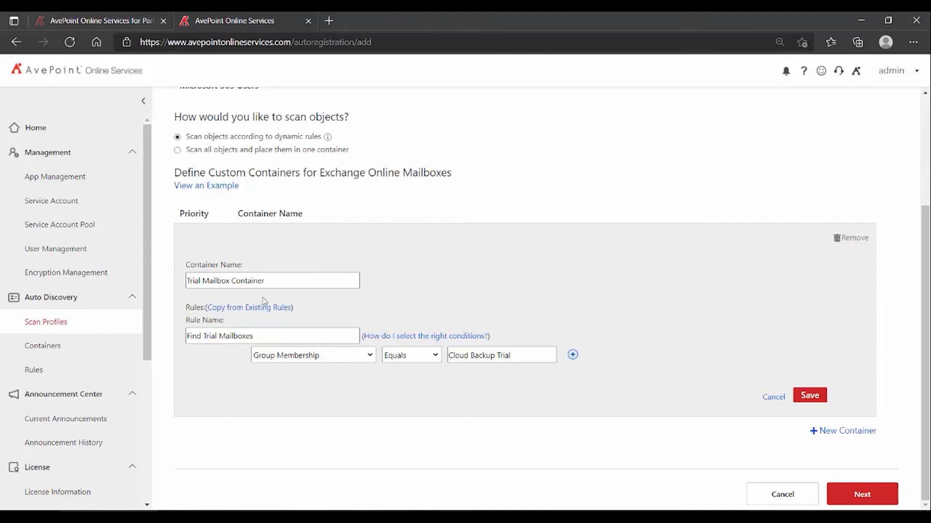
{"action": "mouse_move", "coordinate": [368, 307]}
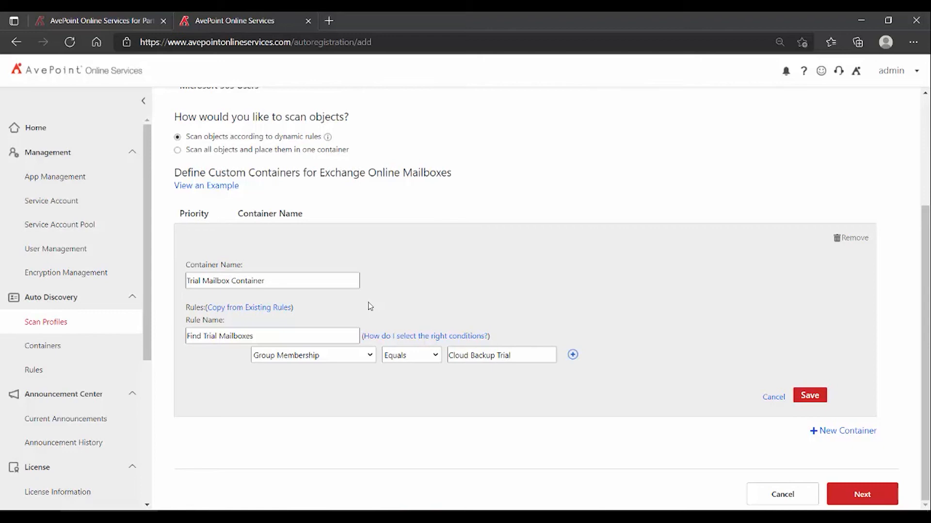
{"action": "mouse_move", "coordinate": [798, 434]}
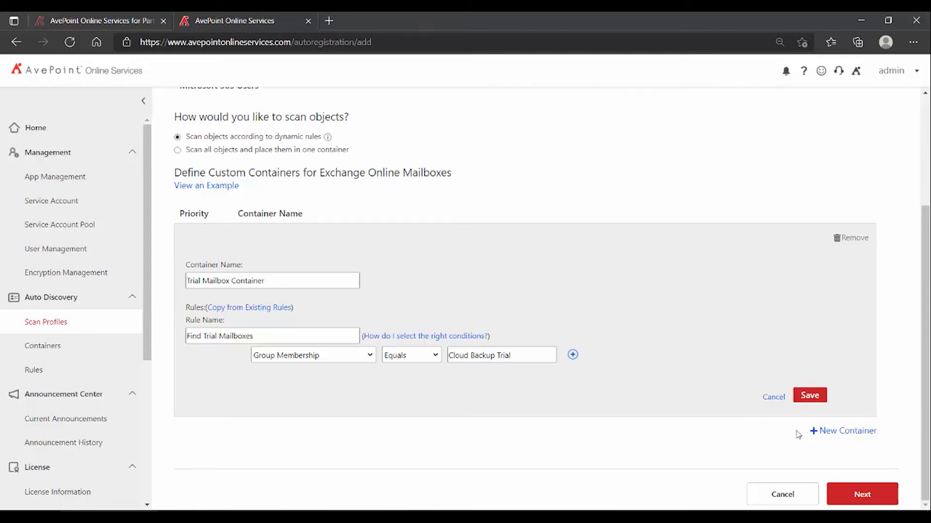
{"action": "mouse_move", "coordinate": [676, 404]}
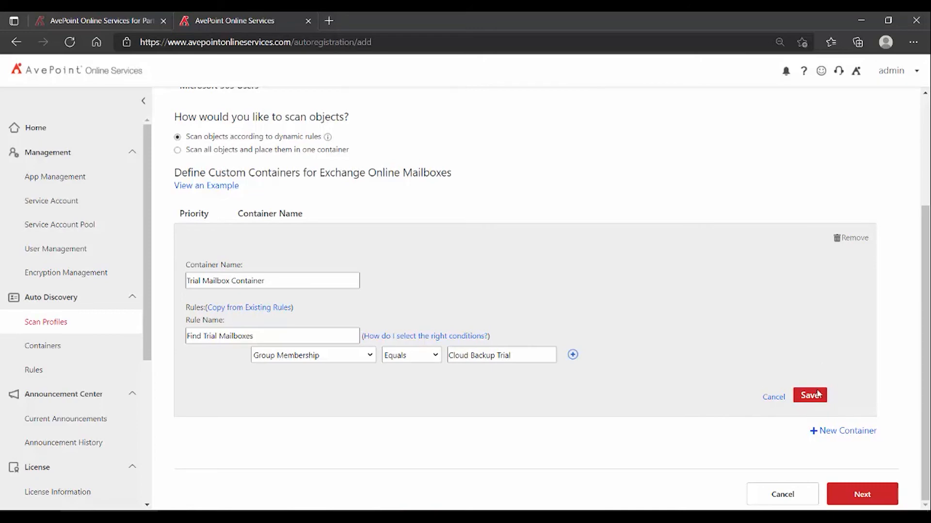
Save Trial Mailbox Container with its Find Trial Mailboxes rule.
{"action": "left_click", "coordinate": [810, 396]}
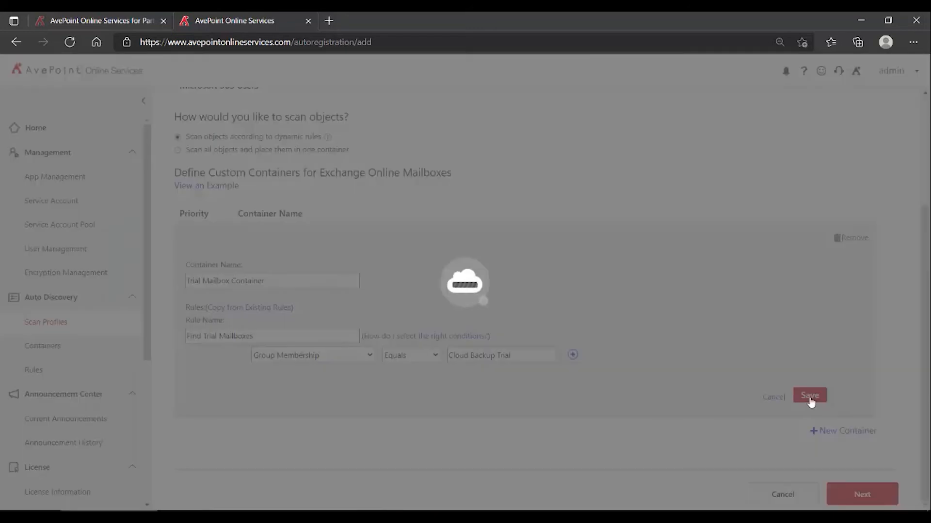
Confirm Trial Mailbox Container sits at priority 1, then scroll to the top of Create a Profile.
{"action": "left_click", "coordinate": [809, 396]}
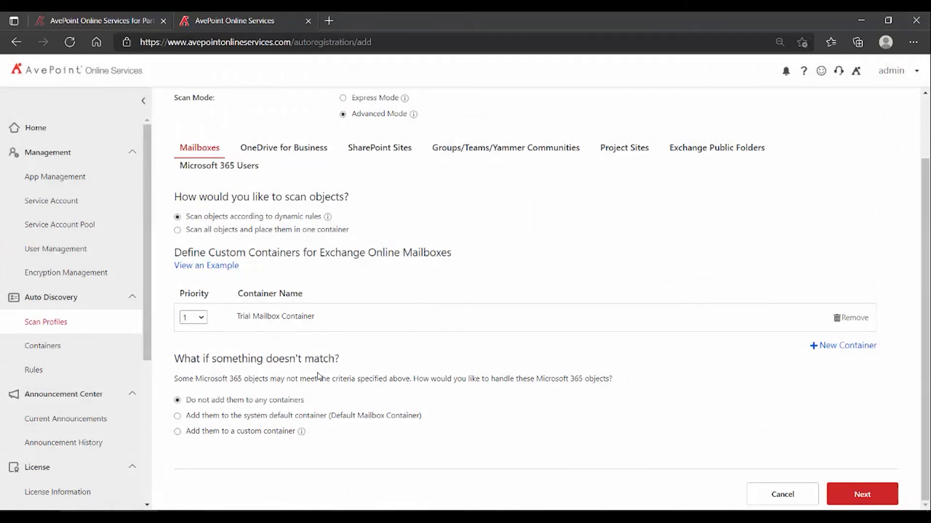
{"action": "mouse_move", "coordinate": [267, 410]}
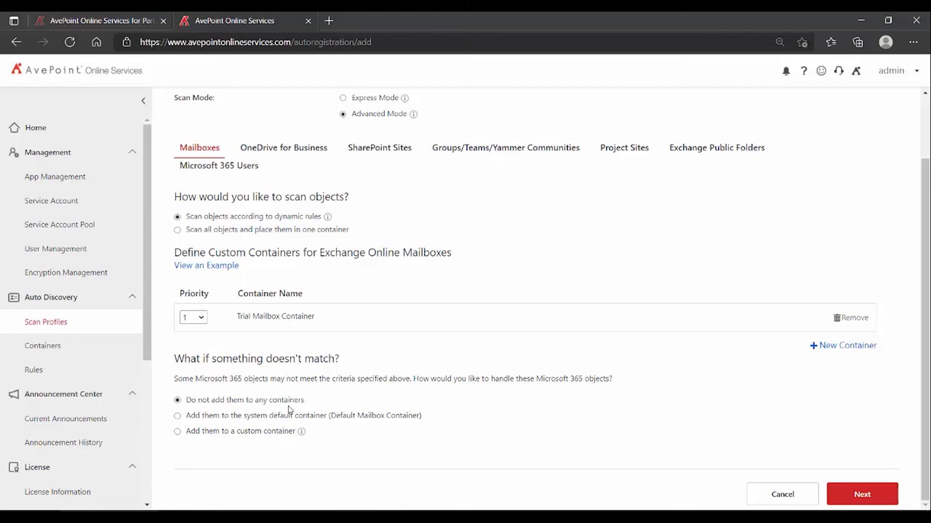
{"action": "mouse_move", "coordinate": [282, 421]}
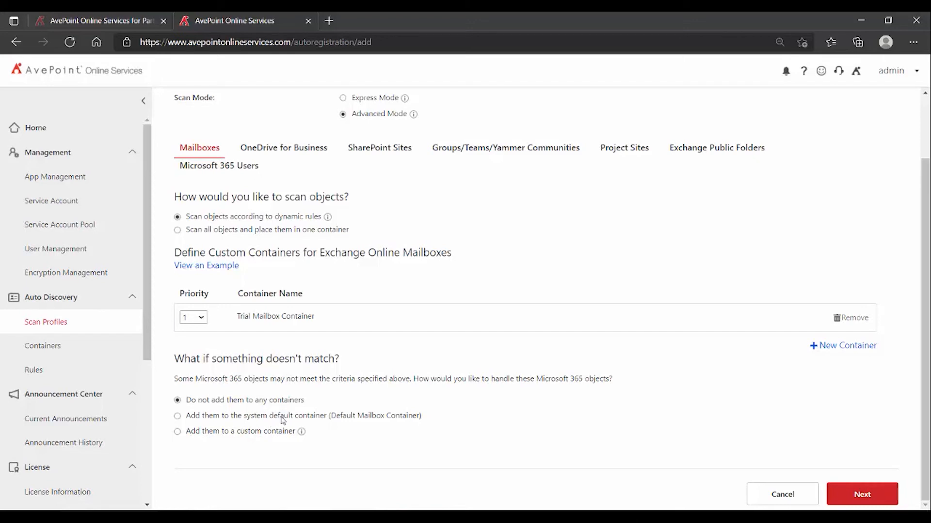
{"action": "mouse_move", "coordinate": [270, 436]}
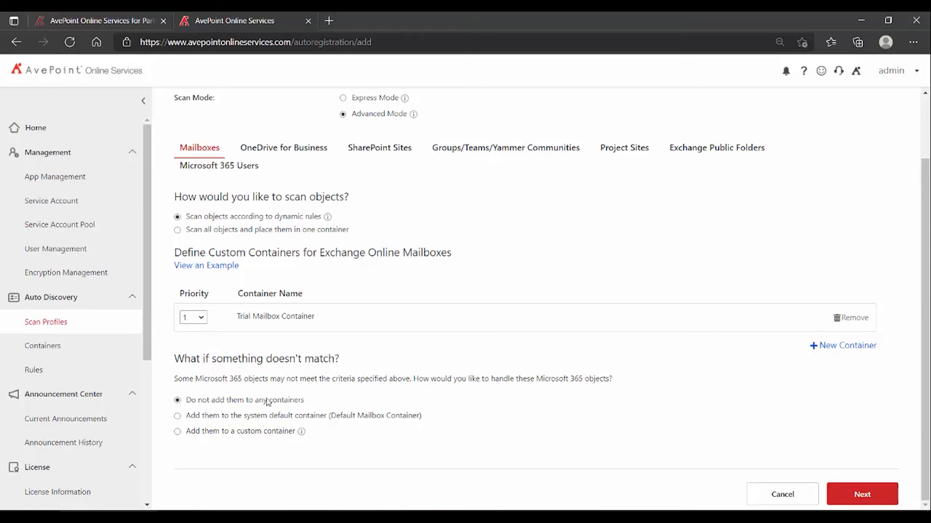
{"action": "mouse_move", "coordinate": [266, 396]}
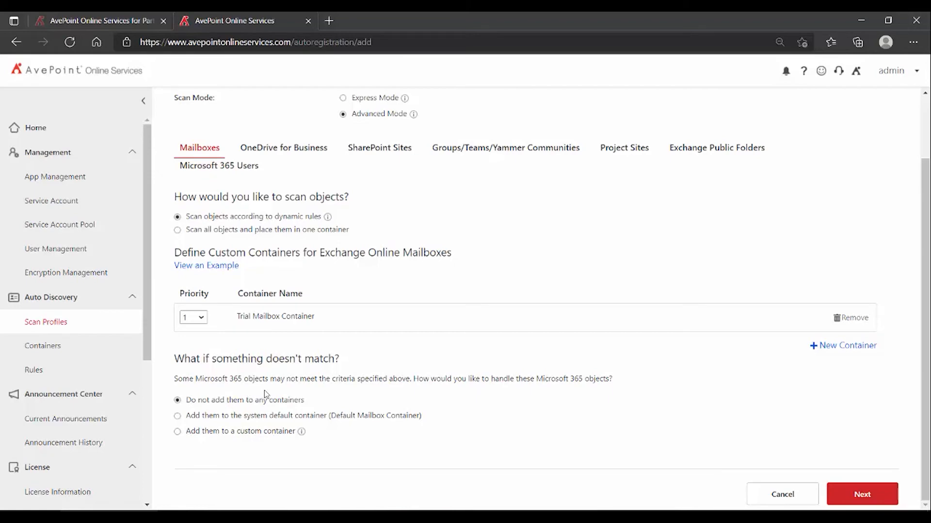
{"action": "scroll", "scroll_direction": "up", "scroll_amount": 3}
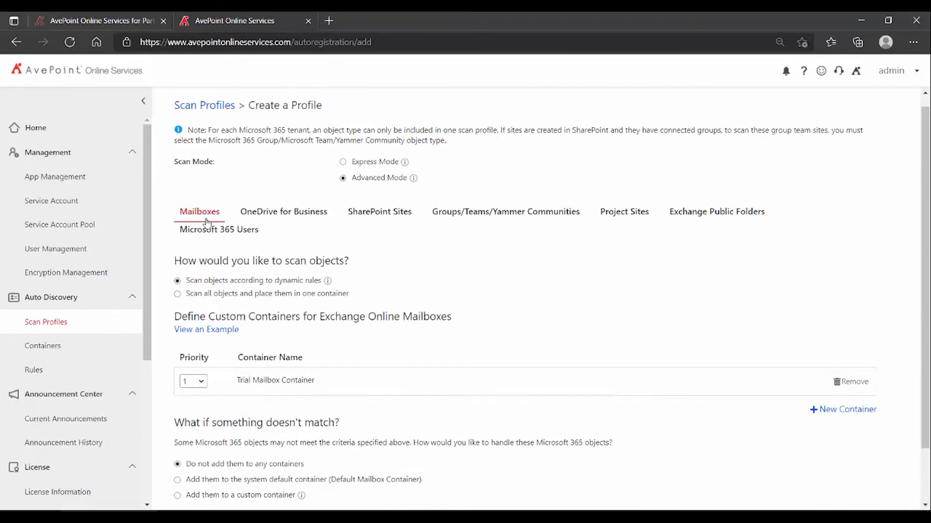
Leave OneDrive for Business and SharePoint Sites without containers and advance to Profile Settings.
{"action": "left_click", "coordinate": [283, 212]}
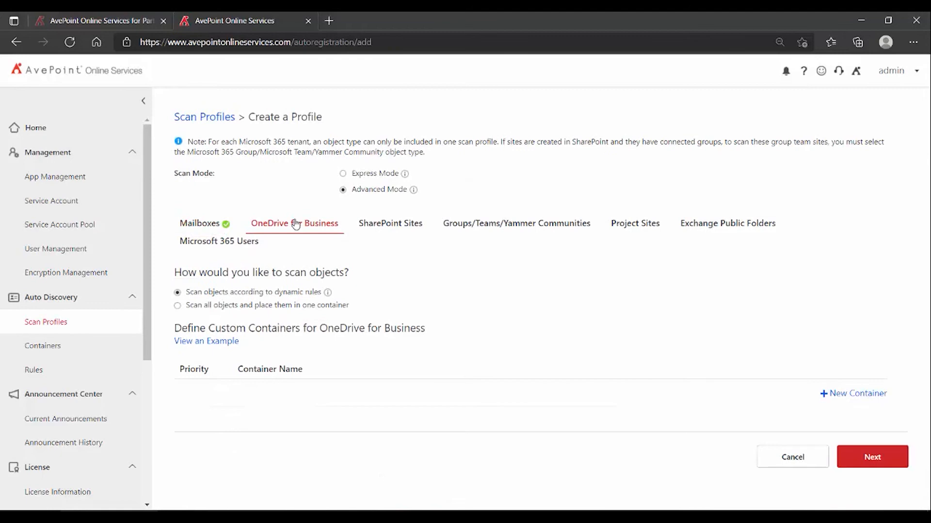
{"action": "mouse_move", "coordinate": [371, 370]}
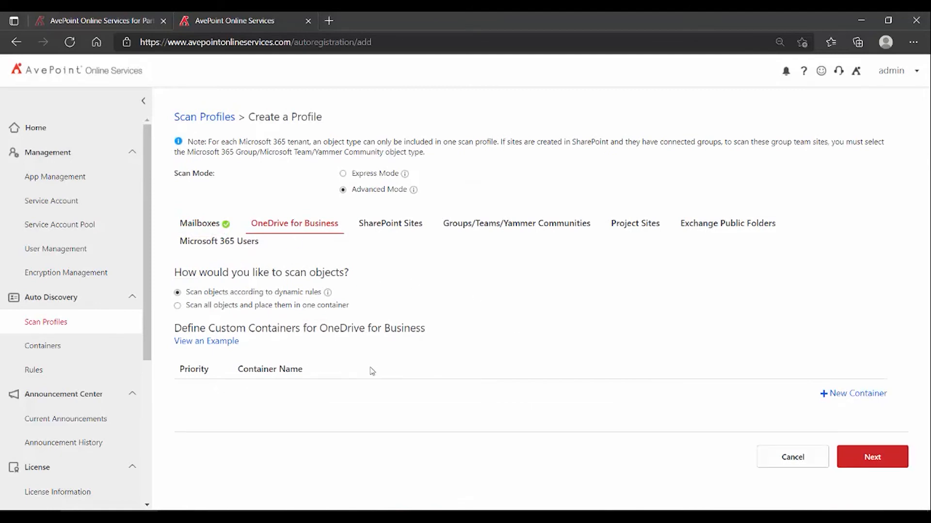
{"action": "mouse_move", "coordinate": [456, 365]}
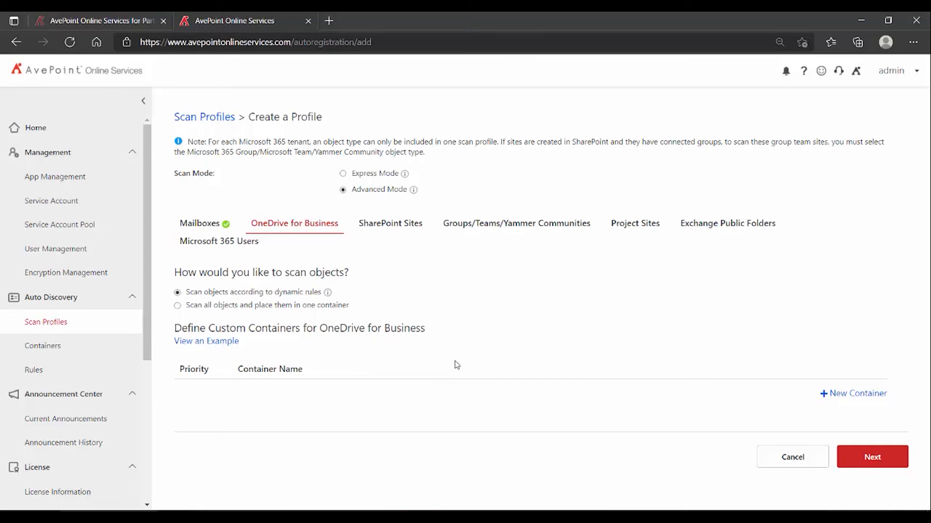
{"action": "mouse_move", "coordinate": [407, 280]}
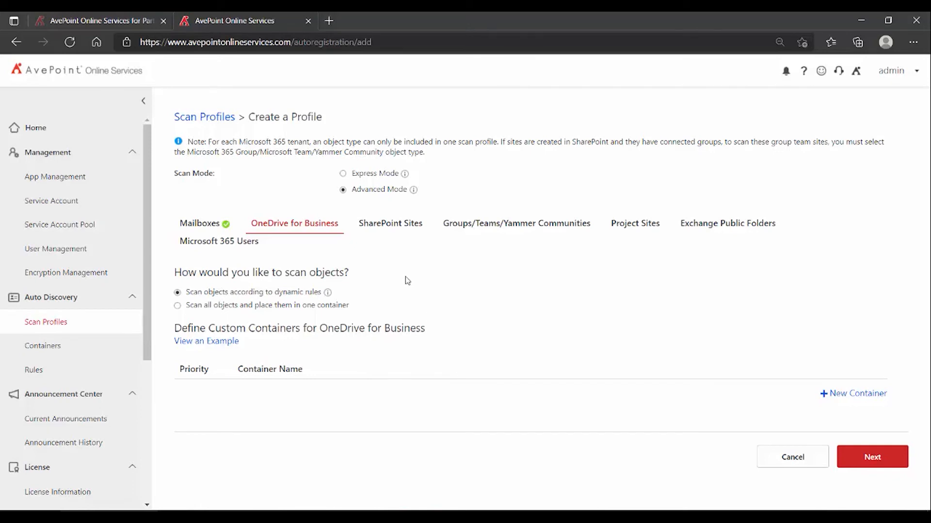
{"action": "left_click", "coordinate": [389, 223]}
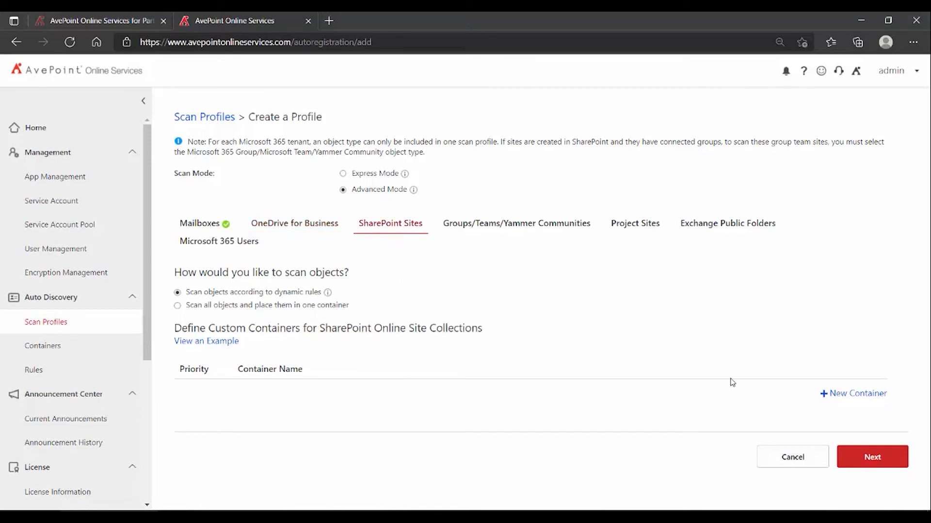
{"action": "mouse_move", "coordinate": [419, 323]}
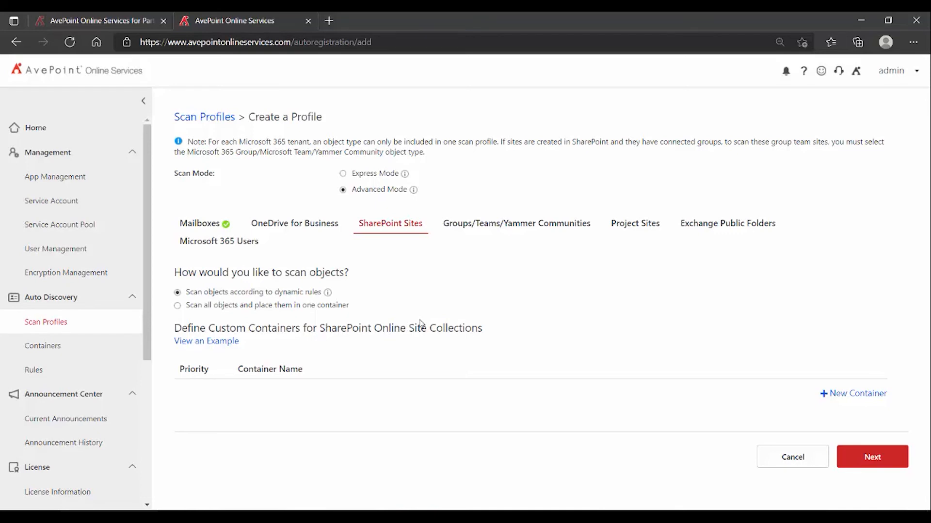
{"action": "mouse_move", "coordinate": [498, 275]}
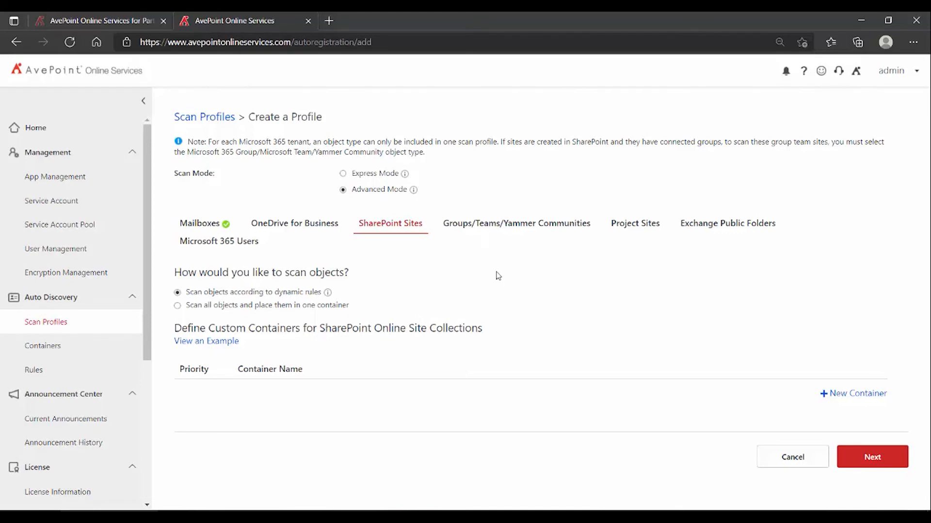
{"action": "mouse_move", "coordinate": [404, 290]}
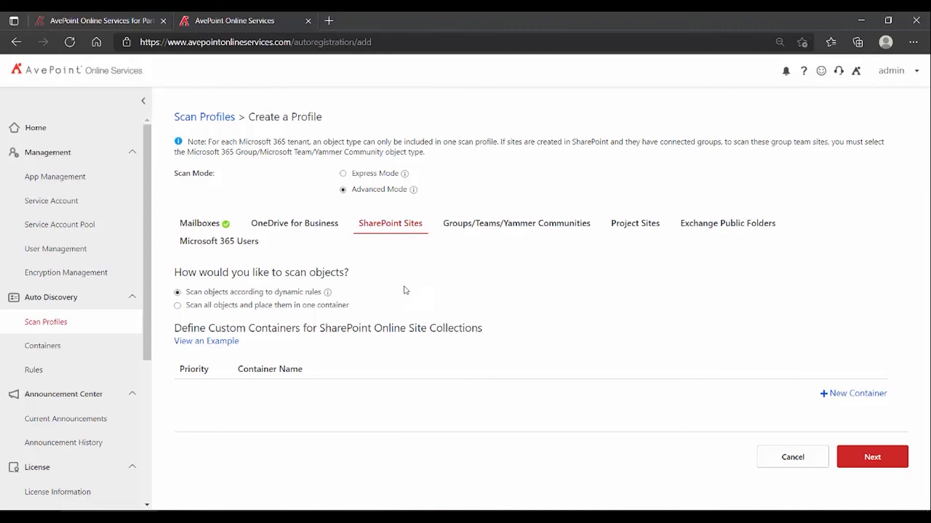
{"action": "mouse_move", "coordinate": [430, 288]}
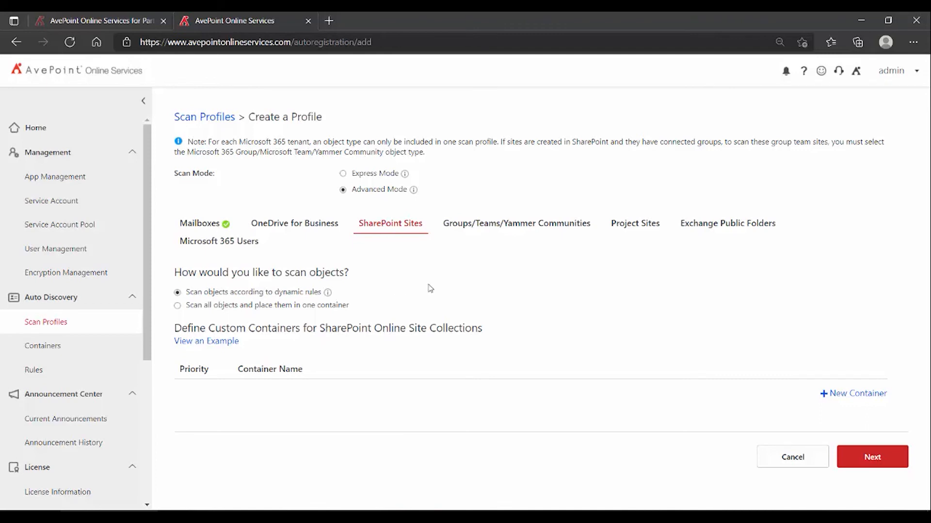
{"action": "left_click", "coordinate": [200, 223]}
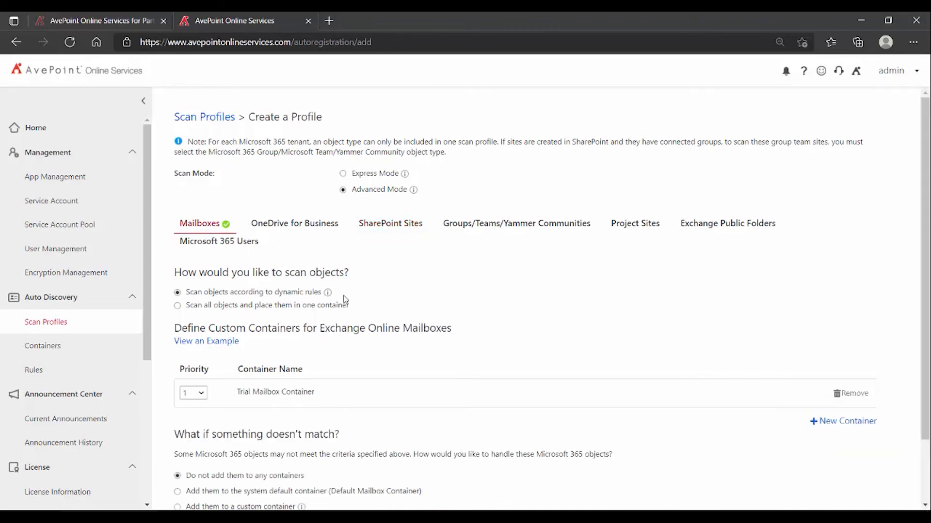
{"action": "mouse_move", "coordinate": [490, 335]}
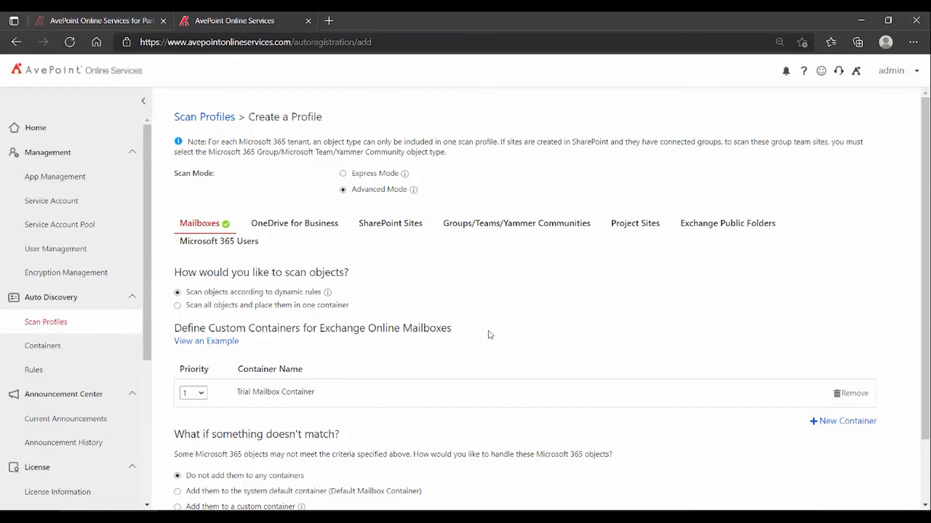
{"action": "scroll", "scroll_direction": "down", "scroll_amount": 3}
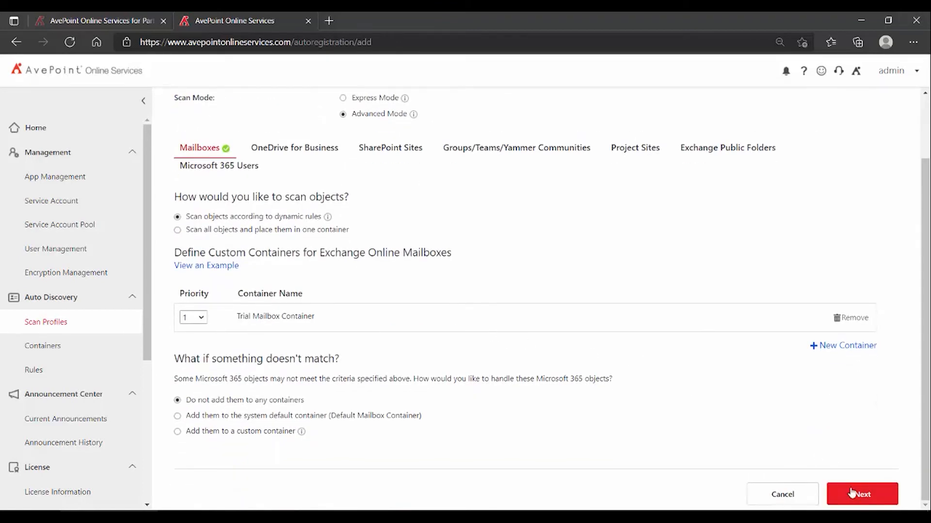
{"action": "left_click", "coordinate": [861, 494]}
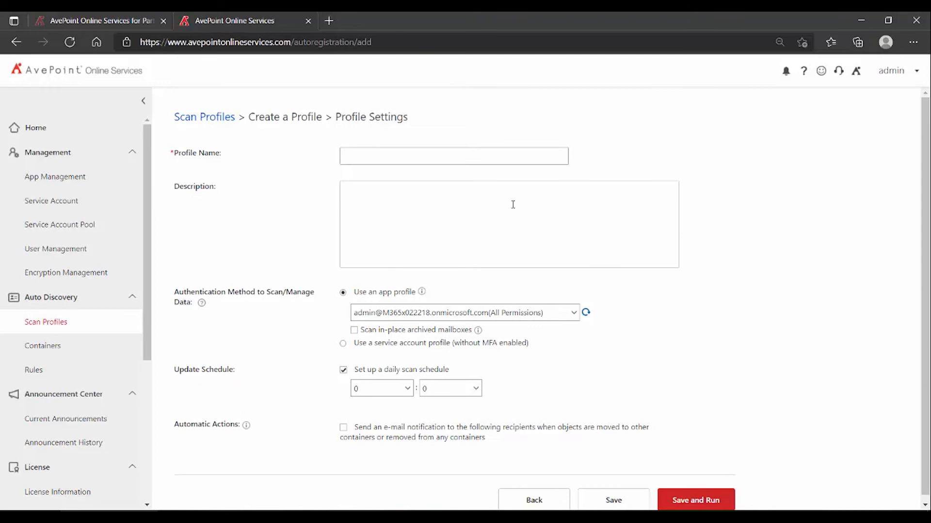
Name the profile 'Cloud Backup Trial Scan Profile', describe collecting trial mailboxes, and save and run.
{"action": "left_click", "coordinate": [453, 156]}
{"action": "type", "text": "Cloud Backup Trial Scan Profile"}
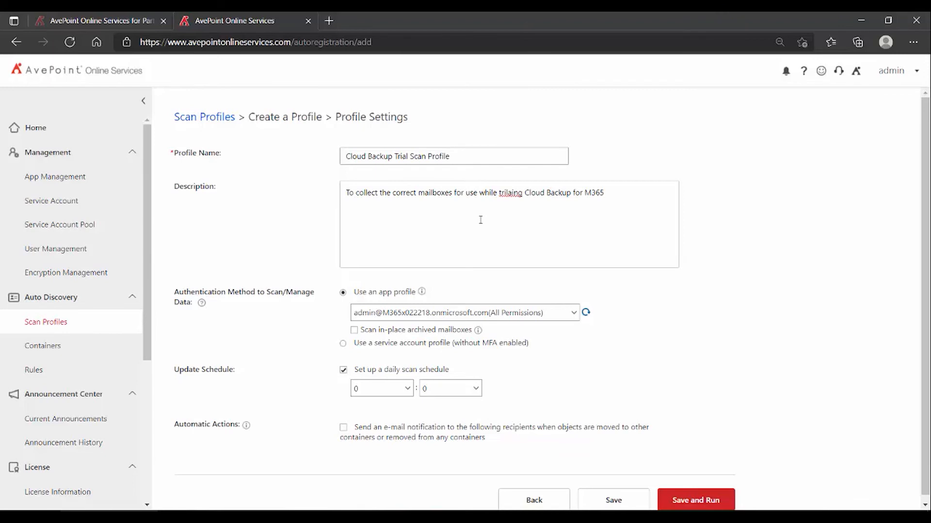
{"action": "mouse_move", "coordinate": [55, 177]}
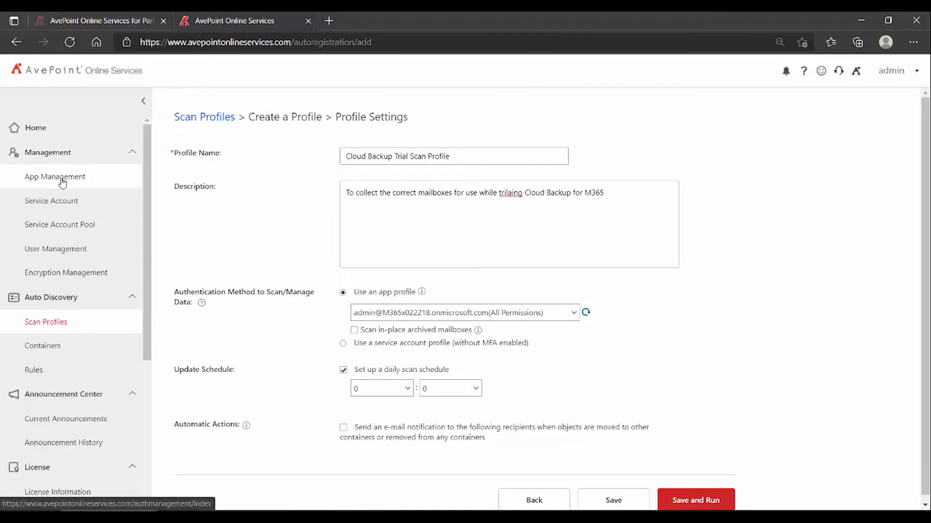
{"action": "mouse_move", "coordinate": [207, 219]}
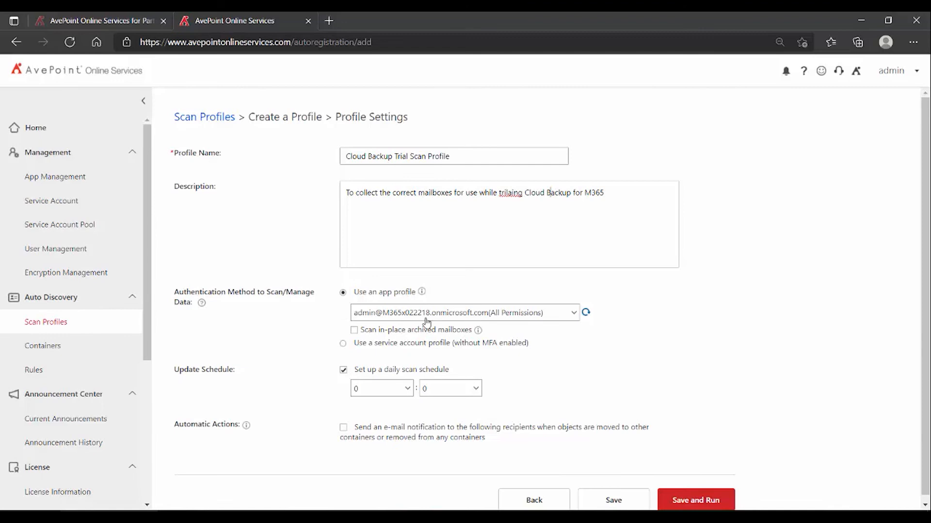
{"action": "mouse_move", "coordinate": [482, 301]}
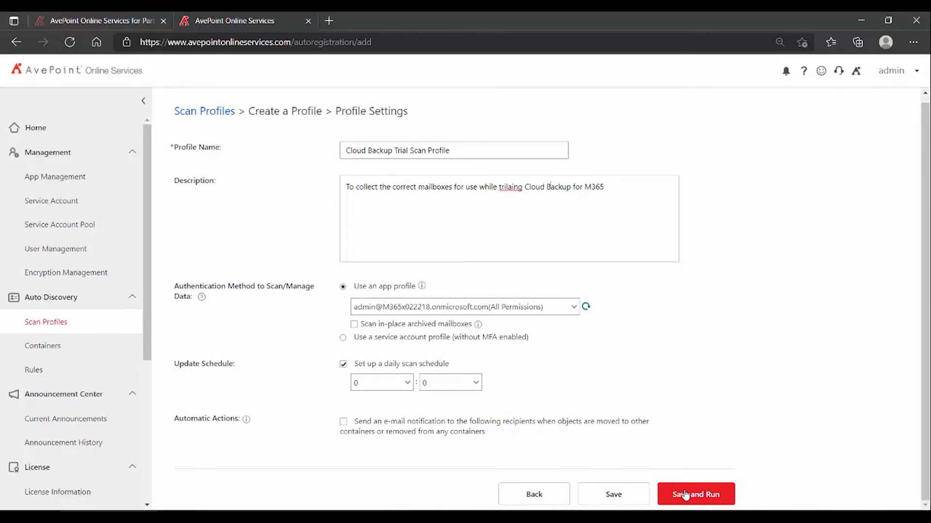
{"action": "left_click", "coordinate": [695, 494]}
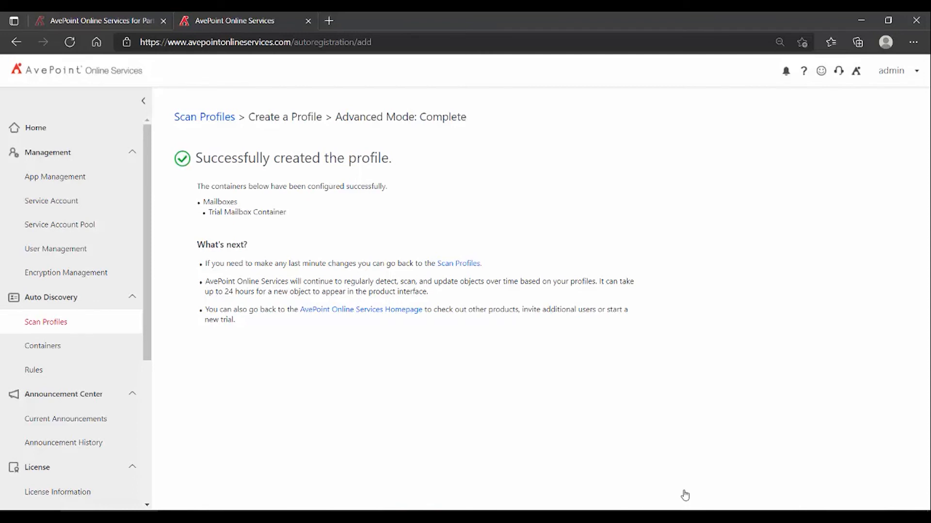
{"action": "mouse_move", "coordinate": [5, 323]}
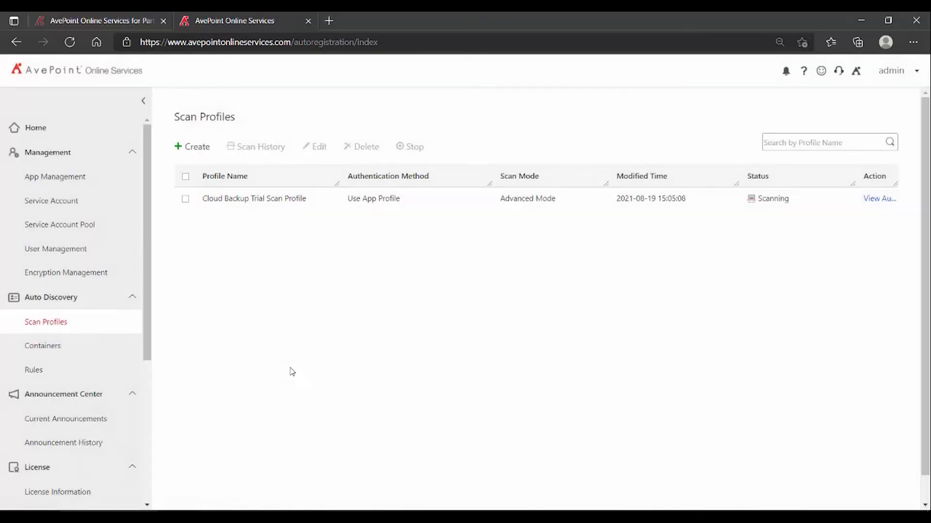
{"action": "mouse_move", "coordinate": [780, 222]}
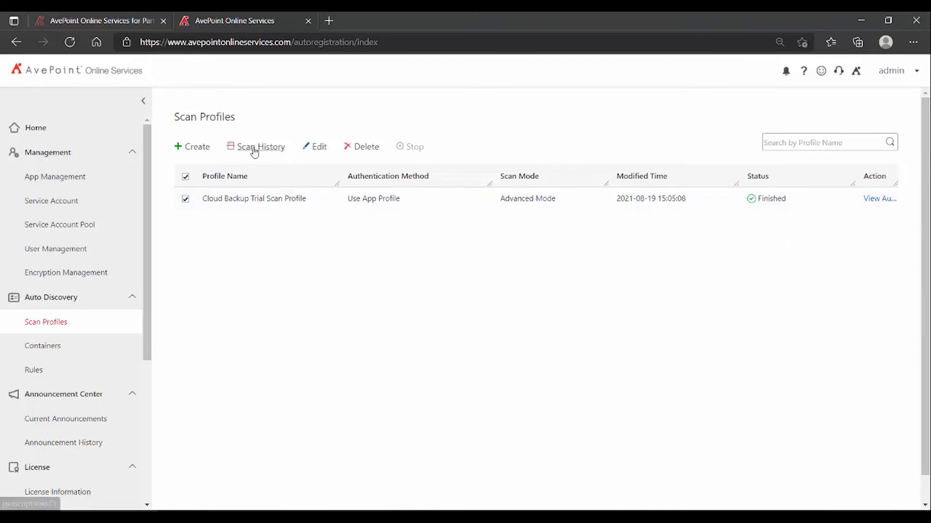
Open Scan History for the finished Cloud Backup Trial Scan Profile.
{"action": "left_click", "coordinate": [259, 147]}
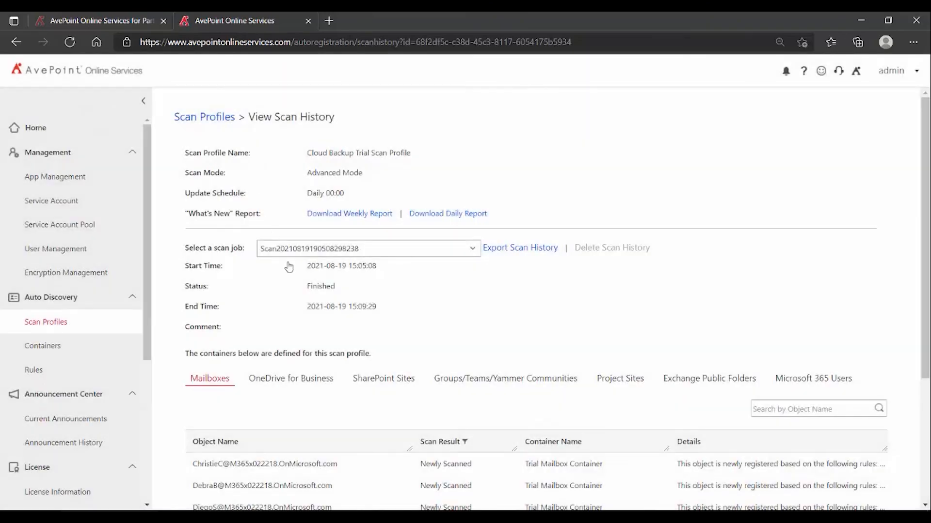
Review the four Trial Mailbox Container rows, then view OneDrive for Business results.
{"action": "scroll", "scroll_direction": "down", "scroll_amount": 3}
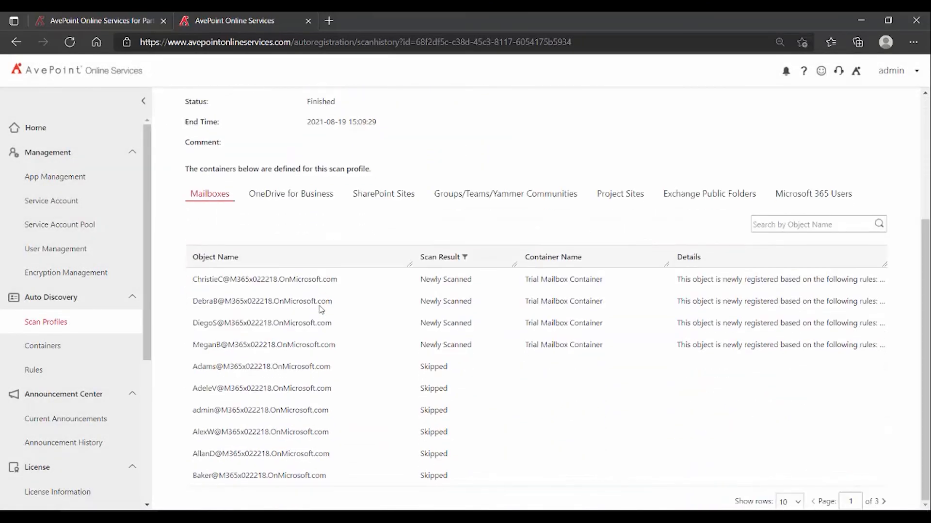
{"action": "mouse_move", "coordinate": [223, 335]}
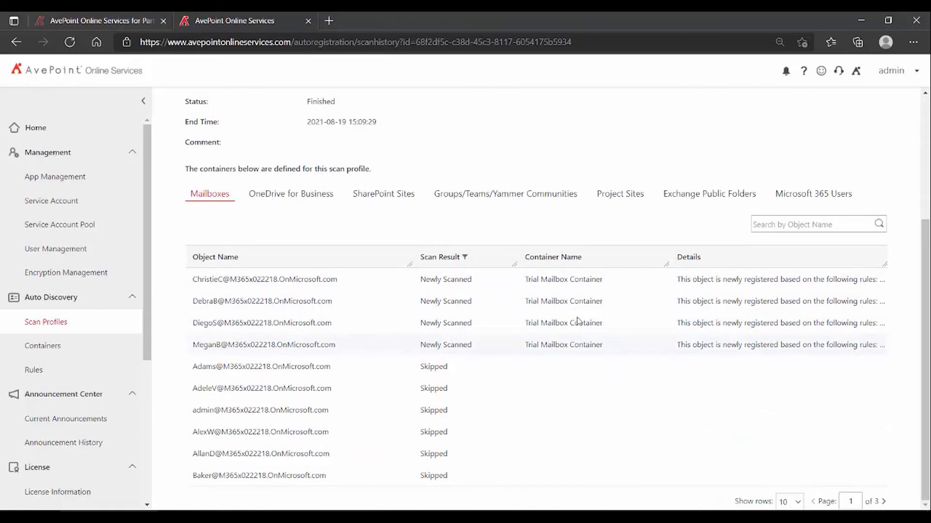
{"action": "mouse_move", "coordinate": [584, 286]}
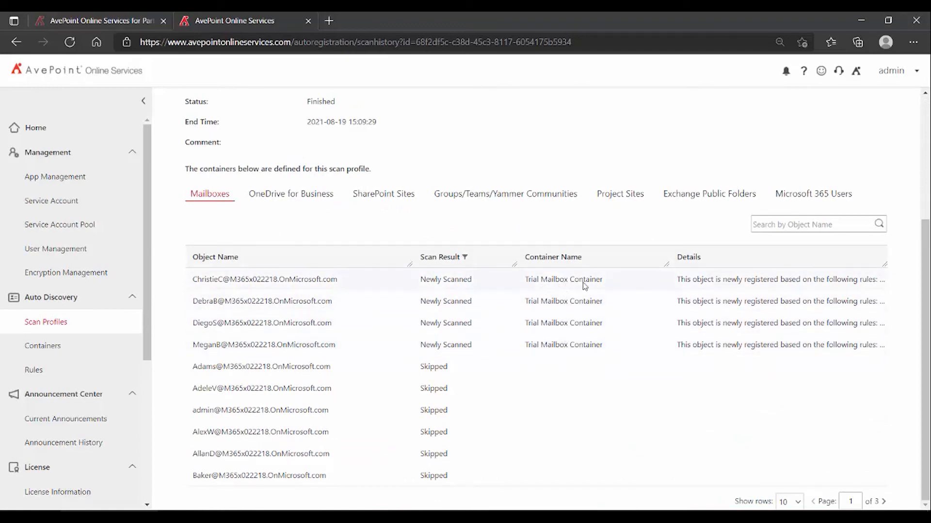
{"action": "mouse_move", "coordinate": [433, 366]}
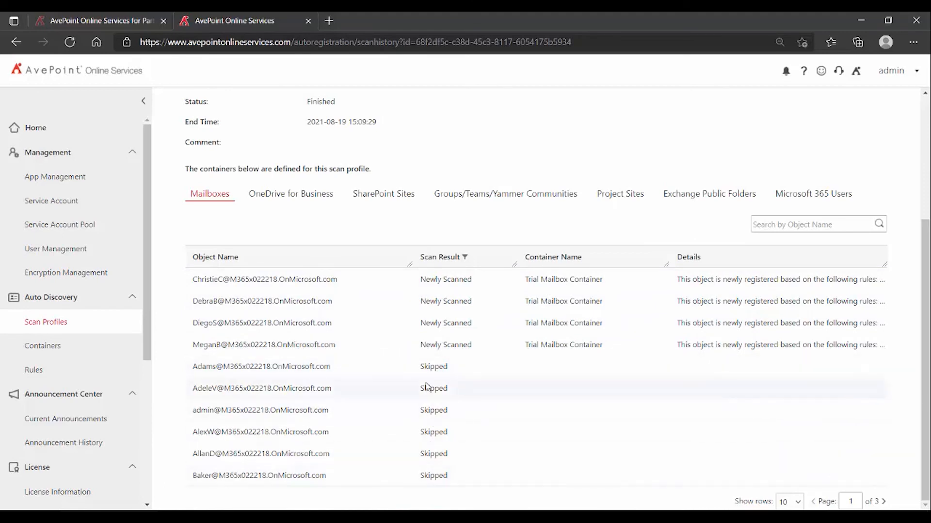
{"action": "left_click", "coordinate": [290, 194]}
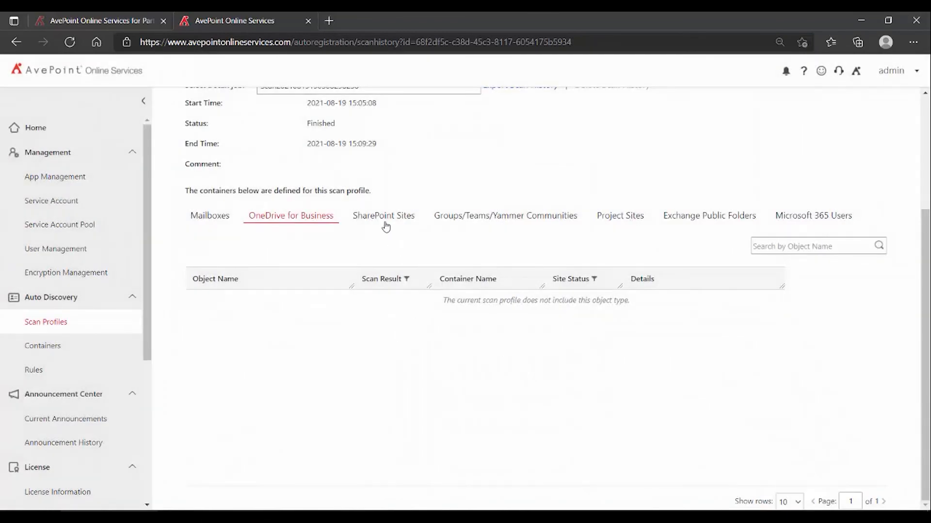
Browse SharePoint Sites, Groups/Teams/Yammer and Mailboxes results, then return to the portal home.
{"action": "left_click", "coordinate": [383, 215]}
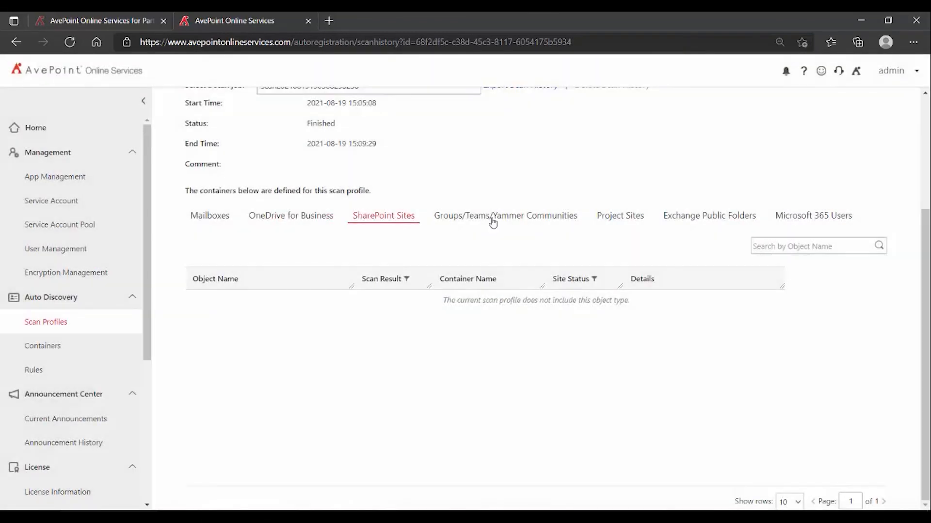
{"action": "left_click", "coordinate": [505, 216]}
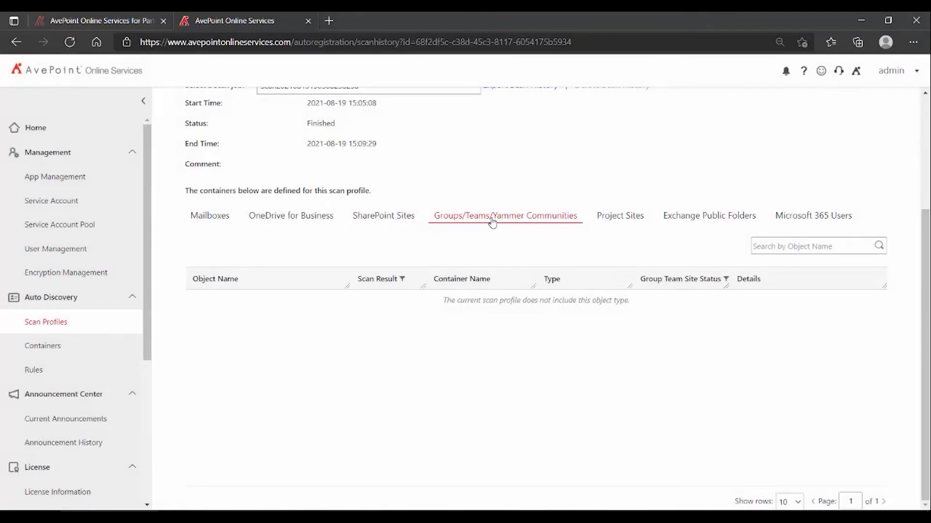
{"action": "mouse_move", "coordinate": [324, 219]}
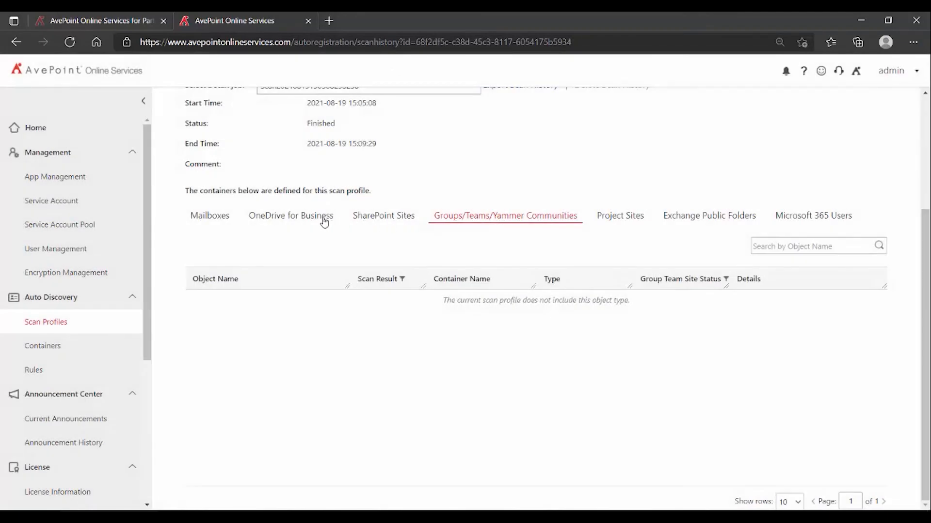
{"action": "mouse_move", "coordinate": [441, 210]}
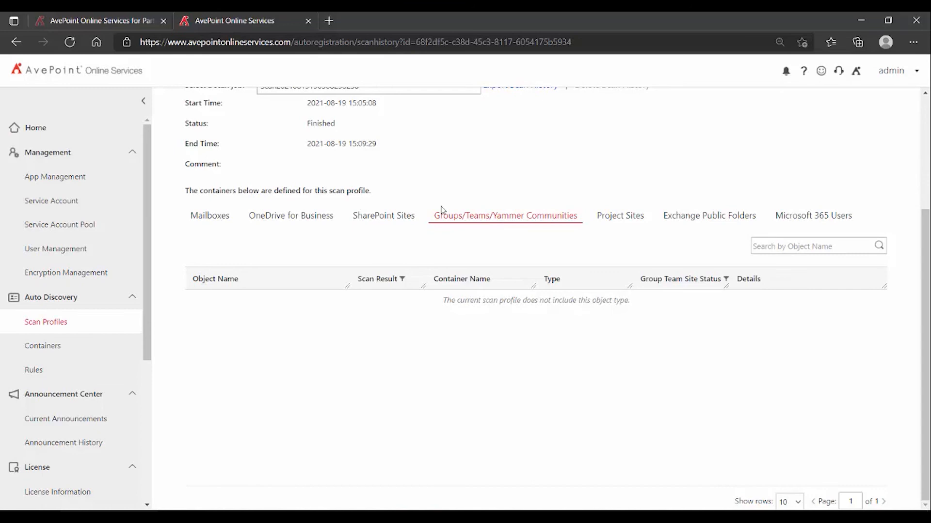
{"action": "mouse_move", "coordinate": [500, 228]}
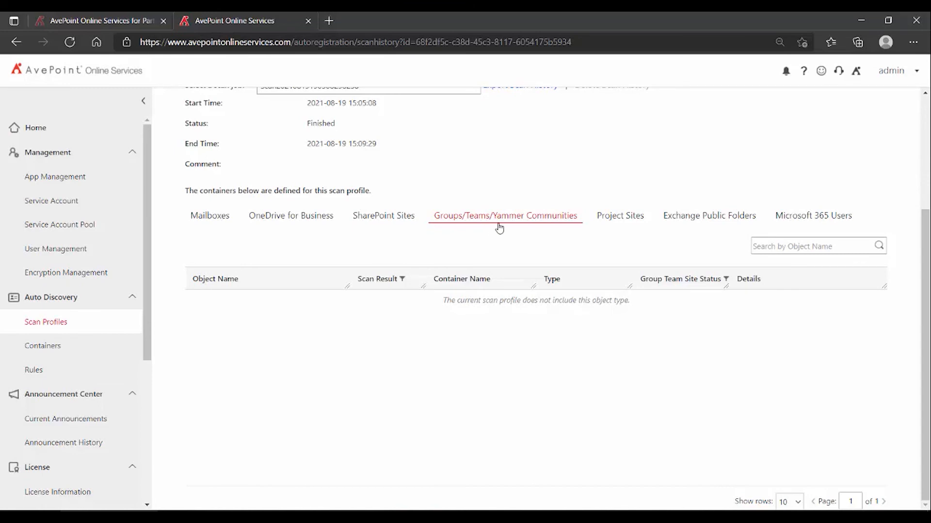
{"action": "mouse_move", "coordinate": [349, 230]}
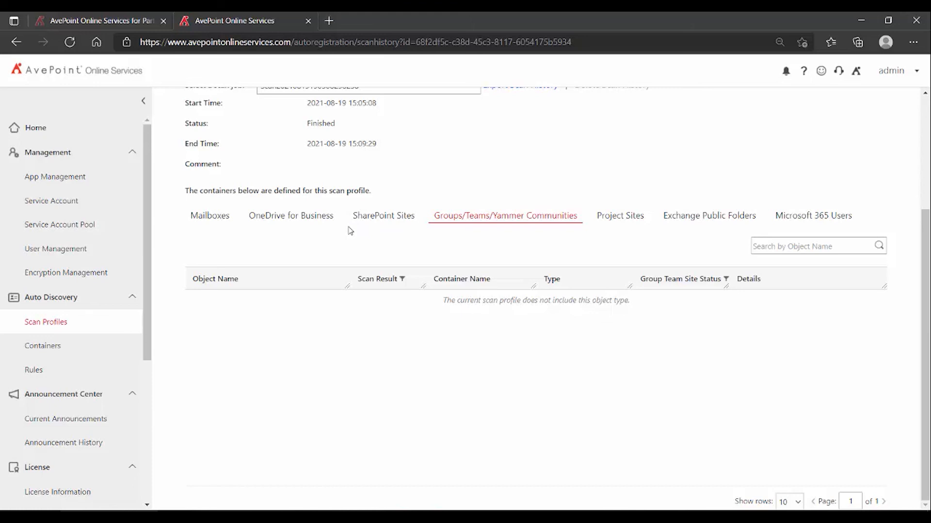
{"action": "mouse_move", "coordinate": [358, 249]}
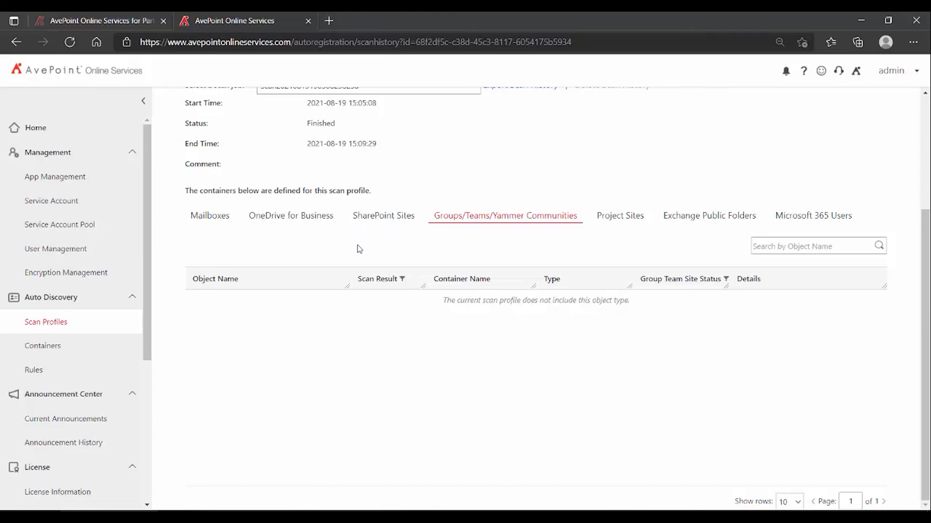
{"action": "mouse_move", "coordinate": [211, 222]}
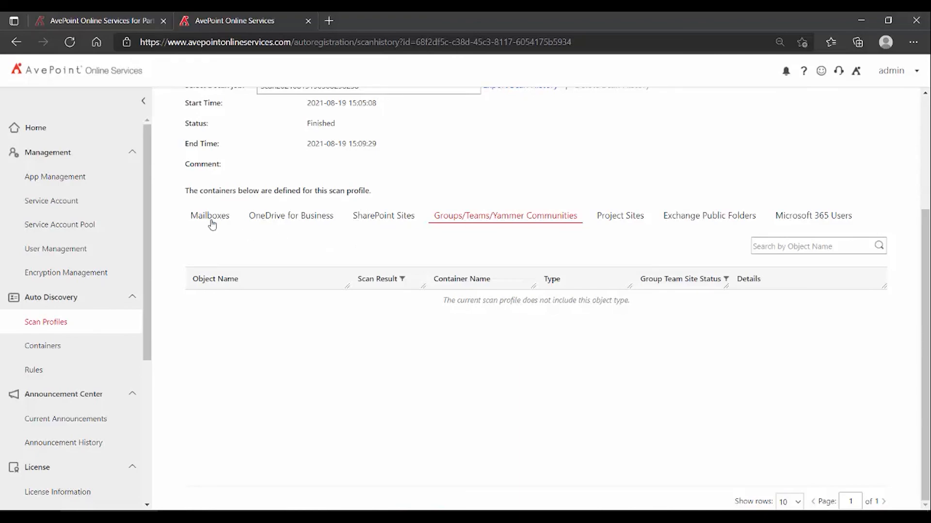
{"action": "left_click", "coordinate": [209, 216]}
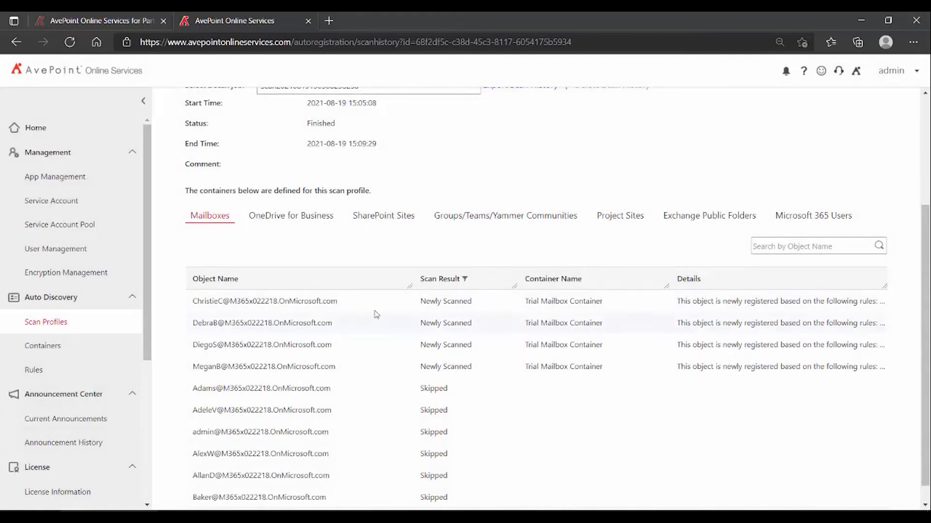
{"action": "mouse_move", "coordinate": [77, 151]}
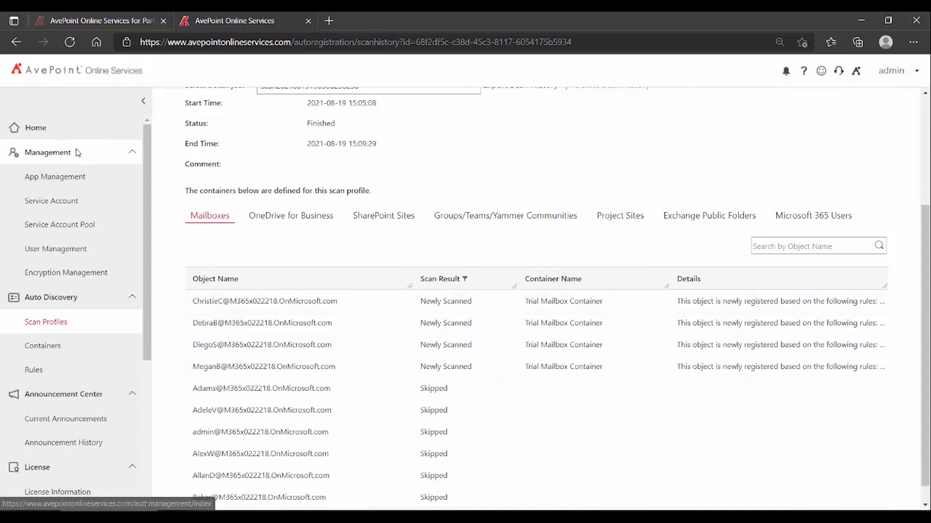
{"action": "left_click", "coordinate": [35, 127]}
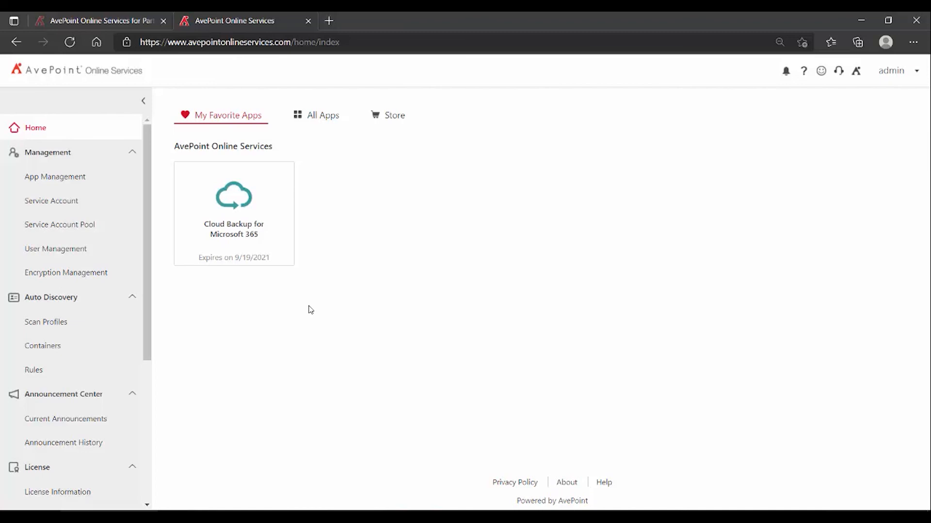
{"action": "mouse_move", "coordinate": [264, 329]}
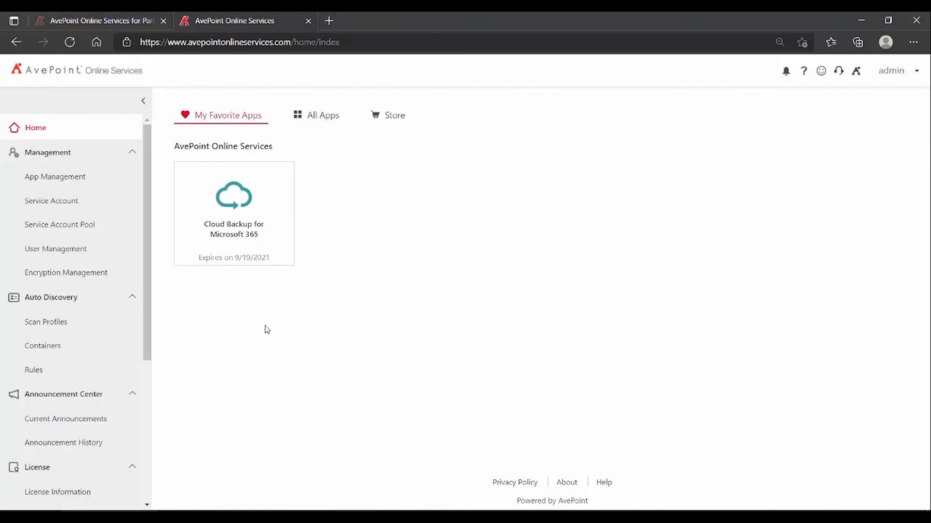
{"action": "mouse_move", "coordinate": [233, 196]}
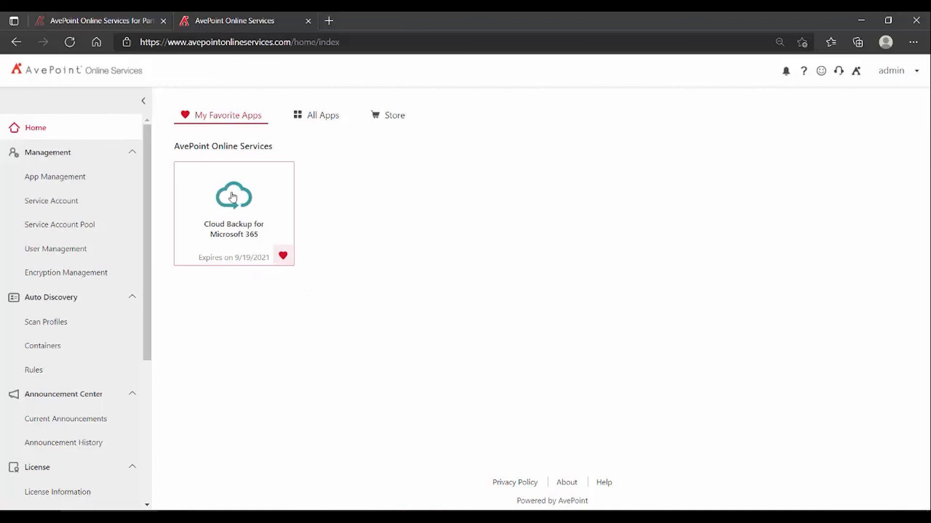
Launch Cloud Backup for Microsoft 365 from My Favorite Apps.
{"action": "left_click", "coordinate": [233, 196]}
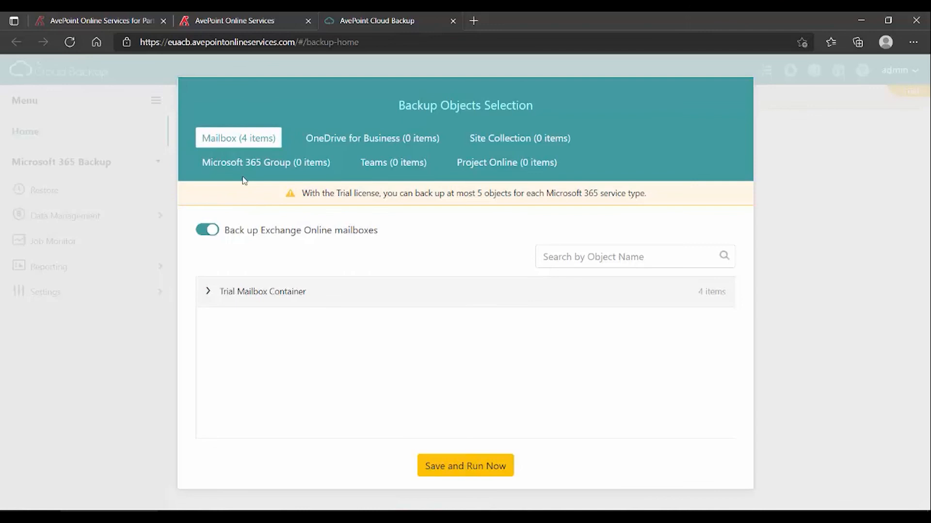
{"action": "mouse_move", "coordinate": [255, 211]}
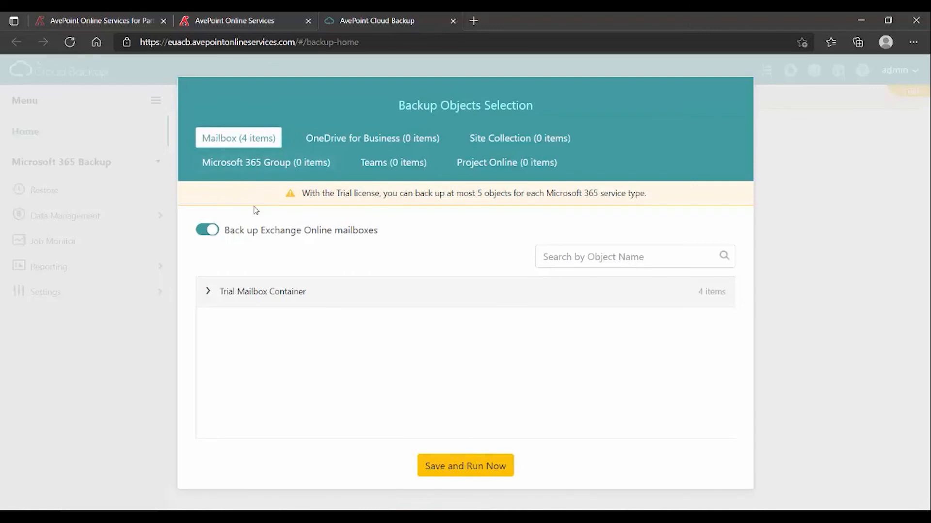
{"action": "mouse_move", "coordinate": [220, 295]}
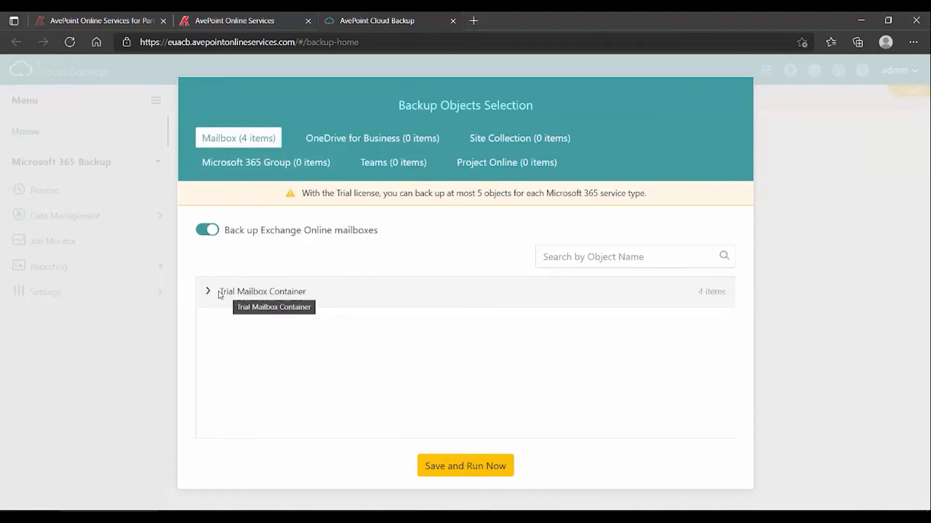
Expand Trial Mailbox Container to list its four mailboxes, checking the empty Site Collection tab.
{"action": "left_click", "coordinate": [208, 292]}
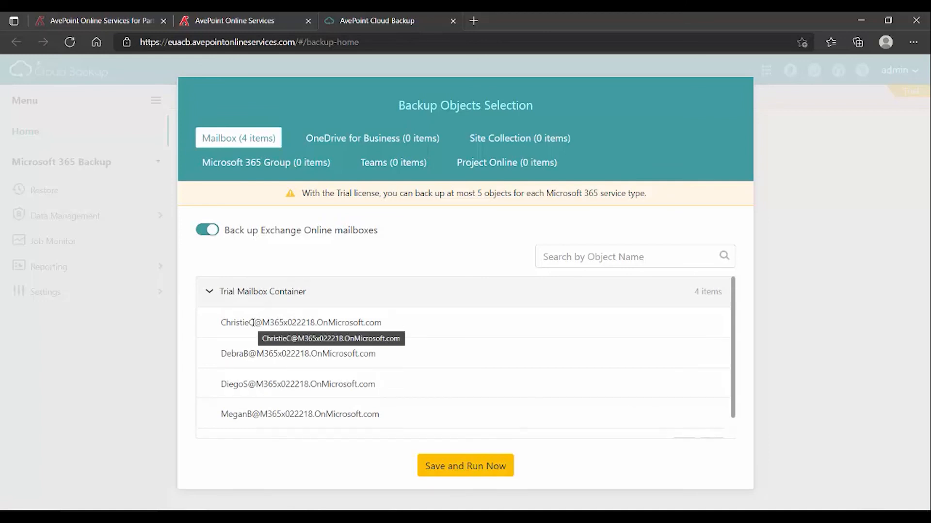
{"action": "mouse_move", "coordinate": [331, 219]}
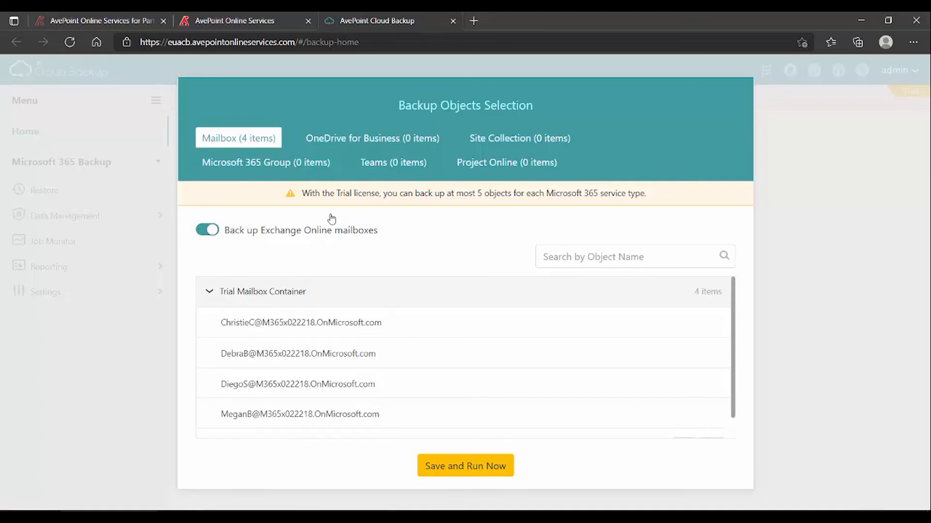
{"action": "left_click", "coordinate": [518, 138]}
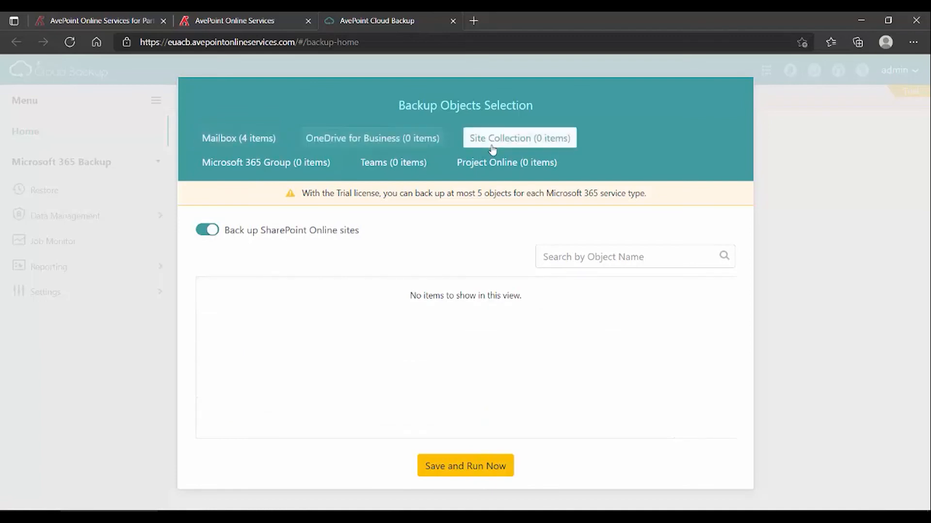
{"action": "mouse_move", "coordinate": [372, 138]}
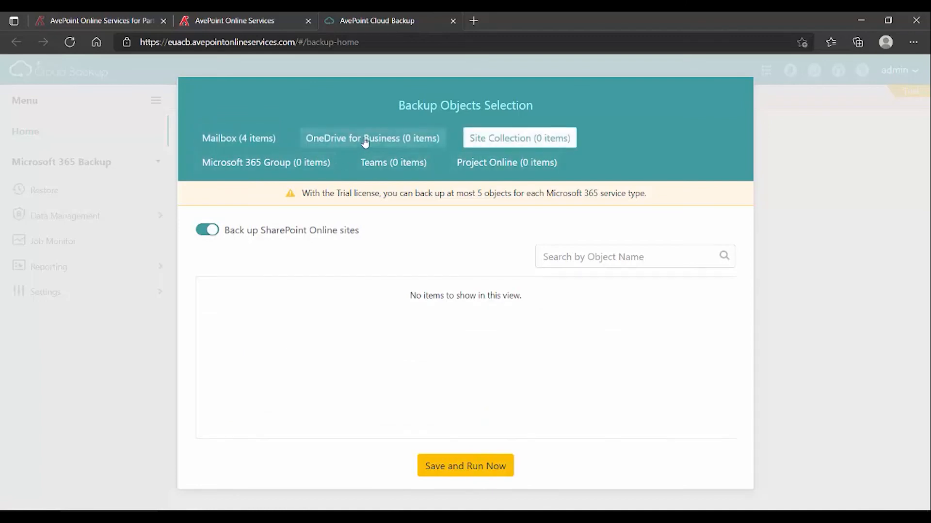
{"action": "left_click", "coordinate": [237, 137]}
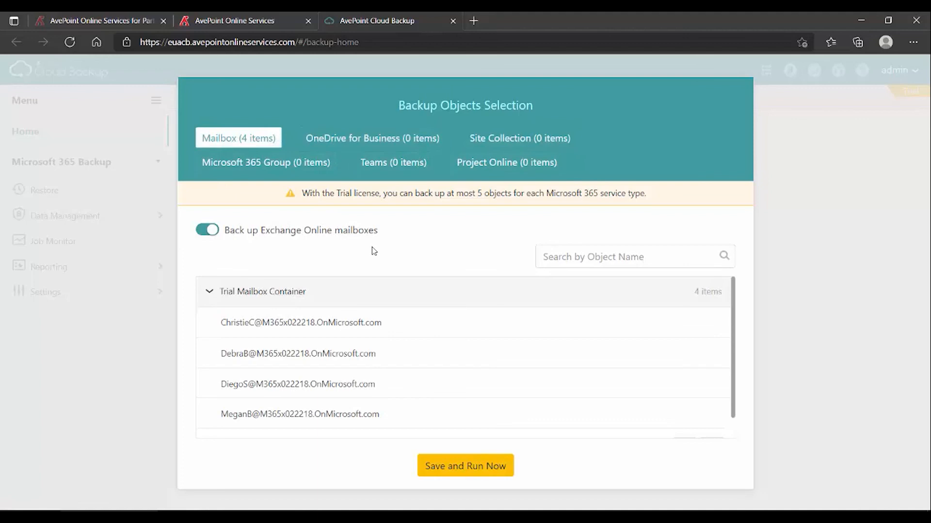
{"action": "mouse_move", "coordinate": [465, 466]}
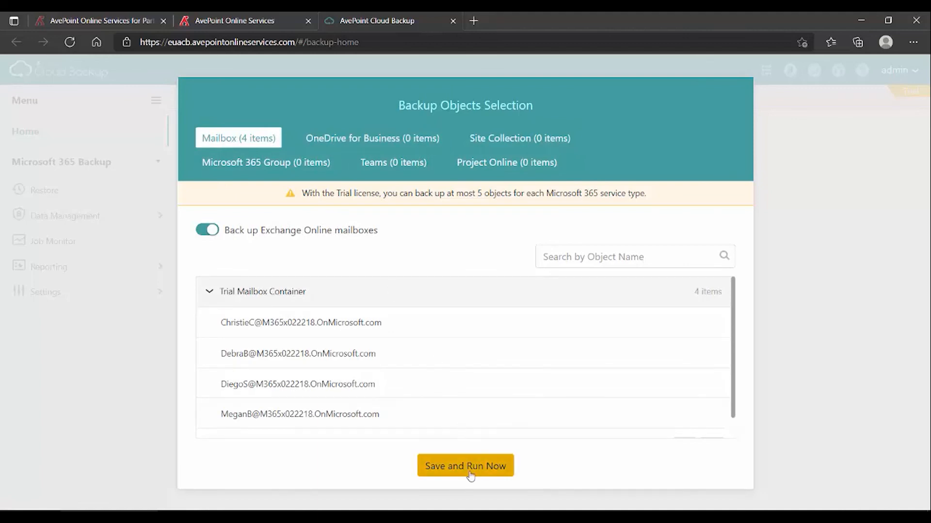
{"action": "mouse_move", "coordinate": [318, 410]}
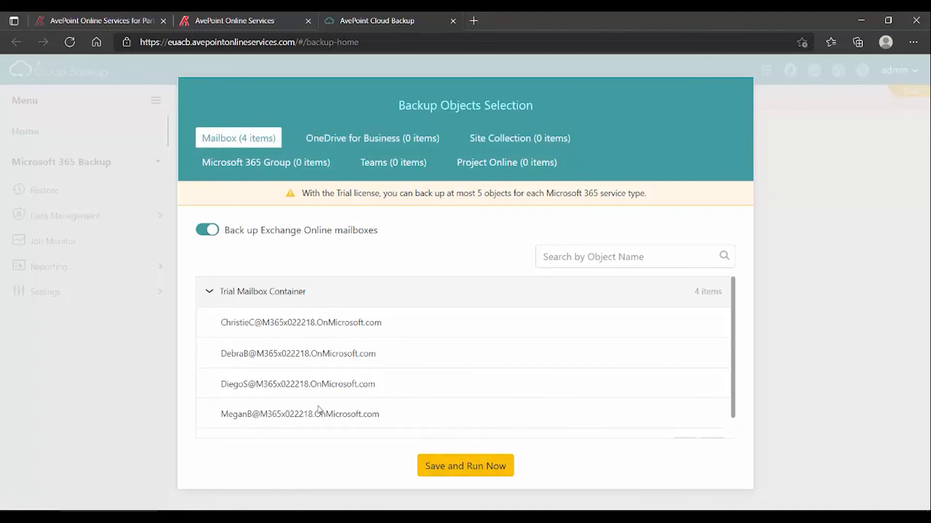
{"action": "mouse_move", "coordinate": [350, 389]}
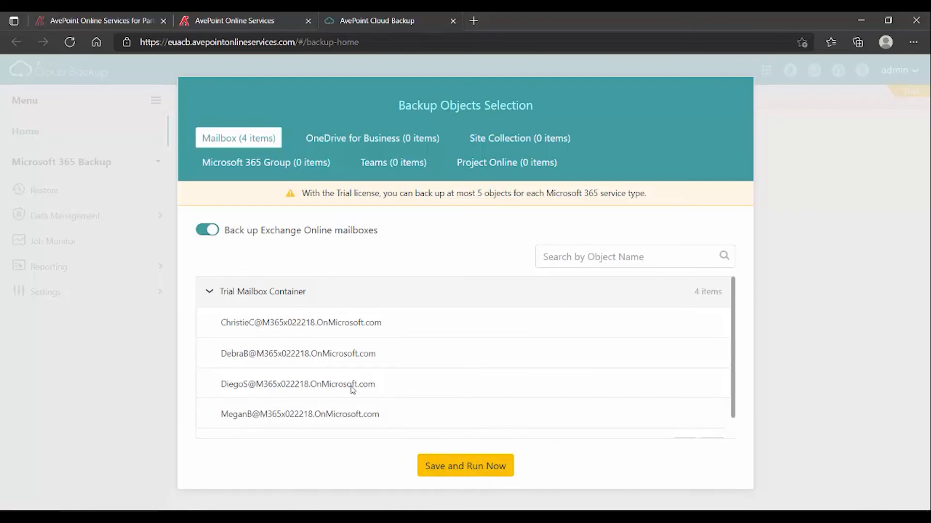
{"action": "mouse_move", "coordinate": [349, 216]}
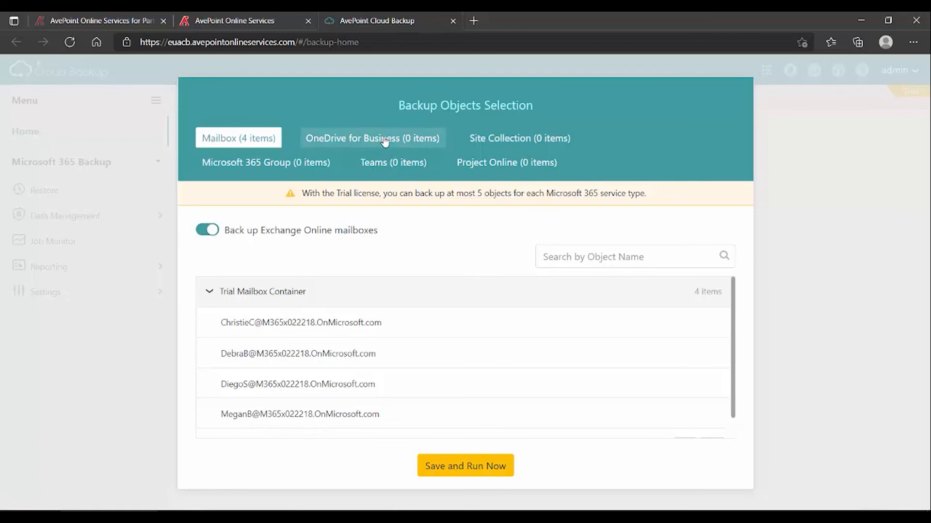
{"action": "mouse_move", "coordinate": [485, 254]}
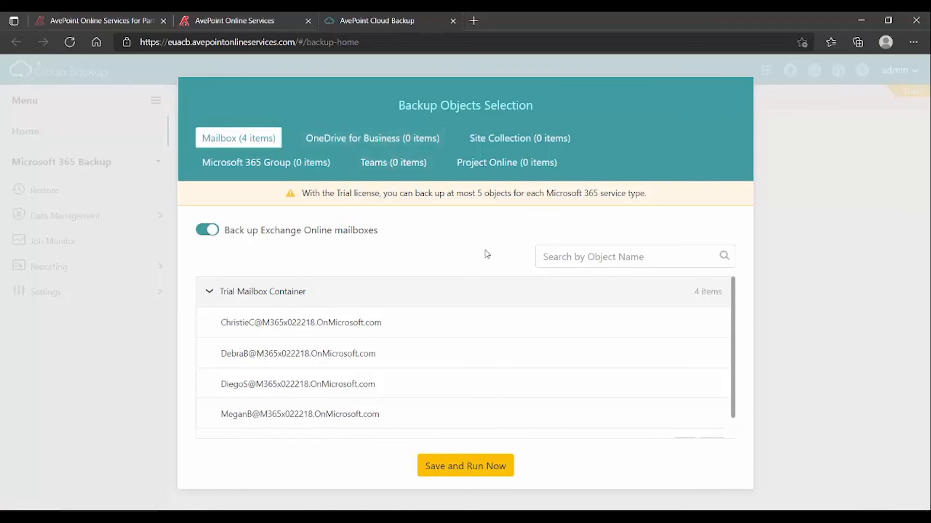
{"action": "mouse_move", "coordinate": [444, 264]}
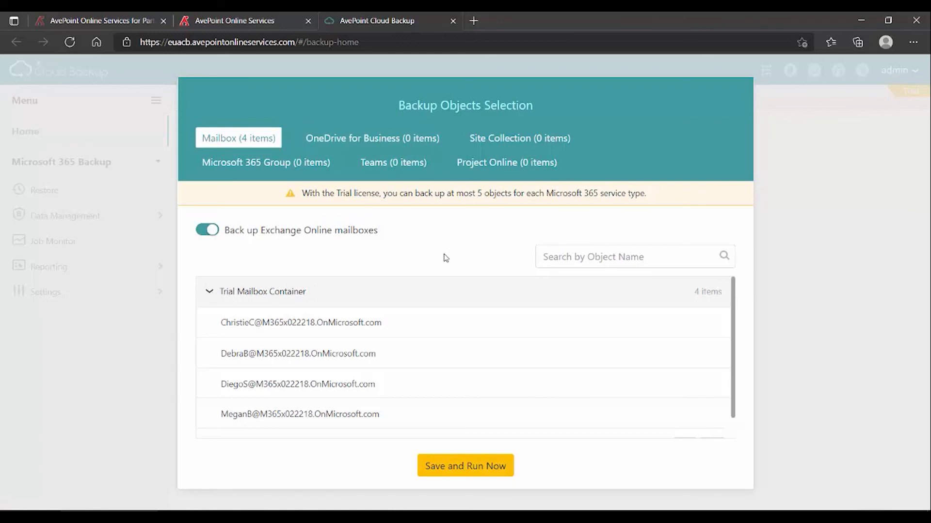
{"action": "mouse_move", "coordinate": [391, 251]}
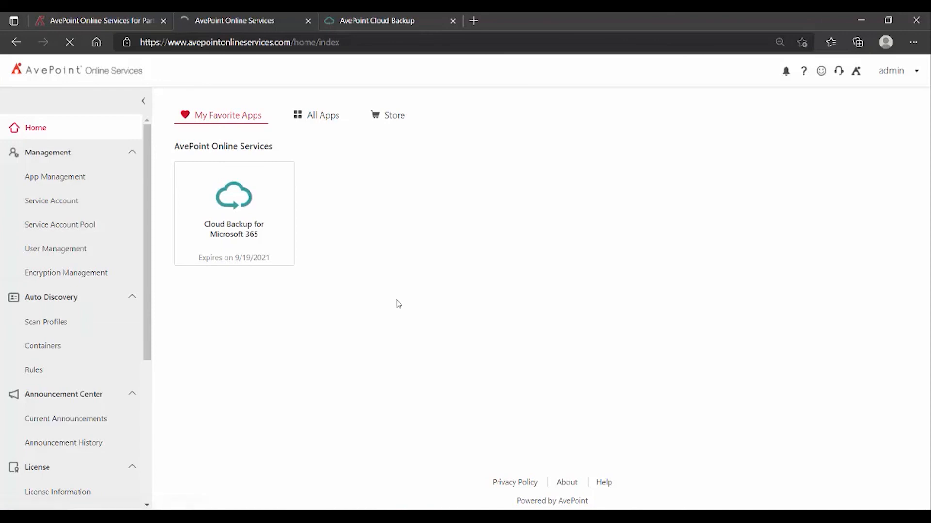
Open Scan Profiles under Auto Discovery to see Cloud Backup Trial Scan Profile finished.
{"action": "left_click", "coordinate": [46, 322]}
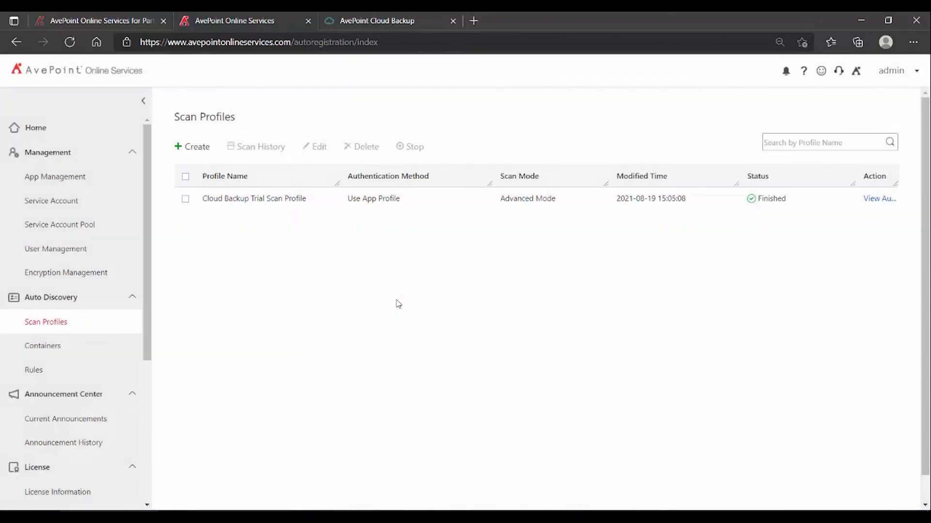